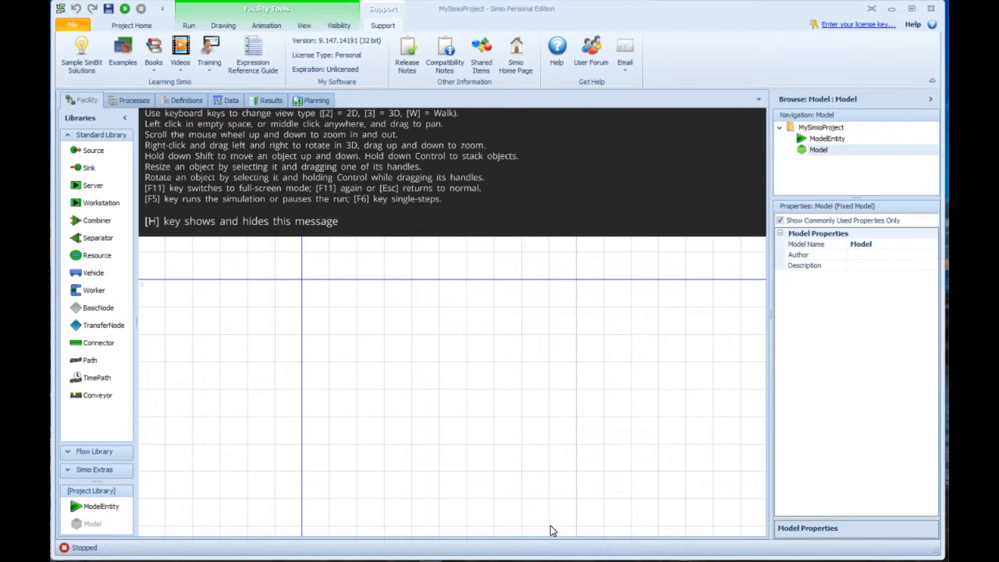
pyautogui.moveTo(388, 72)
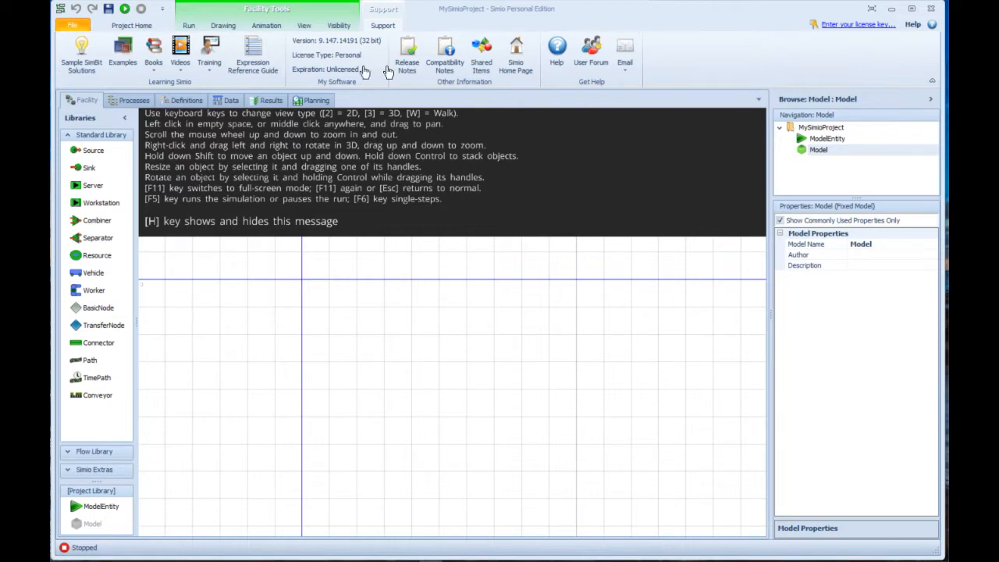
pyautogui.moveTo(640, 47)
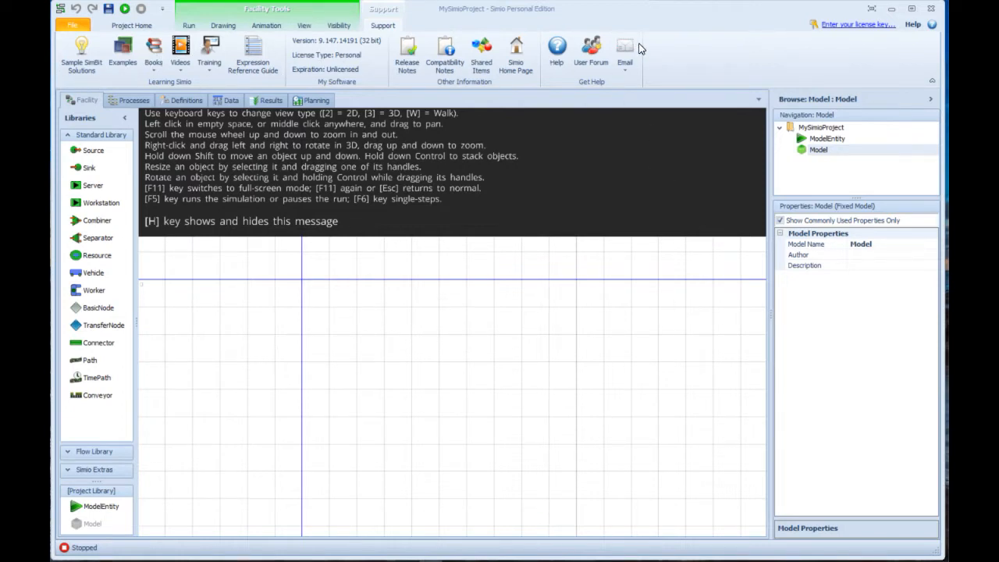
pyautogui.moveTo(678, 65)
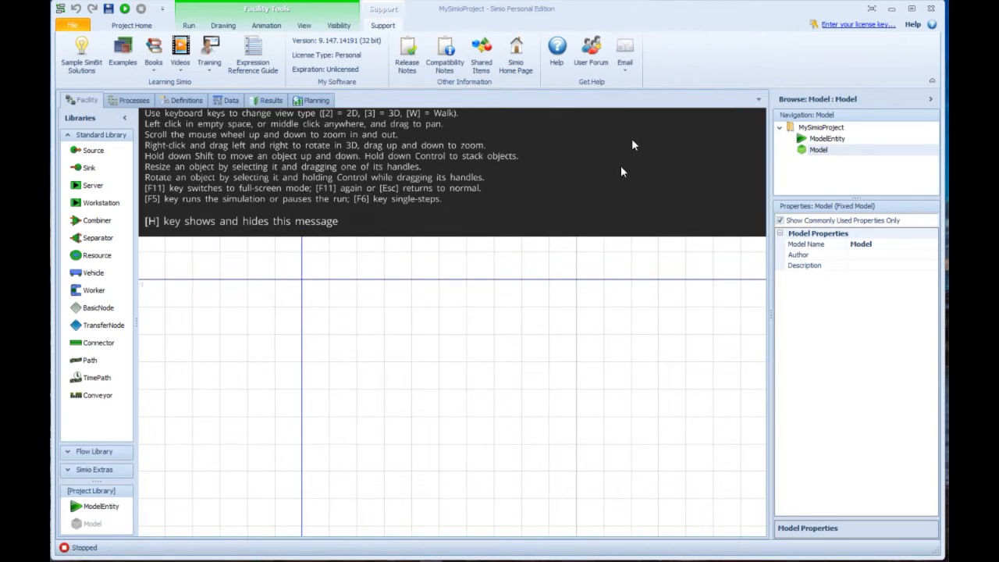
pyautogui.moveTo(622, 359)
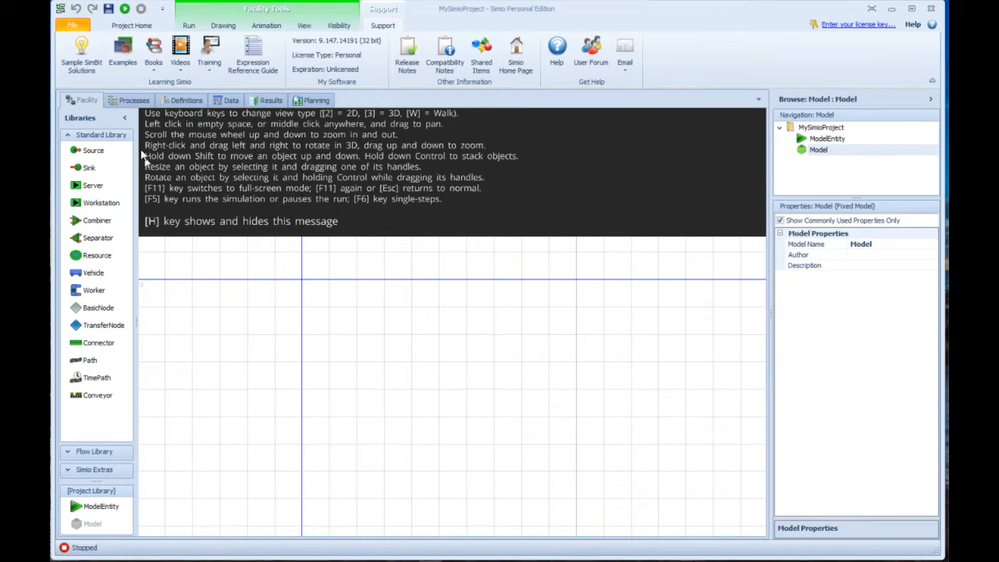
pyautogui.moveTo(125, 320)
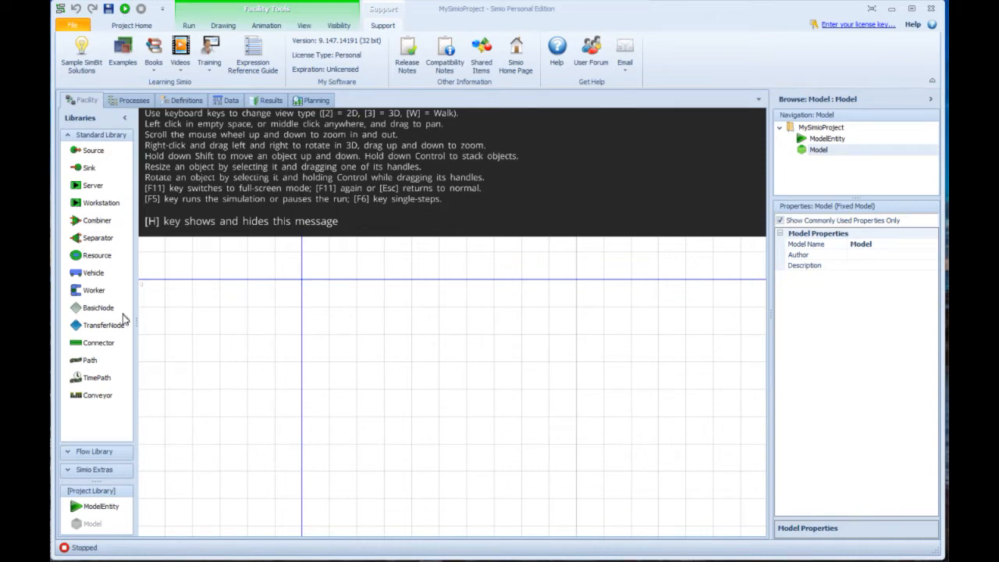
pyautogui.moveTo(82, 147)
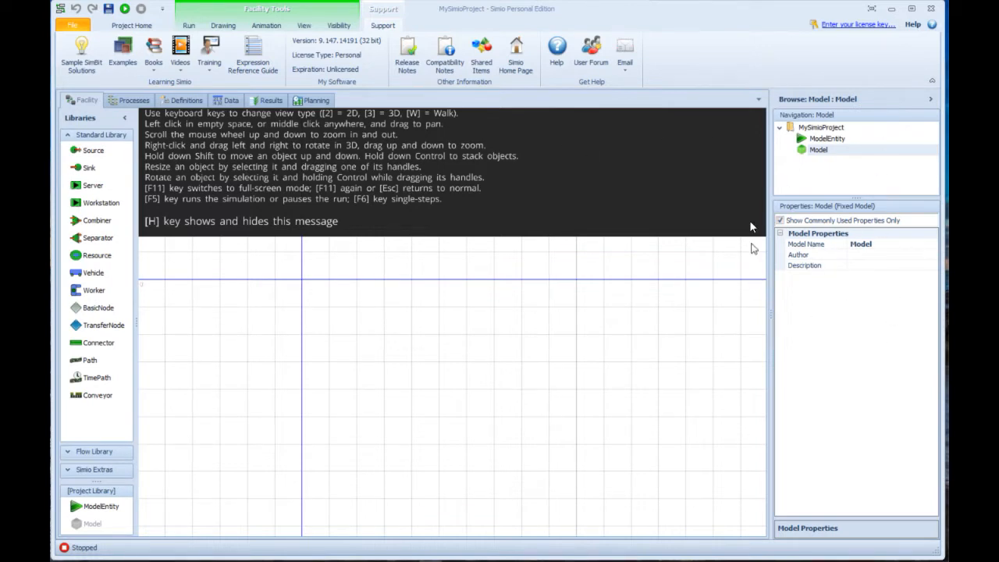
pyautogui.moveTo(767, 173)
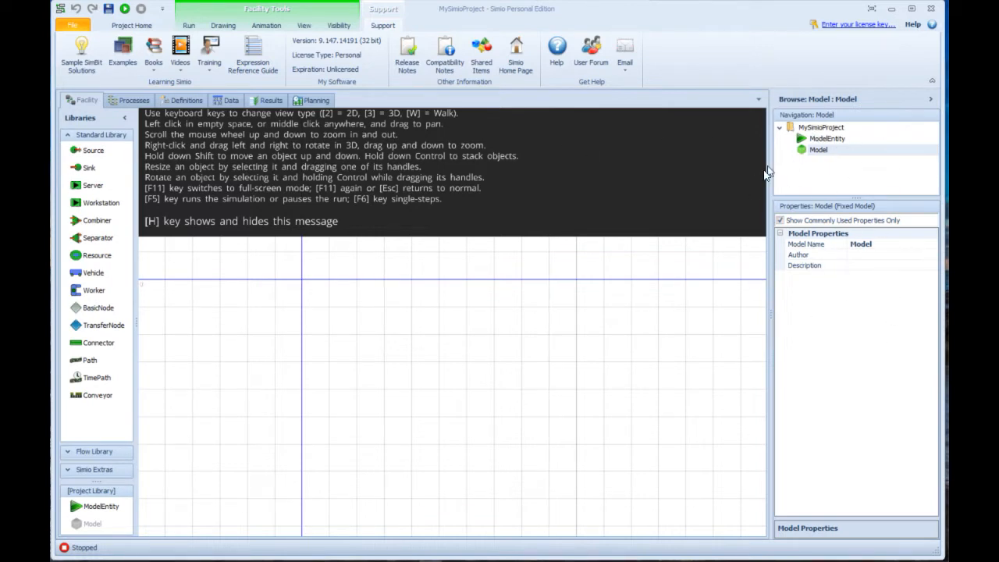
pyautogui.moveTo(468, 232)
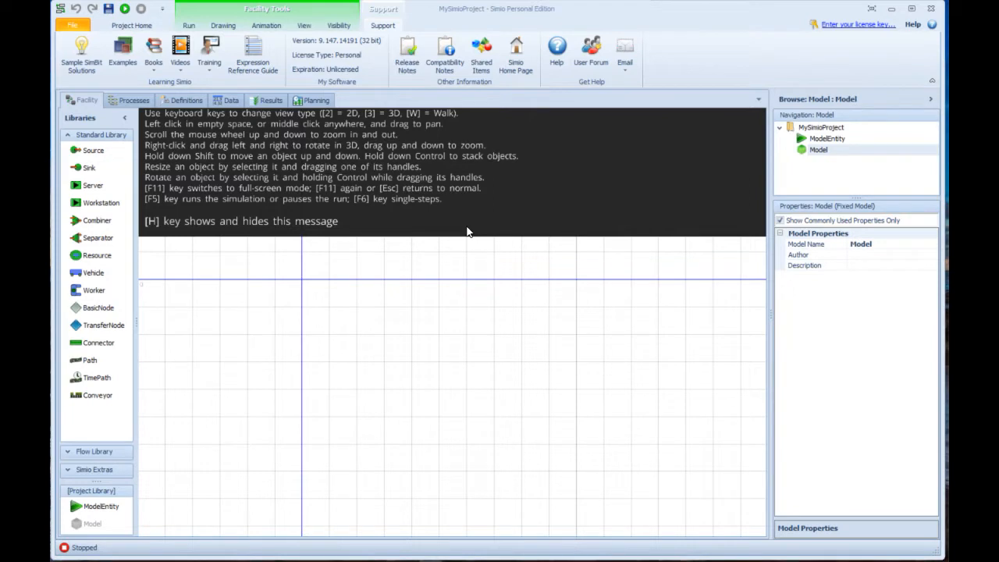
pyautogui.moveTo(440, 229)
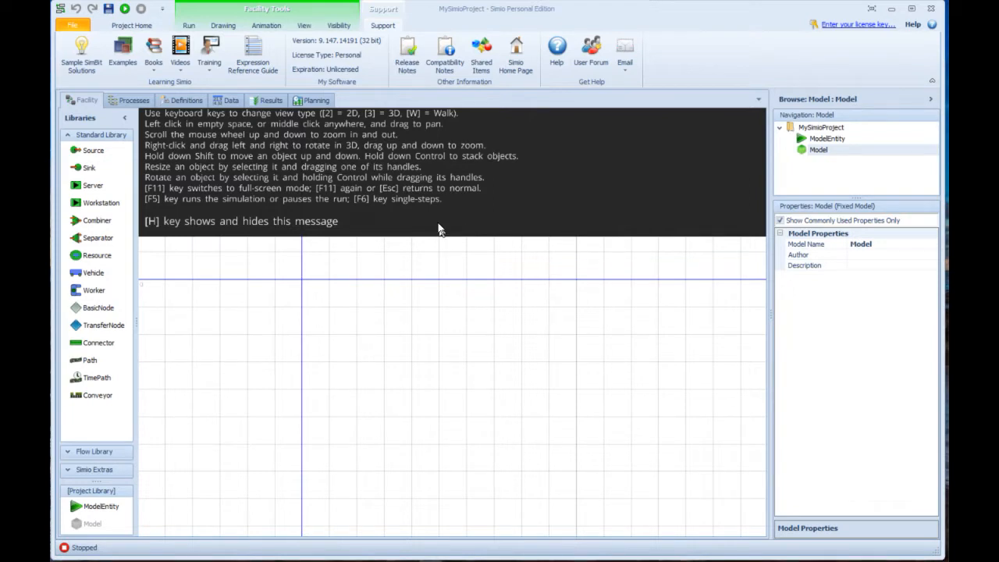
pyautogui.moveTo(348, 119)
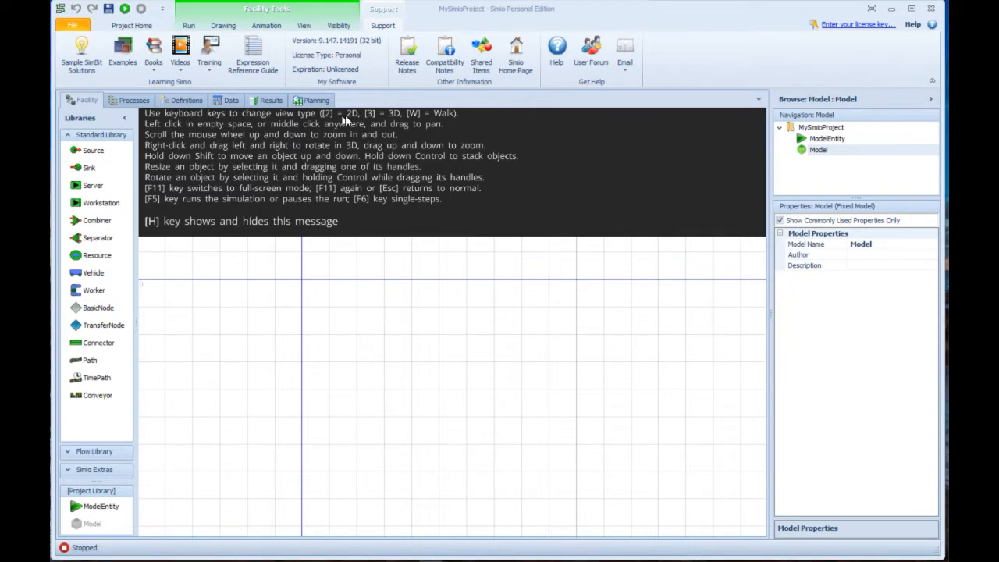
pyautogui.moveTo(402, 118)
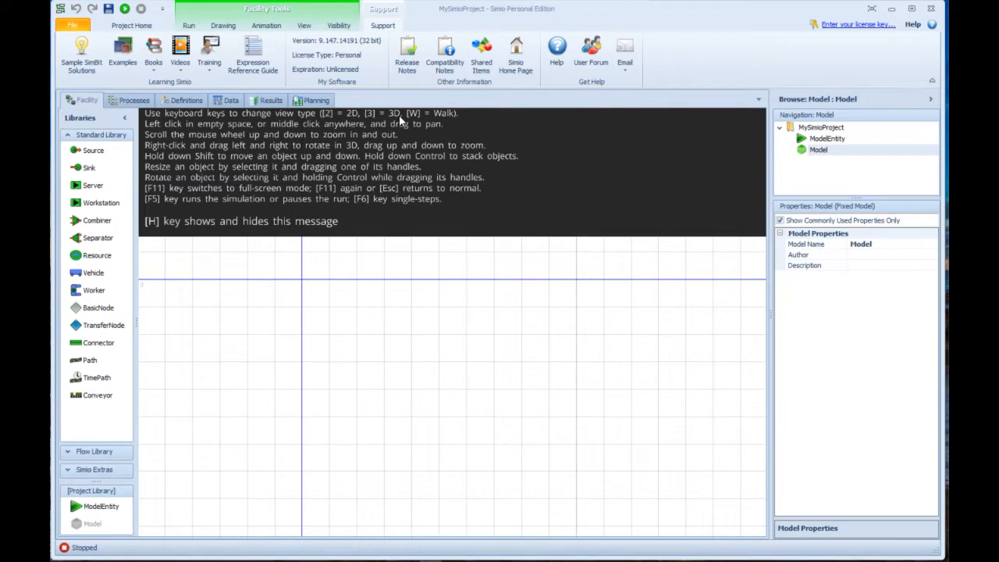
pyautogui.moveTo(221, 197)
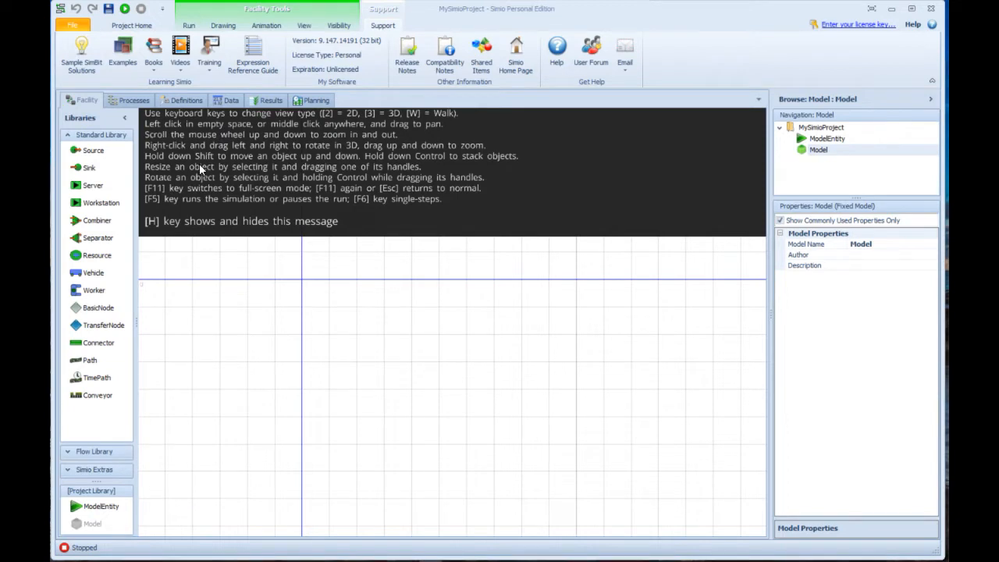
pyautogui.moveTo(248, 257)
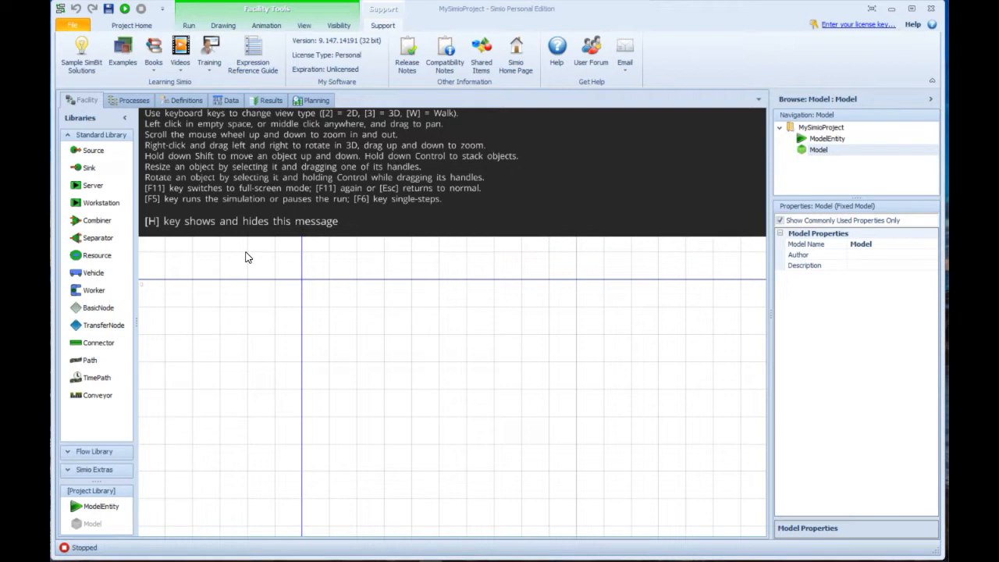
pyautogui.moveTo(151, 224)
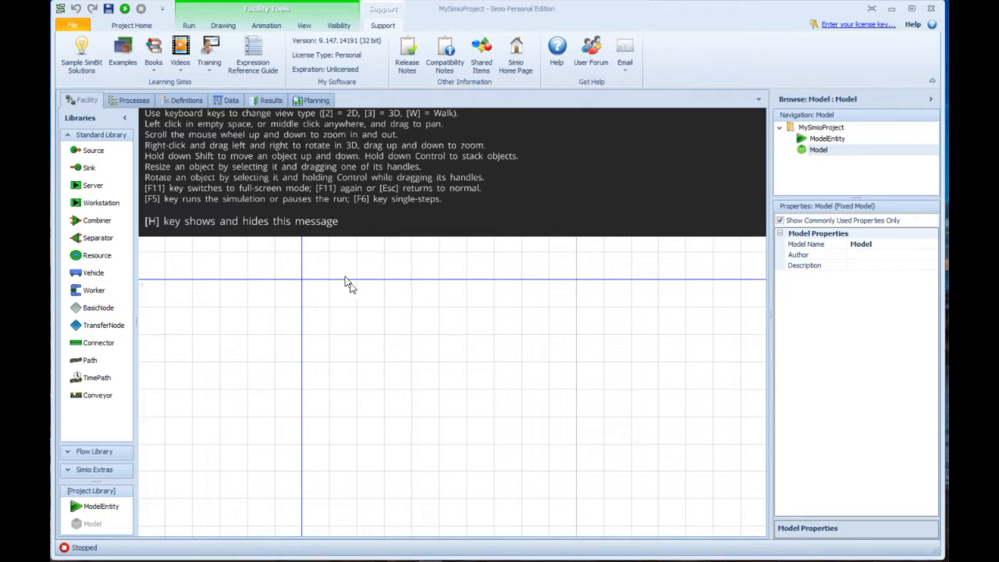
pyautogui.moveTo(398, 315)
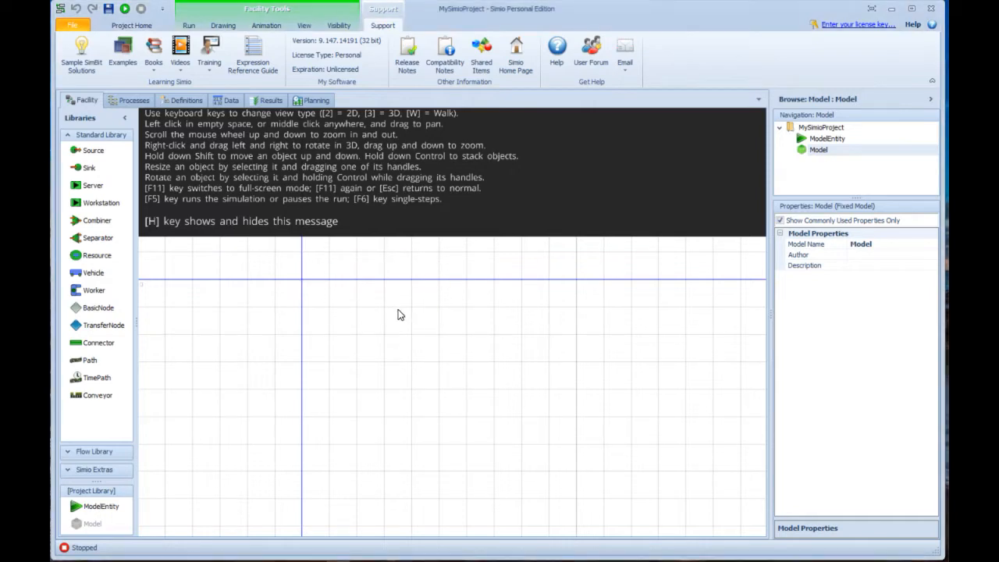
# Dismiss the keyboard help and place Source1, Server1, Server2 and Sink1 in a horizontal row
pyautogui.press('h')
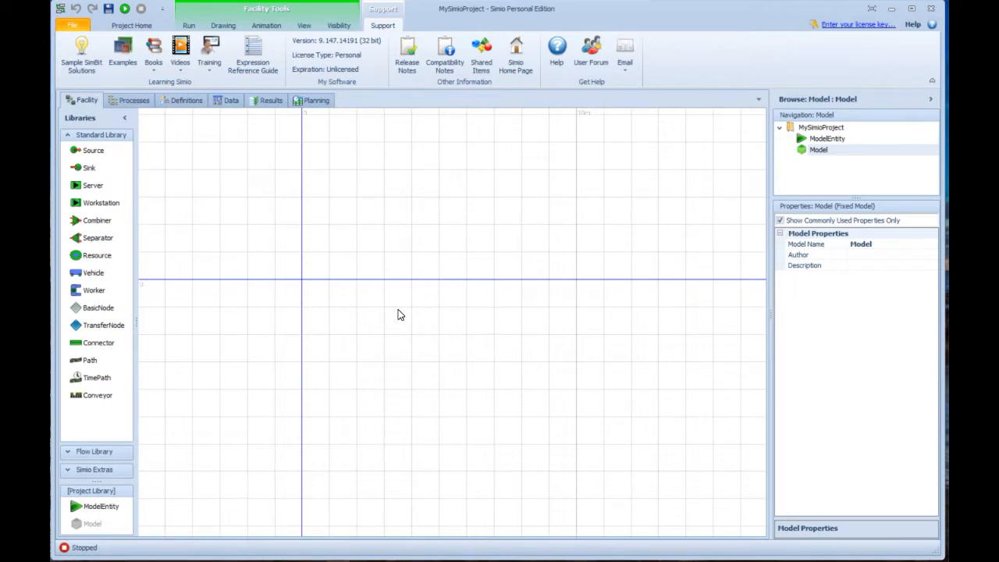
pyautogui.moveTo(175, 149)
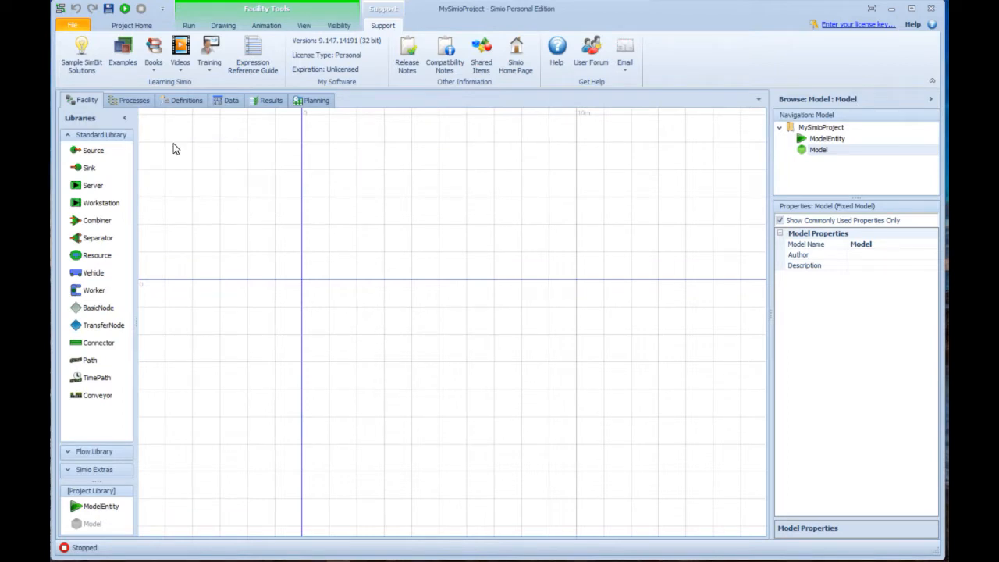
pyautogui.moveTo(93, 151)
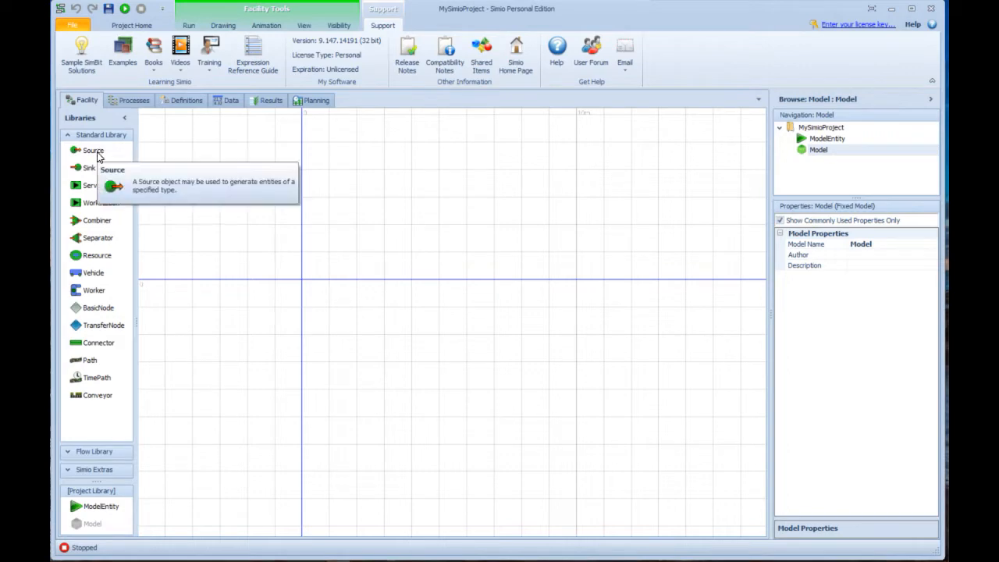
pyautogui.moveTo(94, 164)
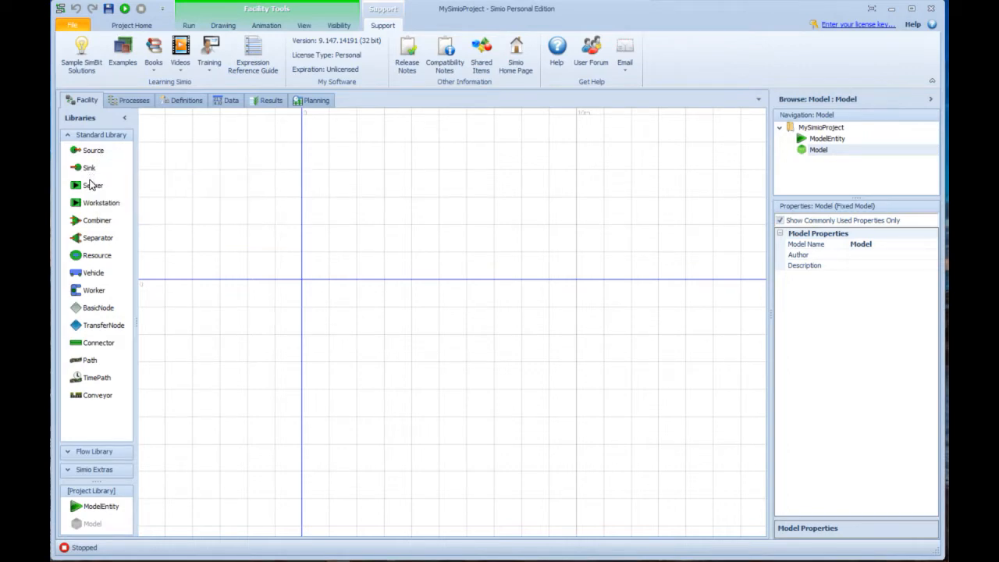
pyautogui.moveTo(92, 185)
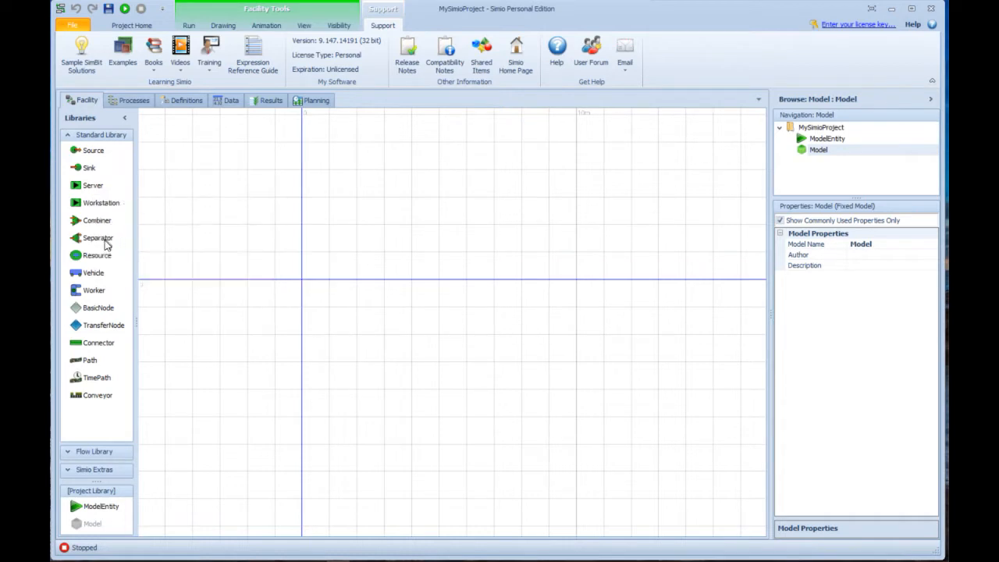
pyautogui.moveTo(180, 47)
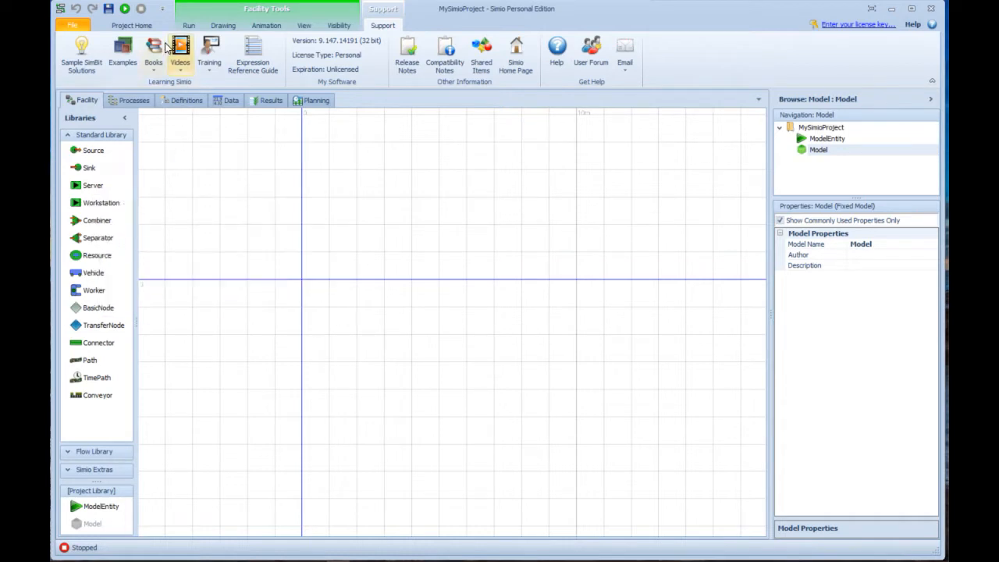
pyautogui.moveTo(630, 225)
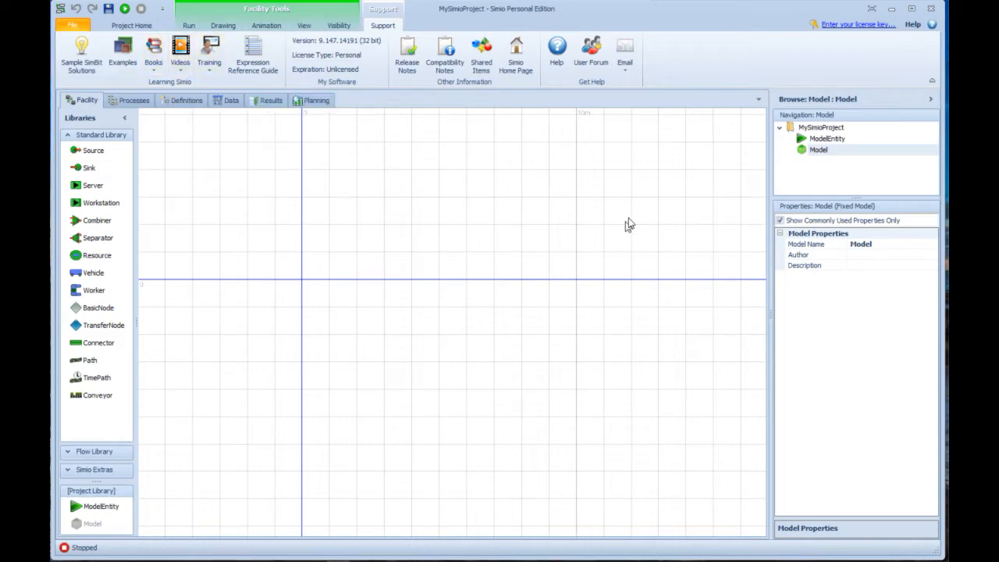
pyautogui.moveTo(558, 236)
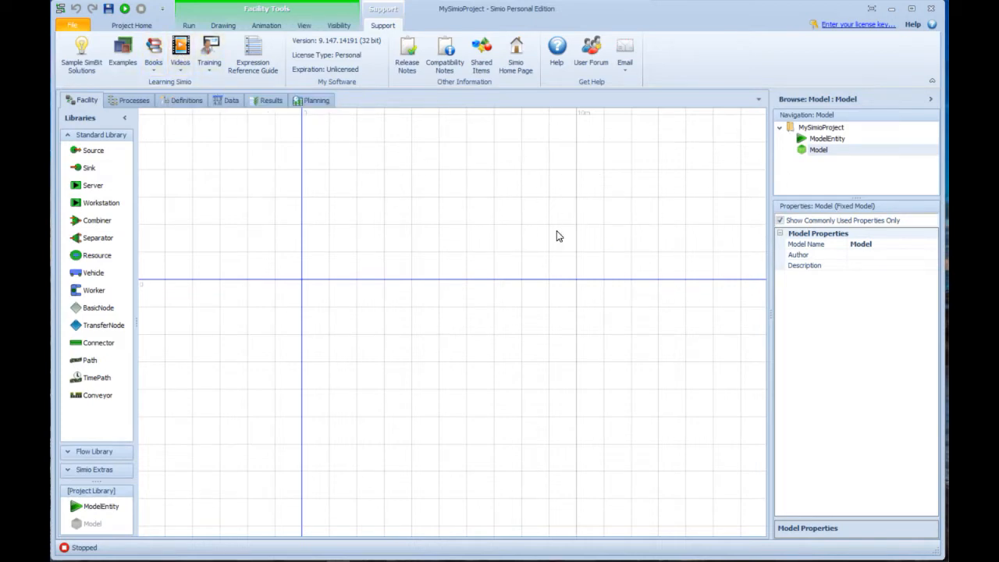
pyautogui.moveTo(390, 185)
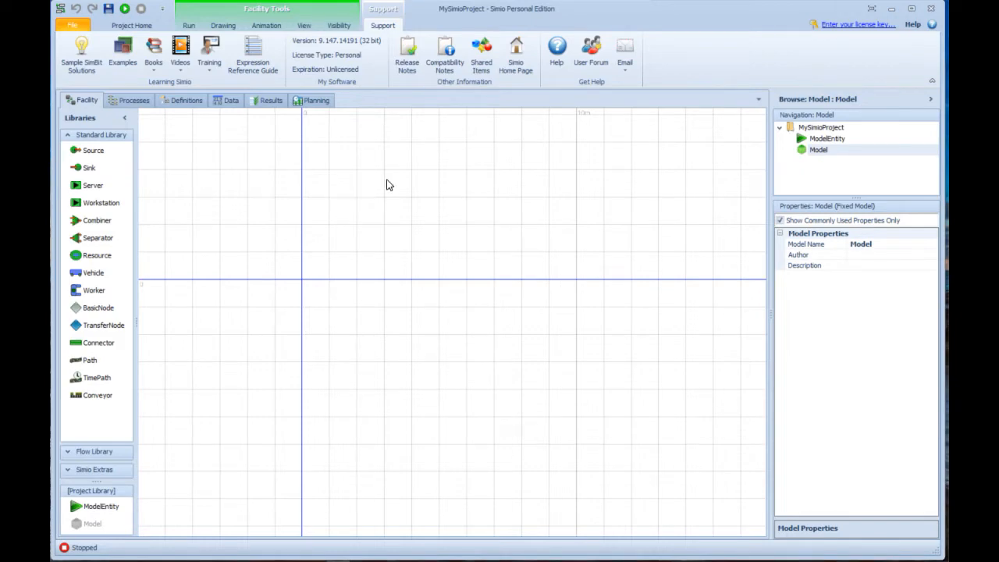
pyautogui.moveTo(913, 29)
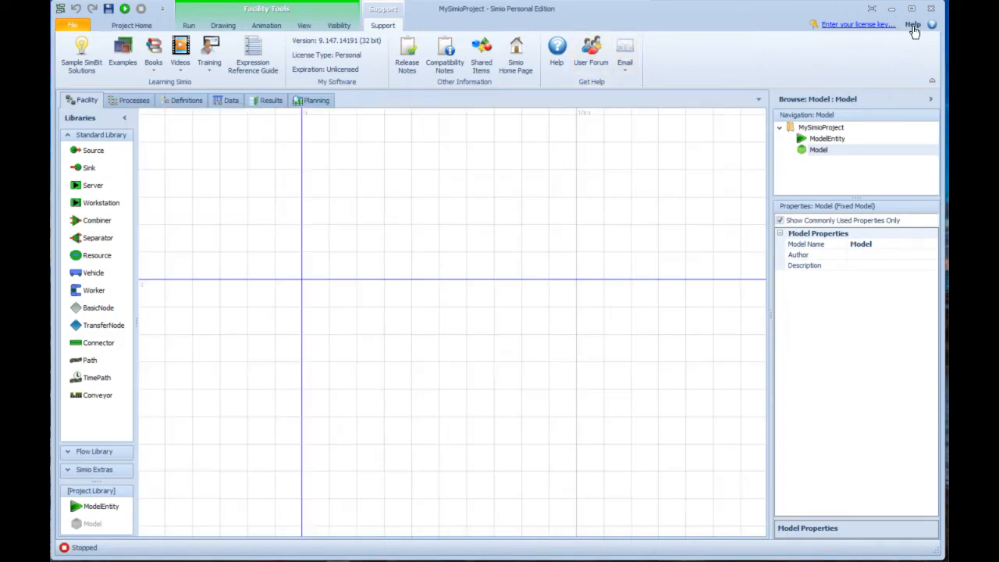
pyautogui.moveTo(371, 479)
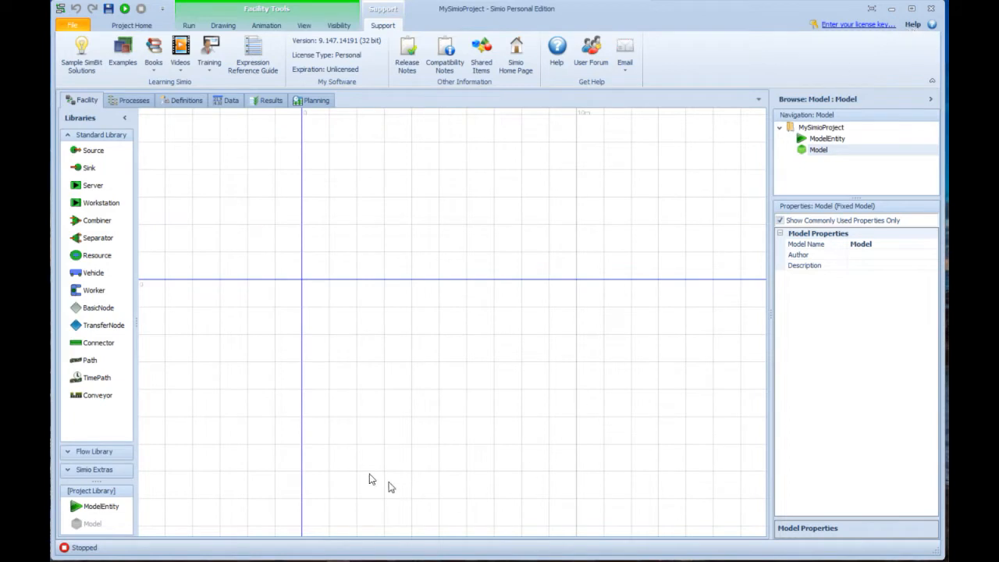
pyautogui.moveTo(351, 463)
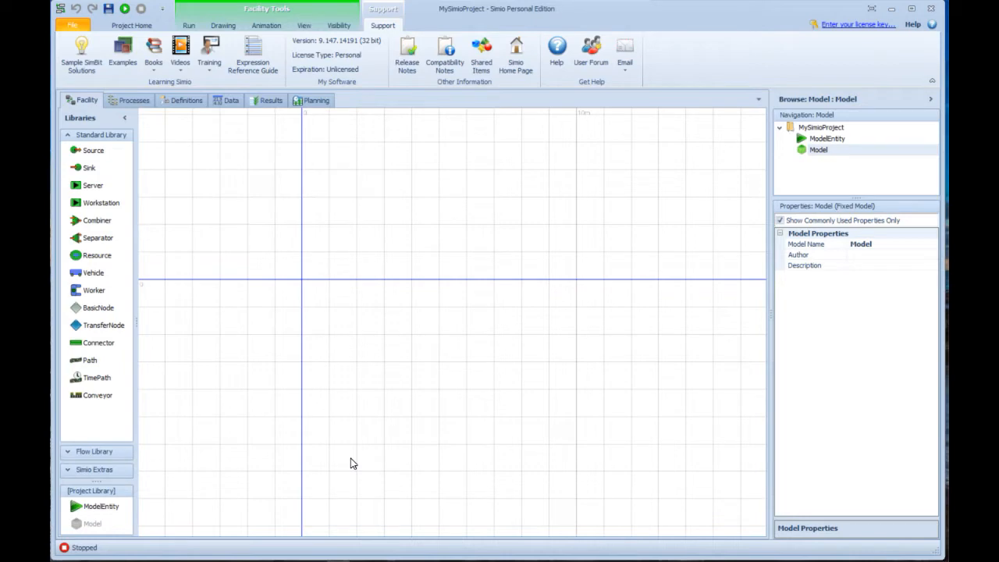
pyautogui.moveTo(346, 464)
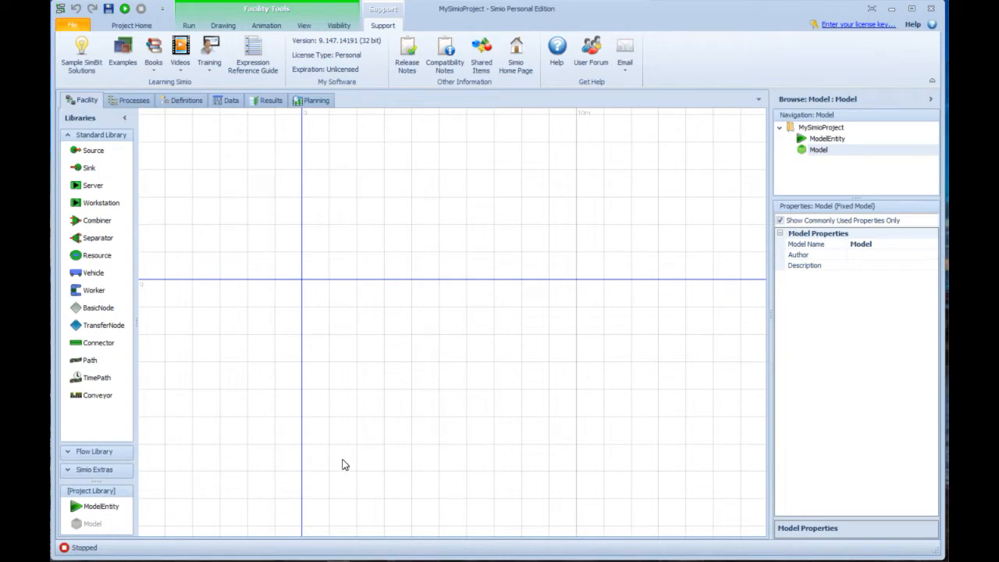
pyautogui.moveTo(341, 464)
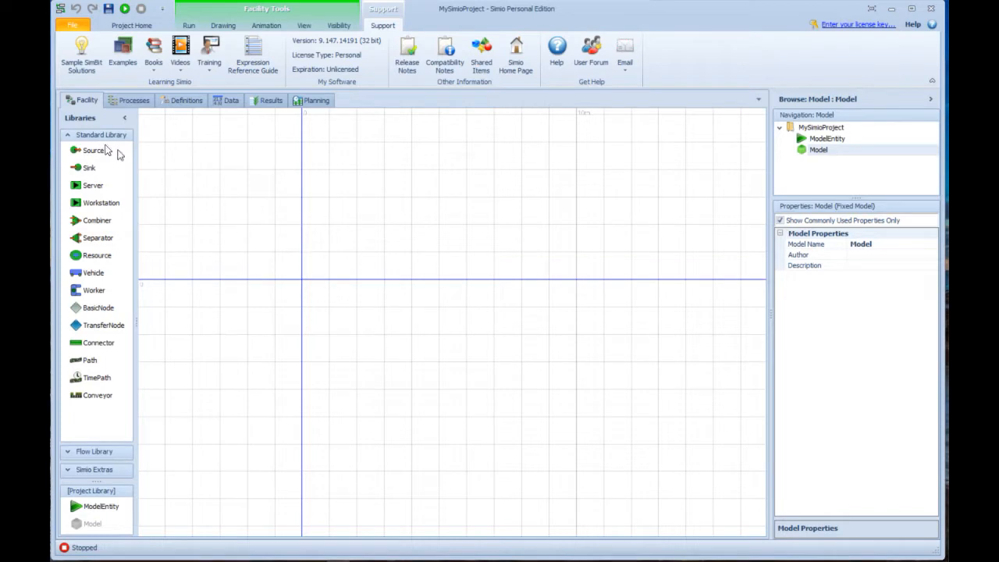
pyautogui.click(92, 149)
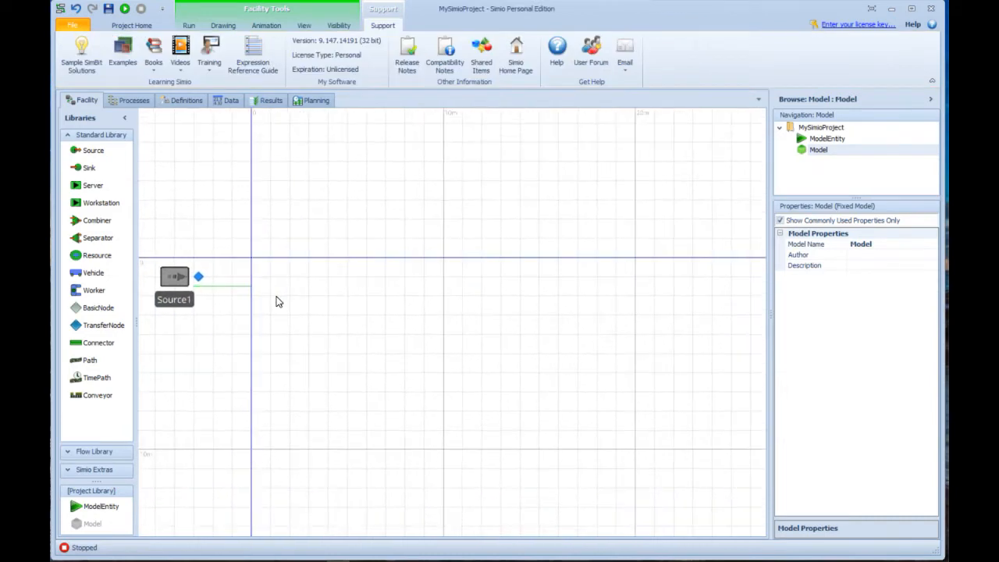
pyautogui.moveTo(92, 186)
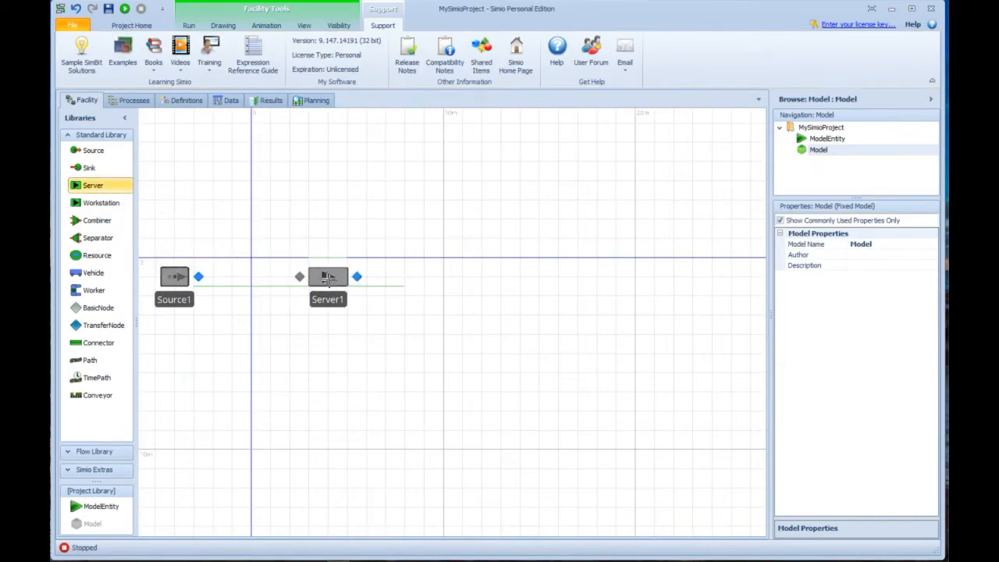
pyautogui.click(328, 277)
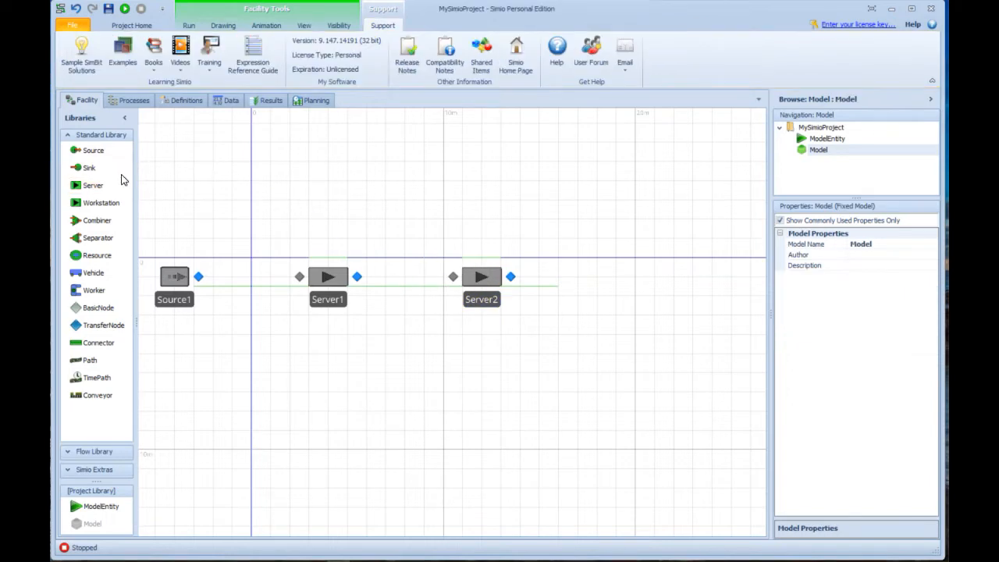
pyautogui.moveTo(86, 168)
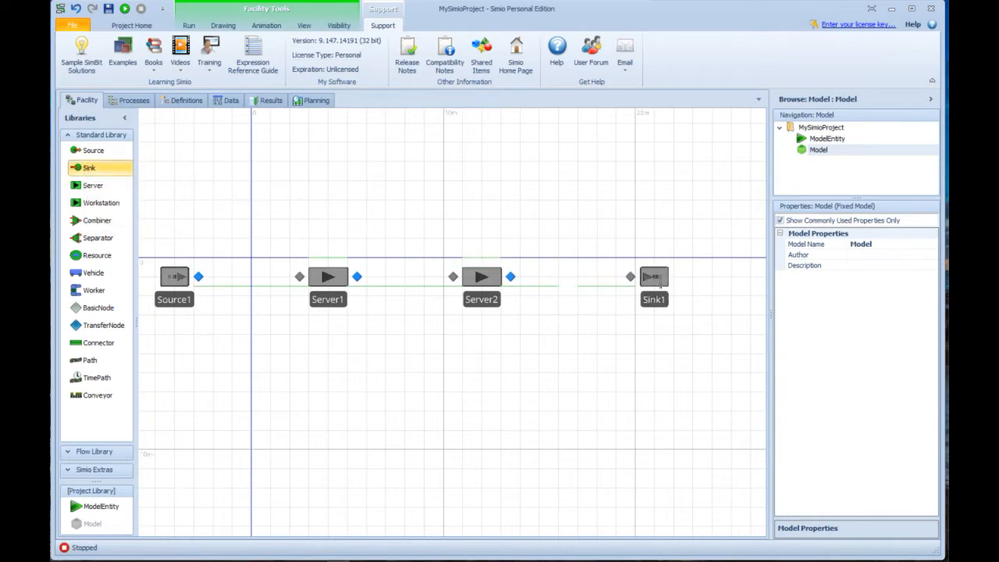
pyautogui.click(672, 277)
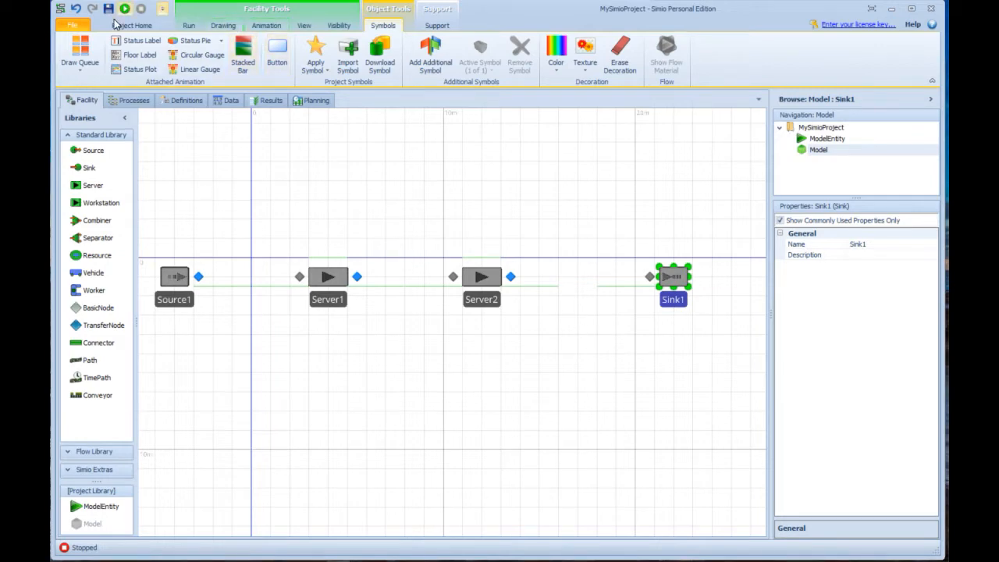
# Trial-run the unconnected model, then stop it and drag Server1 slightly lower
pyautogui.click(126, 8)
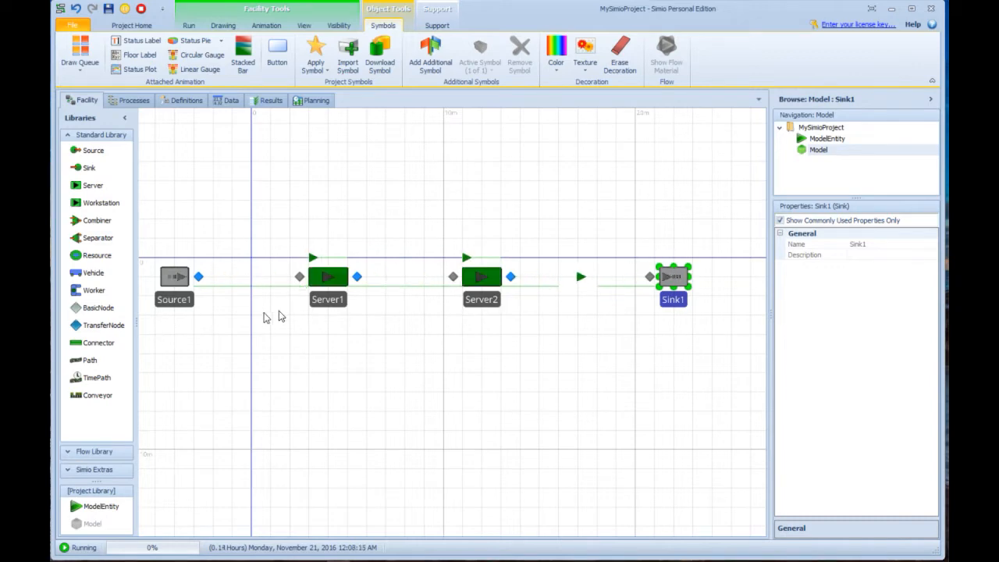
pyautogui.click(327, 276)
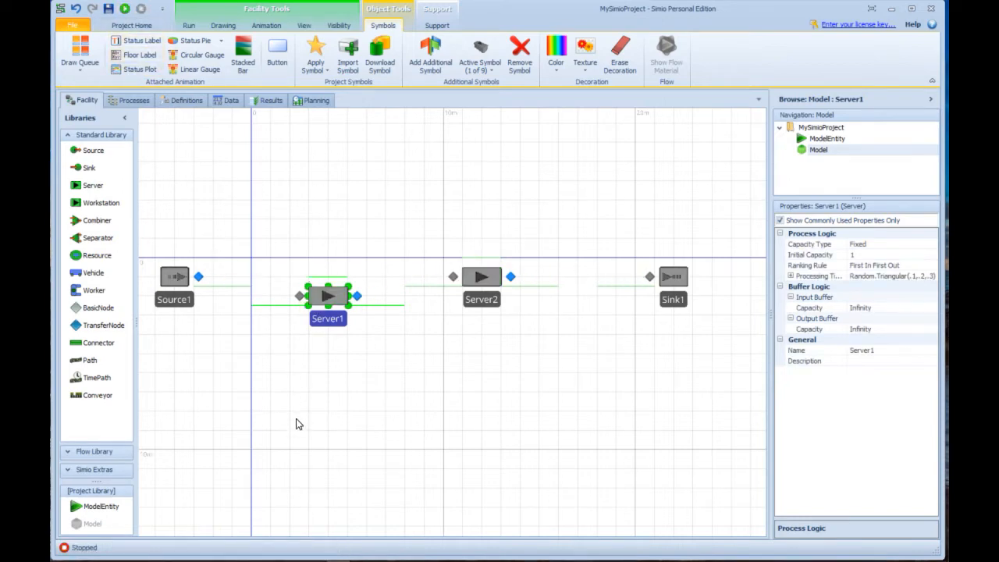
pyautogui.moveTo(89, 360)
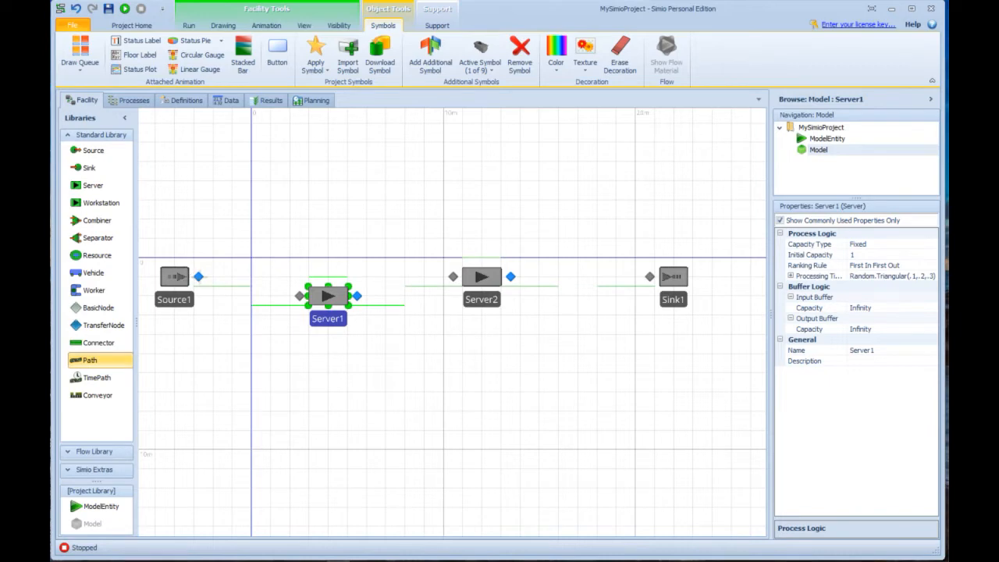
# Draw Path1–Path3 from Source1 through both servers to Sink1, test-run, then add Path4 Server1→Sink1
pyautogui.moveTo(199, 279); pyautogui.dragTo(298, 297)
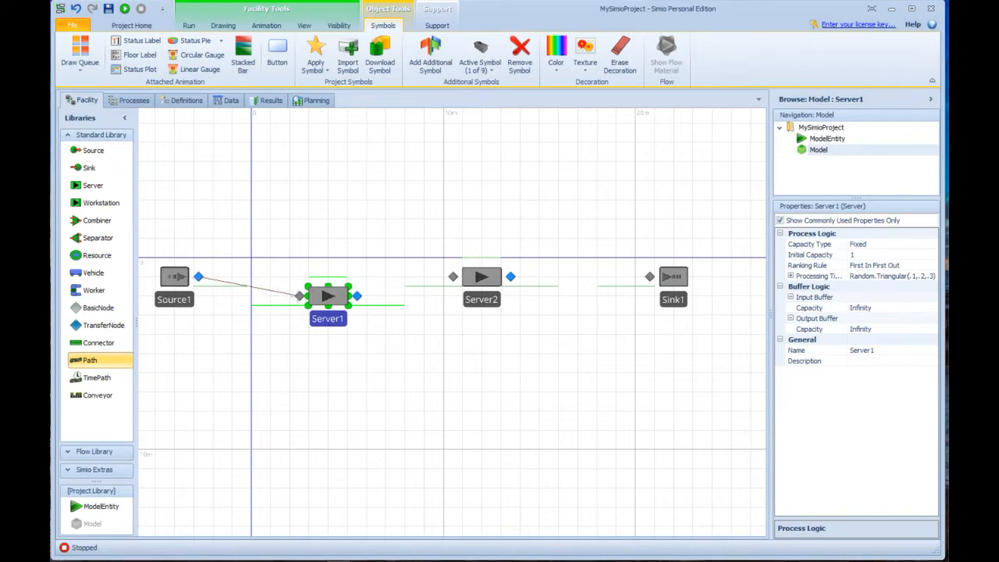
pyautogui.click(249, 284)
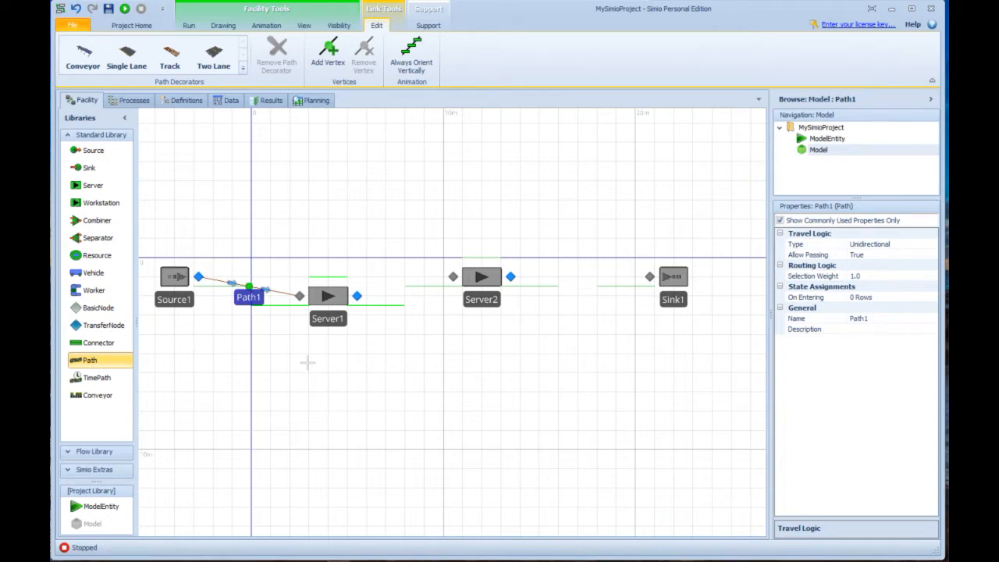
pyautogui.moveTo(361, 307)
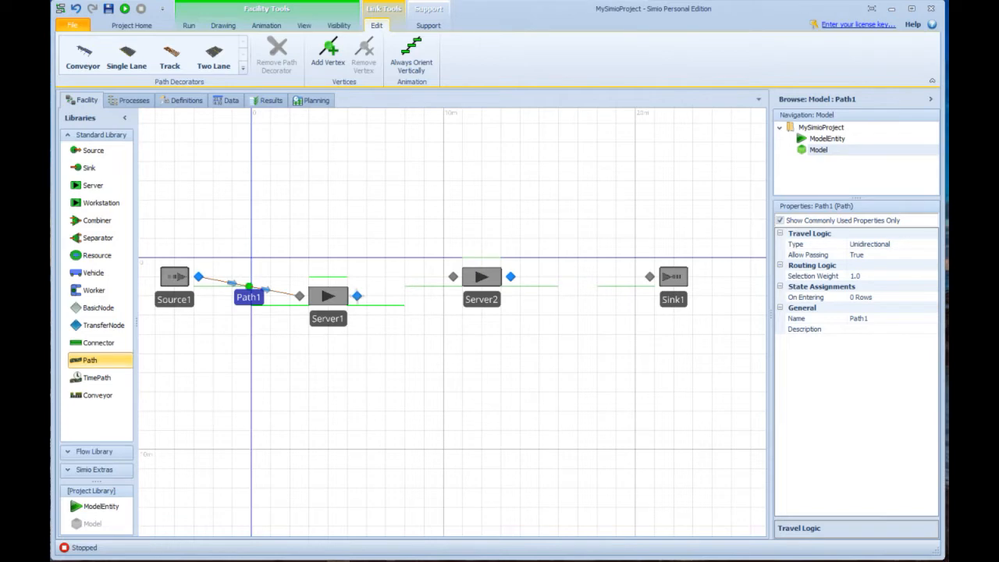
pyautogui.moveTo(371, 324)
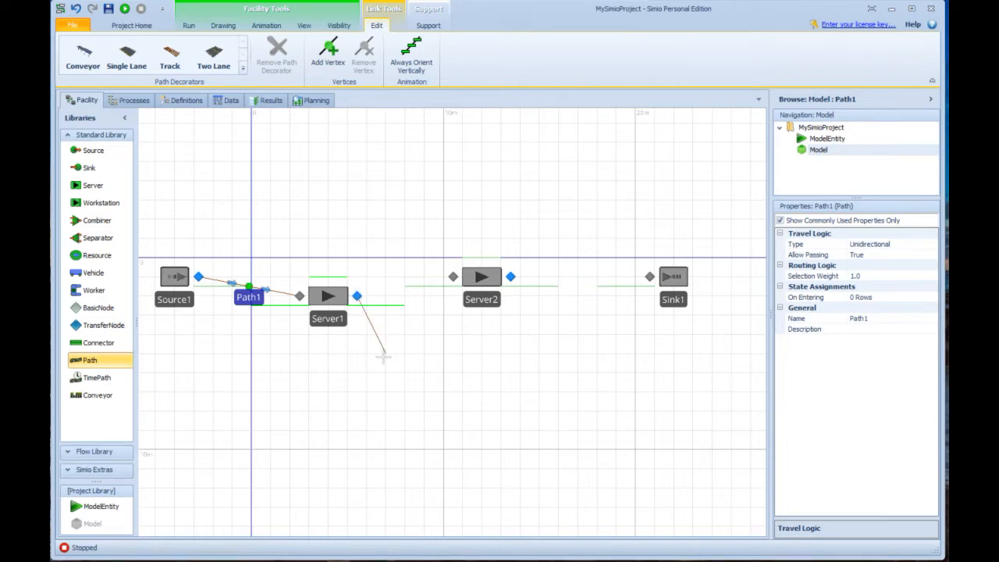
pyautogui.click(457, 481)
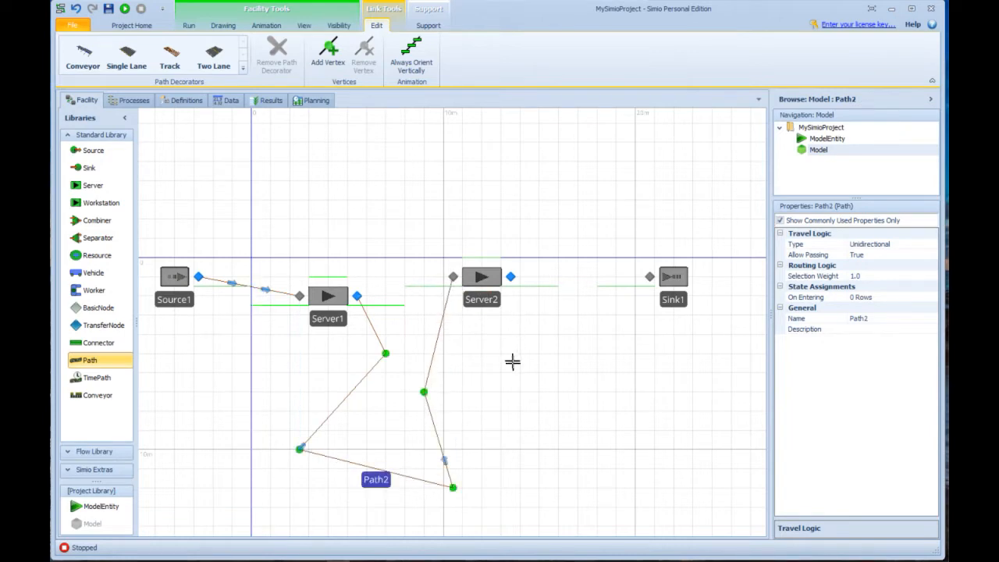
pyautogui.moveTo(561, 275)
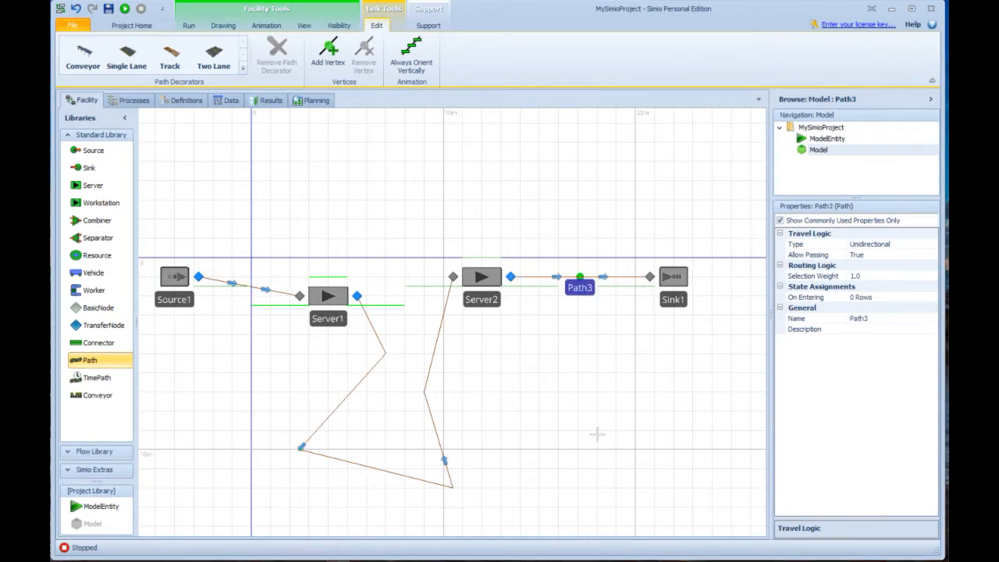
pyautogui.click(132, 25)
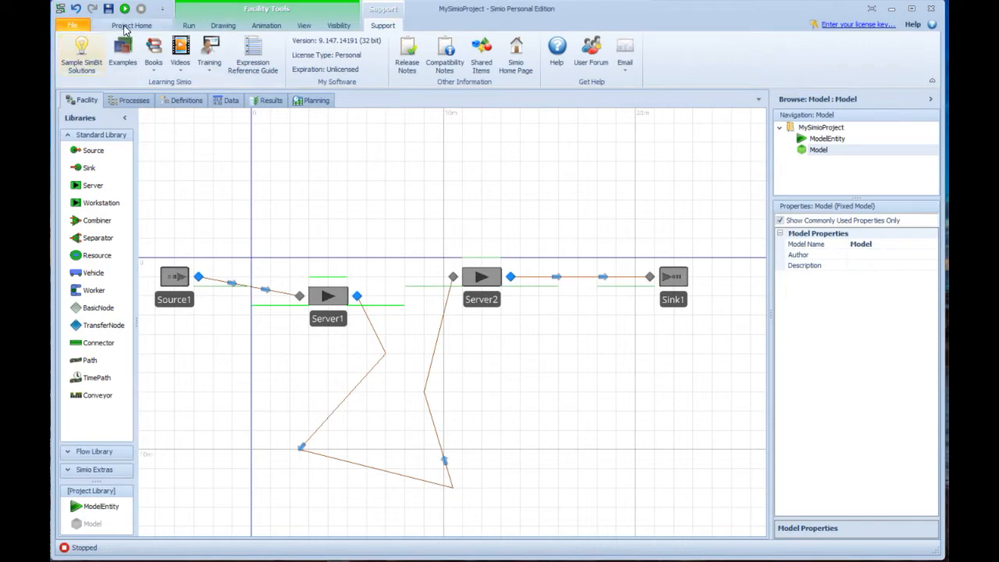
pyautogui.click(125, 9)
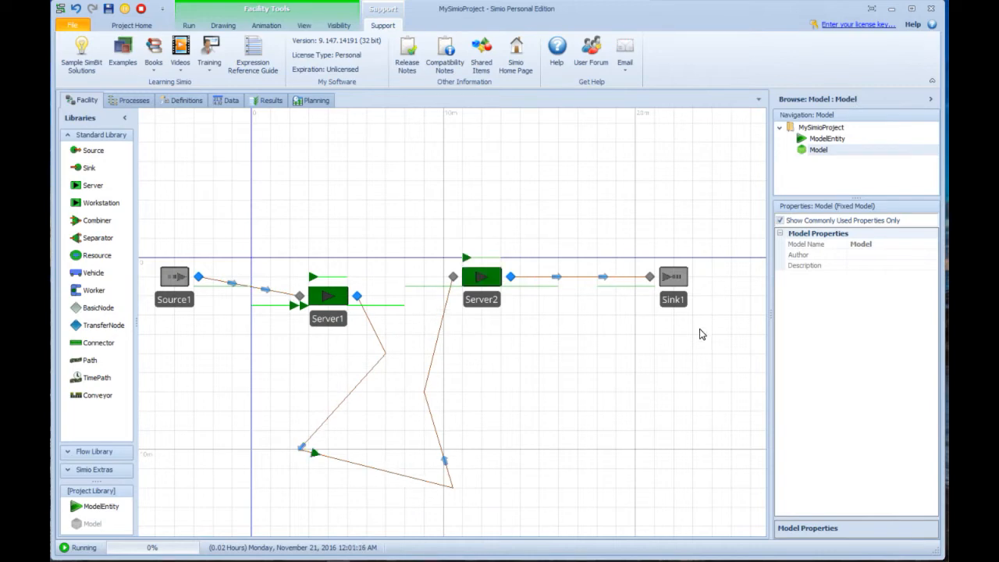
pyautogui.click(453, 488)
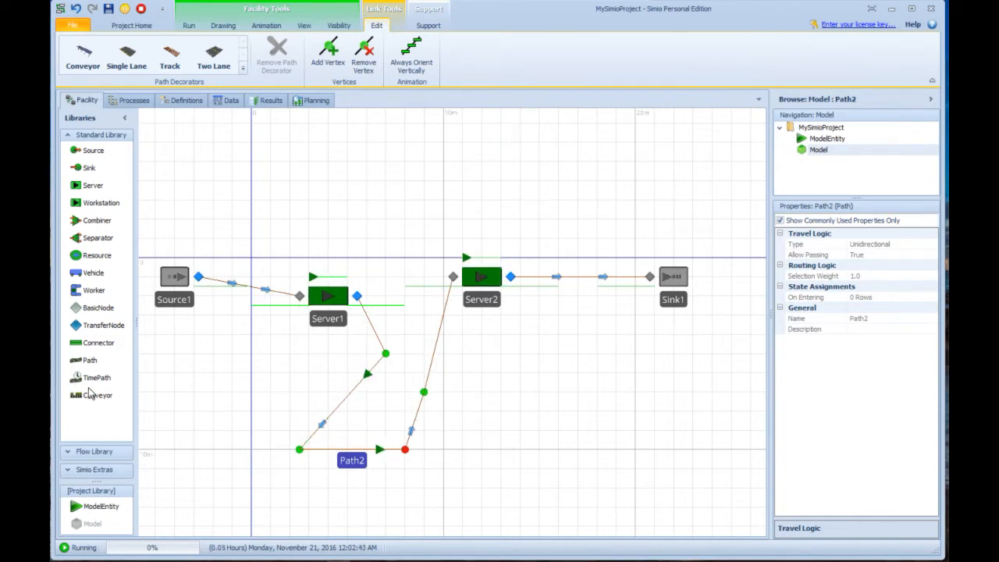
pyautogui.click(90, 360)
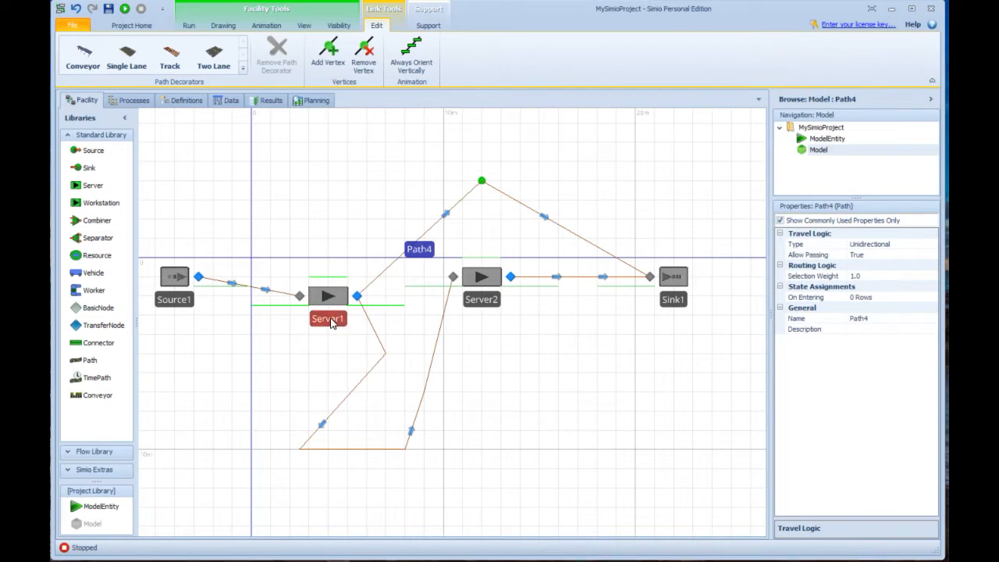
# Select Input@Server1 and Output@Server1, then Server1 to show capacity, FIFO ranking and processing time
pyautogui.click(328, 315)
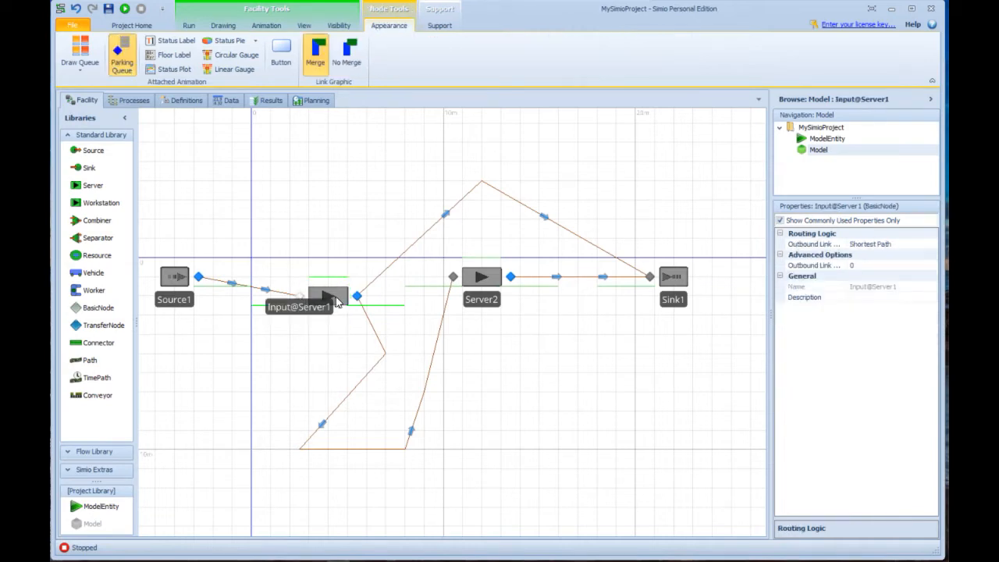
pyautogui.click(356, 296)
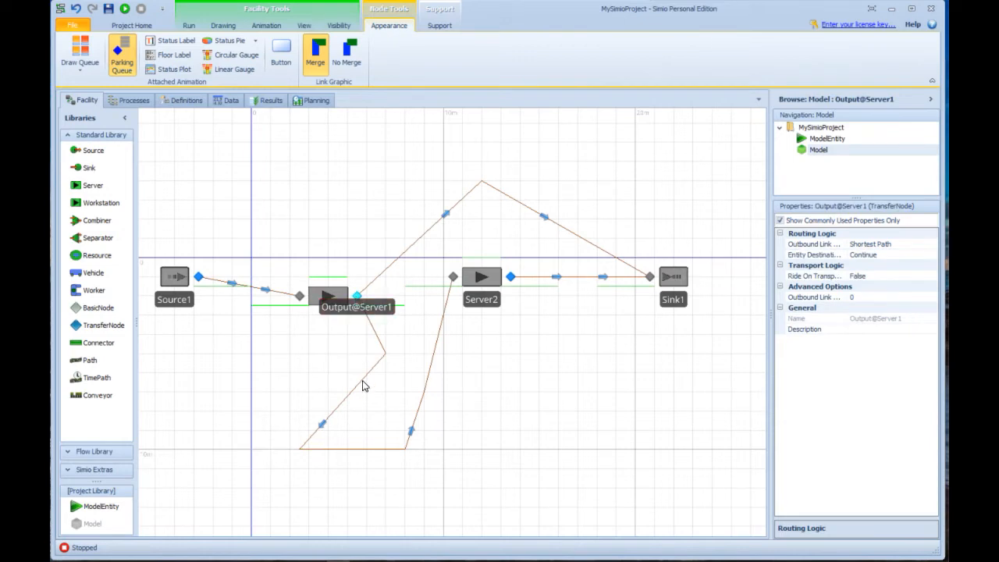
pyautogui.moveTo(324, 296)
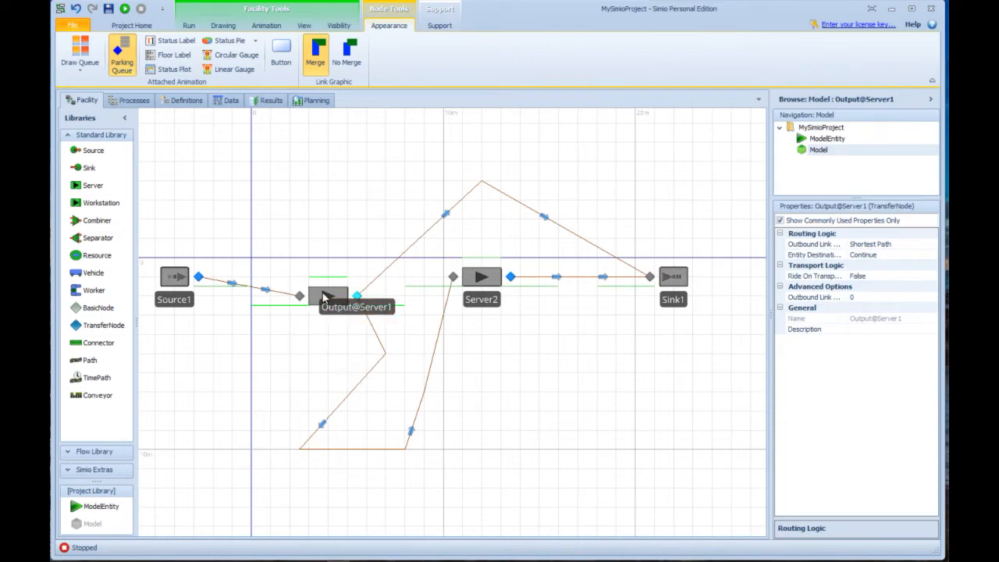
pyautogui.click(328, 295)
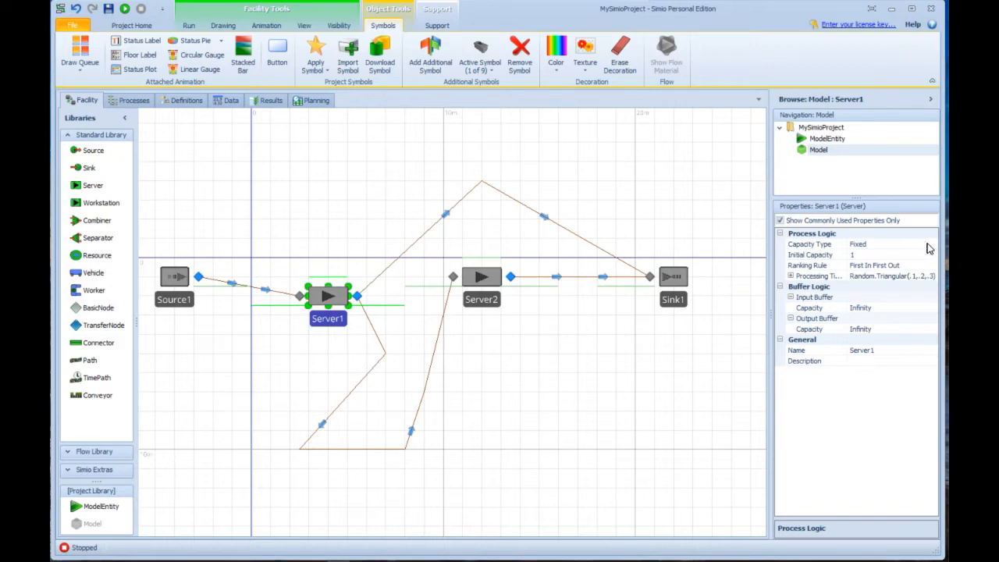
pyautogui.click(932, 244)
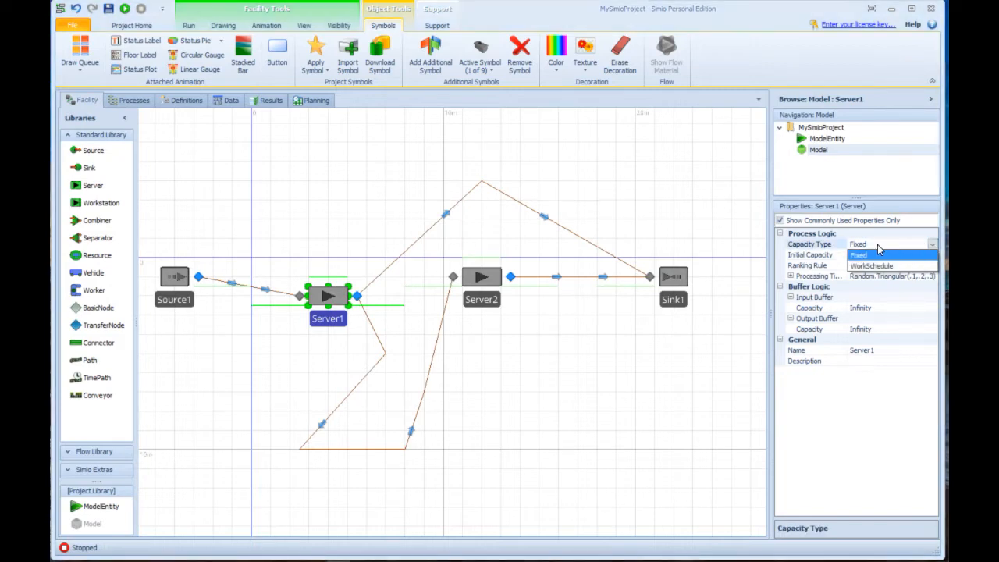
pyautogui.click(857, 255)
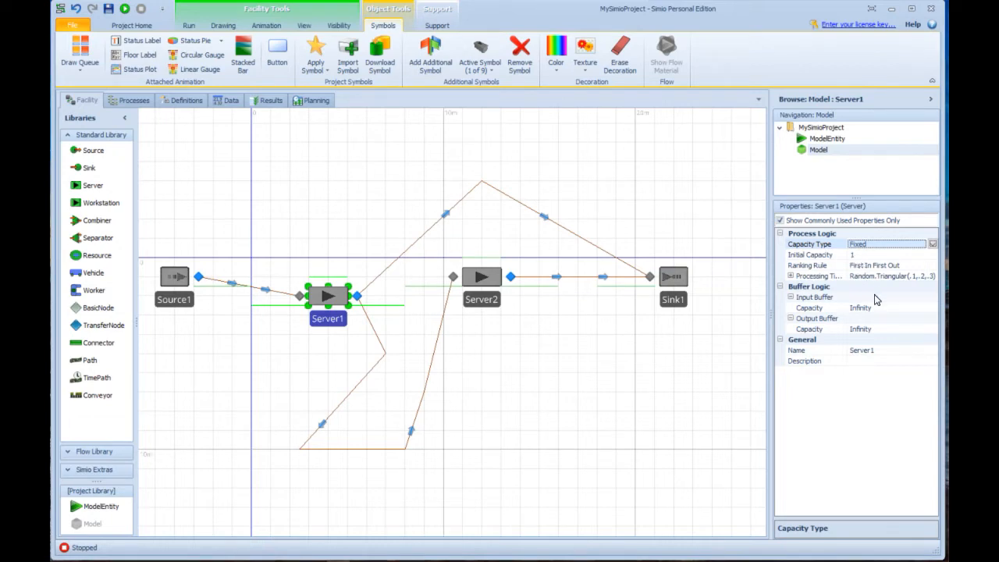
pyautogui.moveTo(871, 266)
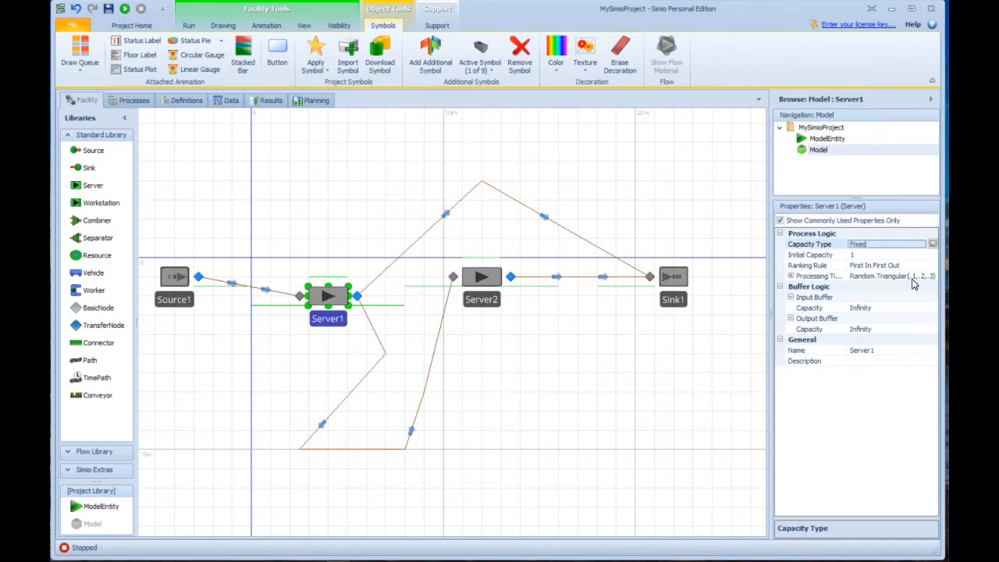
pyautogui.moveTo(937, 283)
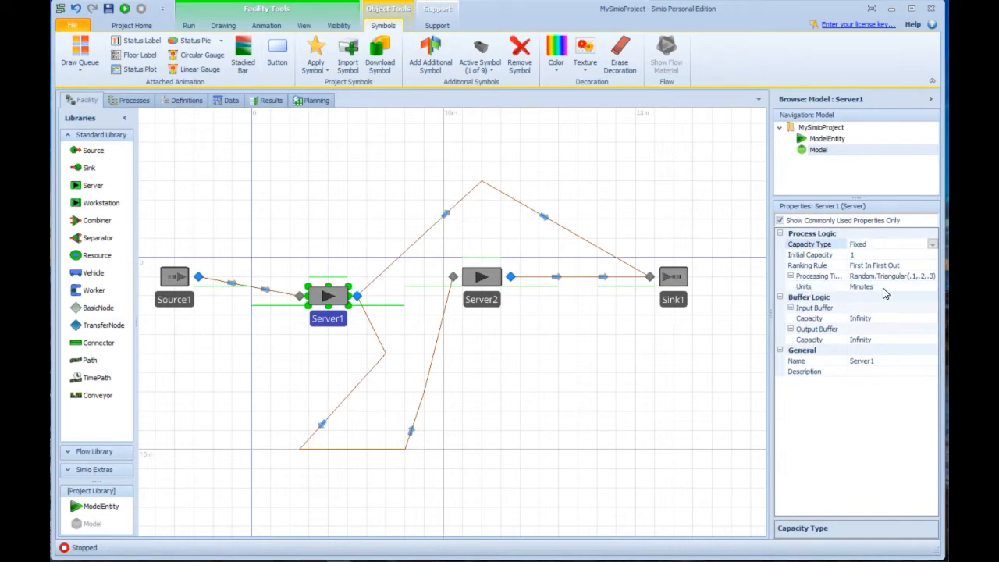
pyautogui.moveTo(936, 292)
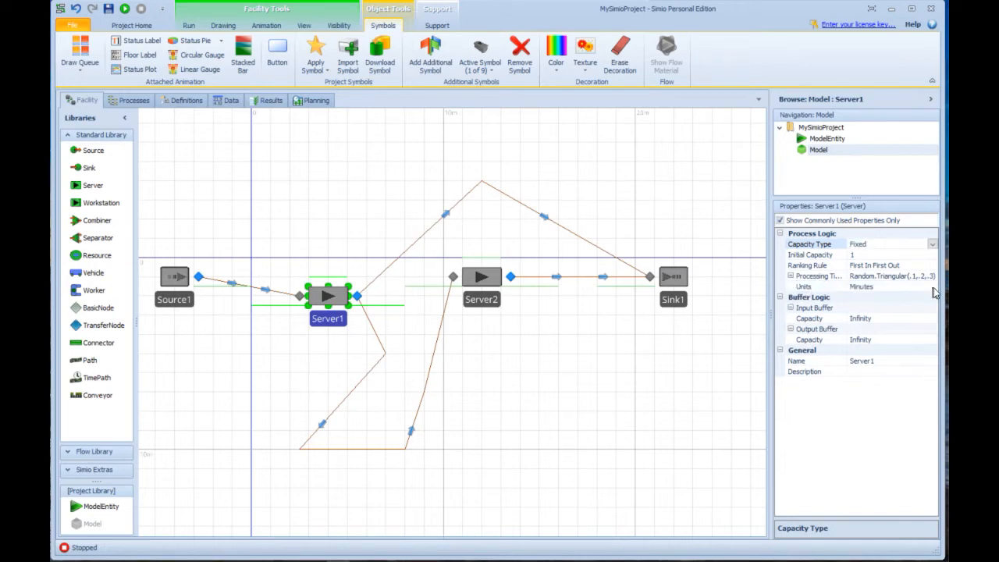
pyautogui.click(933, 287)
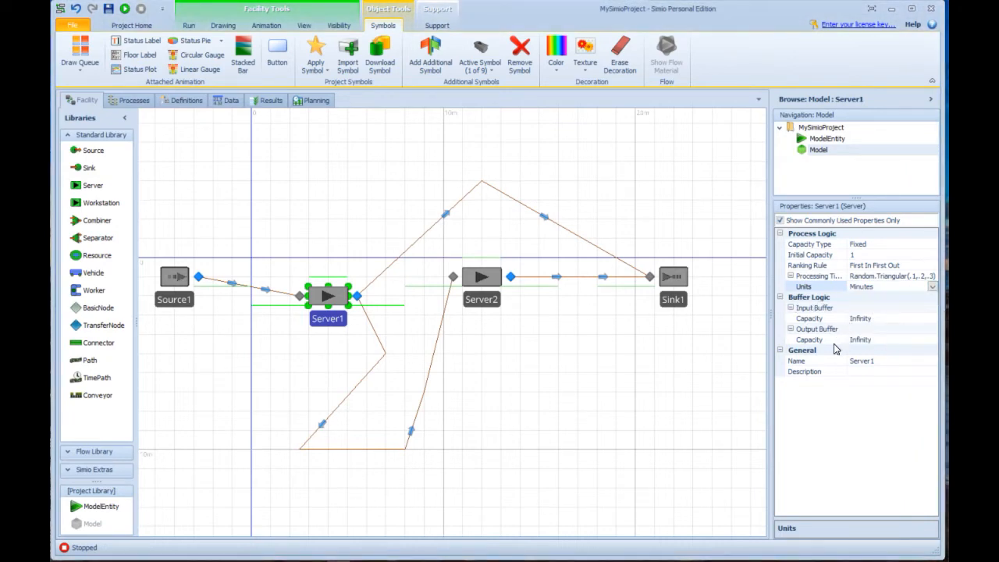
pyautogui.moveTo(826, 381)
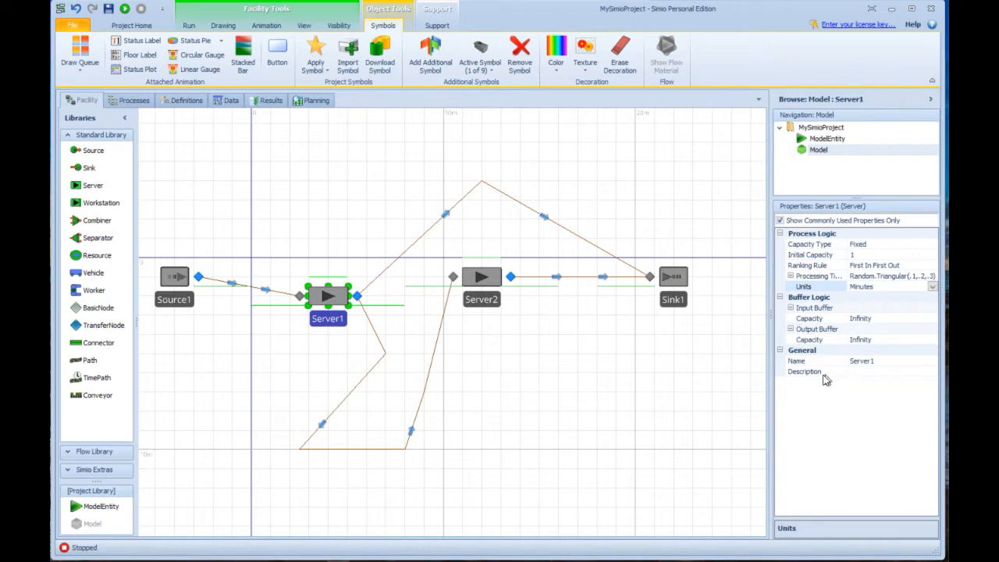
pyautogui.moveTo(831, 361)
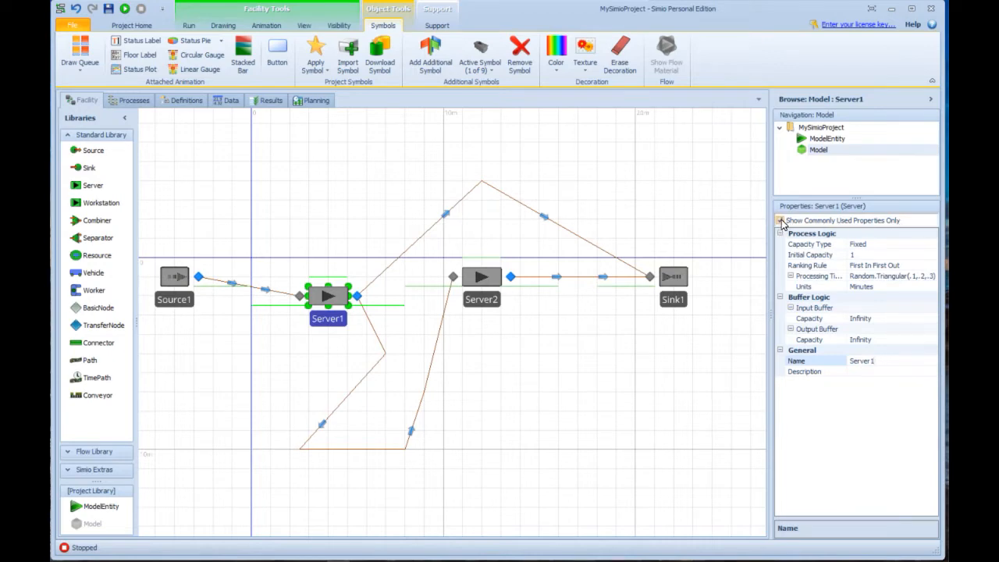
pyautogui.moveTo(783, 226)
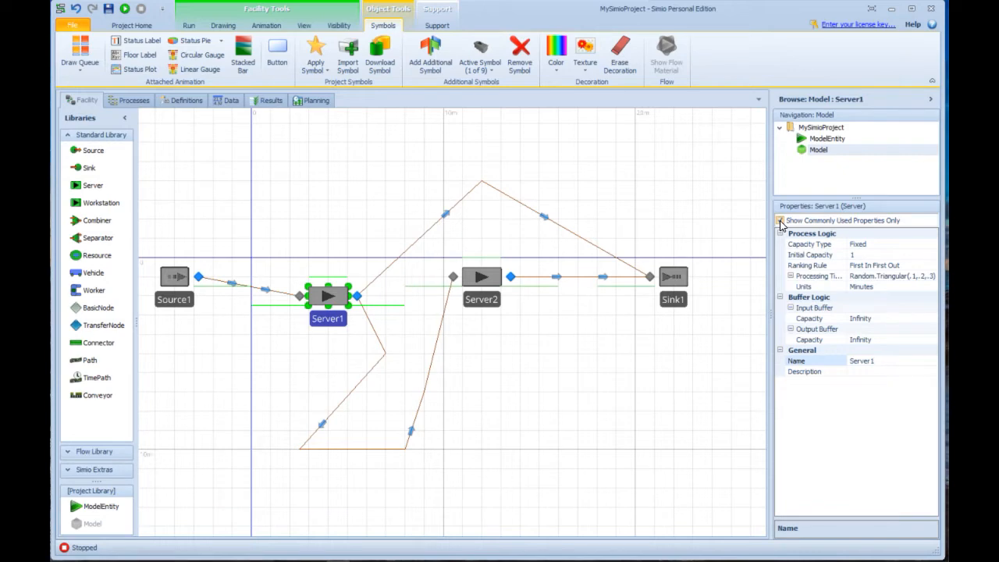
# Turn off 'Show Commonly Used Properties Only' and briefly expand Reliability Logic
pyautogui.click(875, 361)
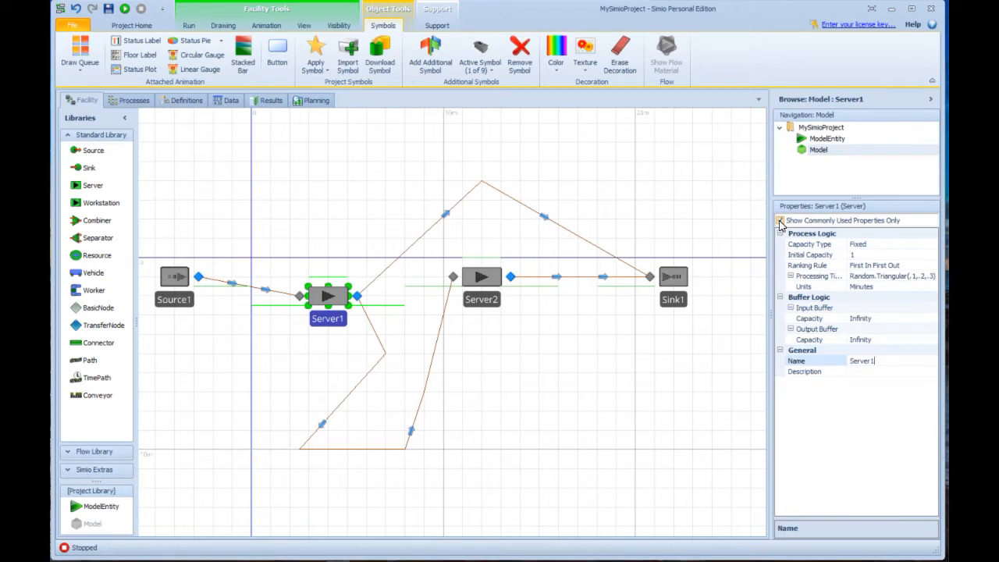
pyautogui.click(779, 220)
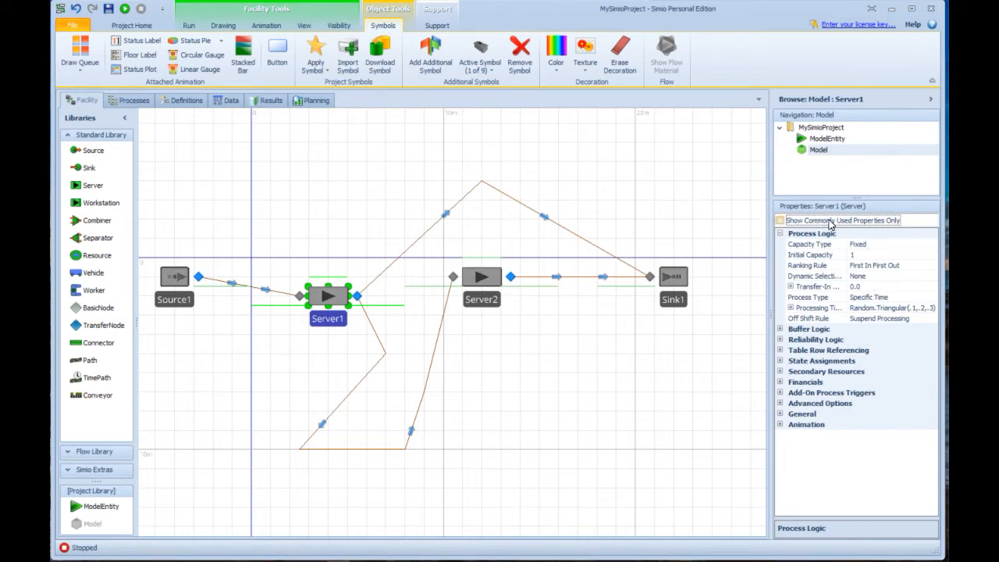
pyautogui.moveTo(832, 226)
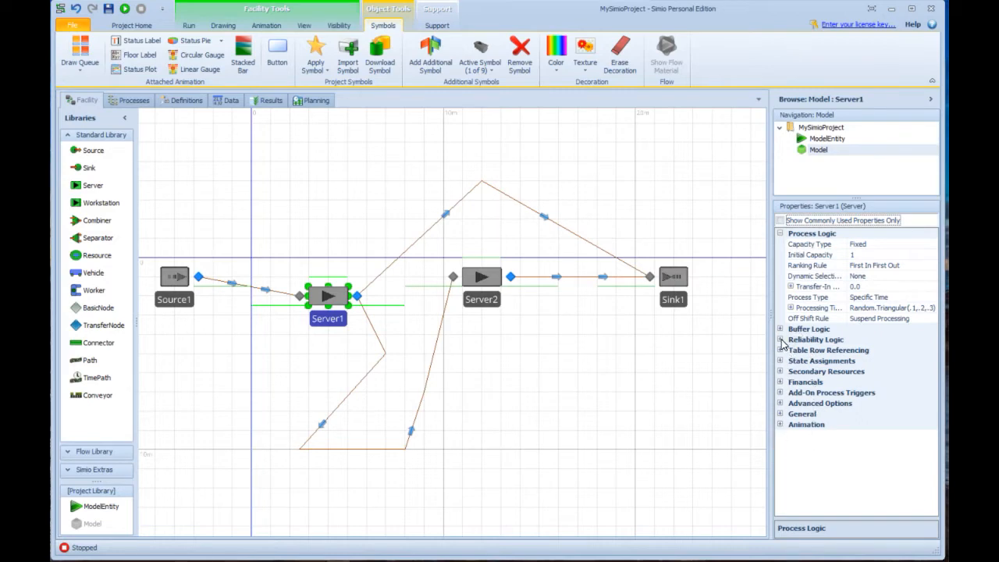
pyautogui.click(780, 340)
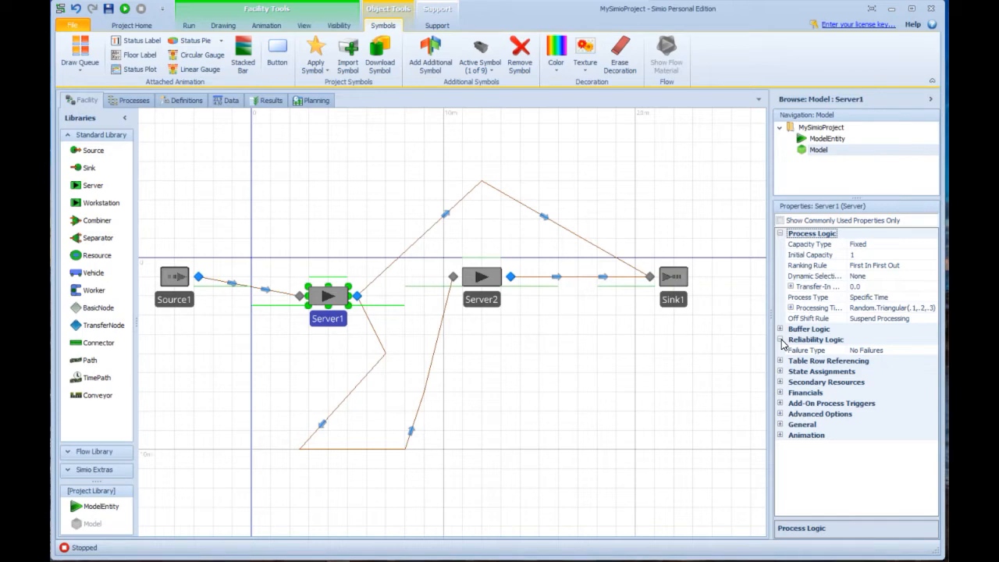
pyautogui.click(779, 339)
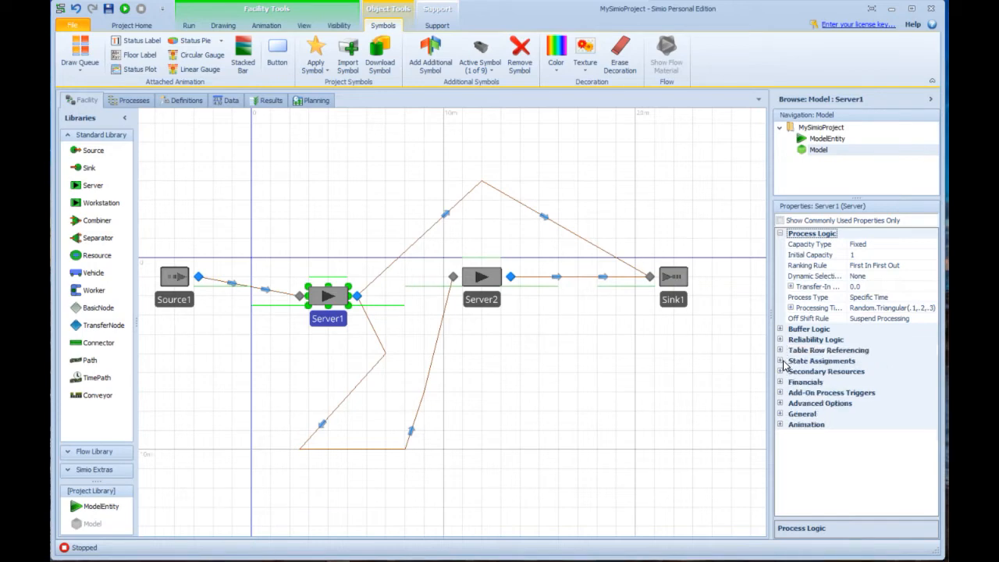
# Briefly expand and collapse Secondary Resources, Financials and Add-On Process Triggers
pyautogui.click(821, 360)
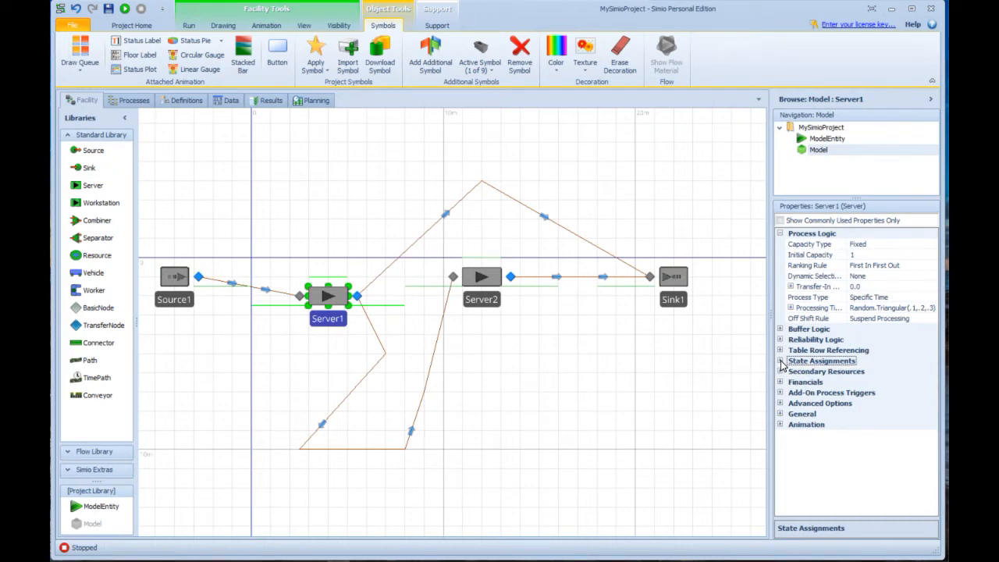
pyautogui.click(779, 371)
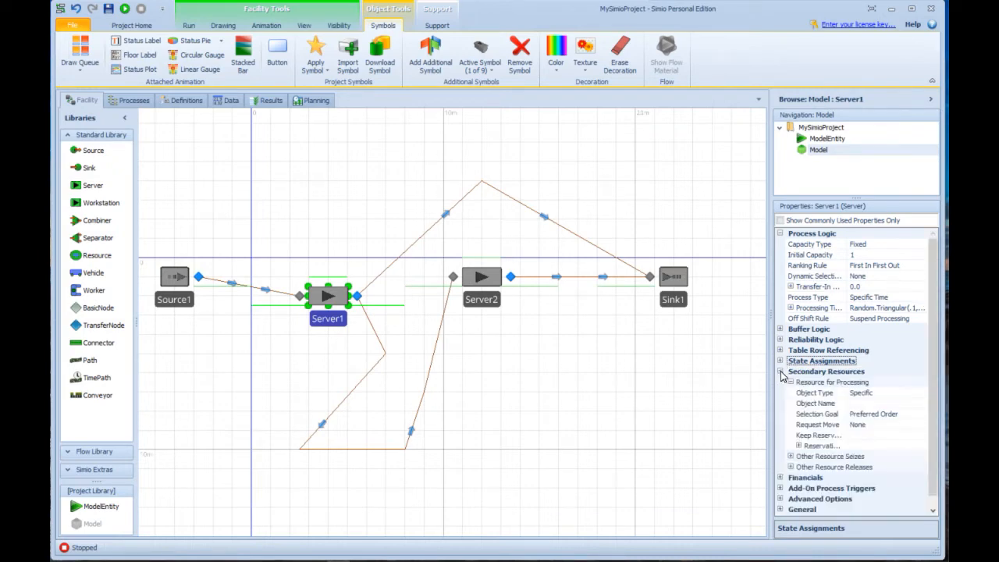
pyautogui.click(780, 371)
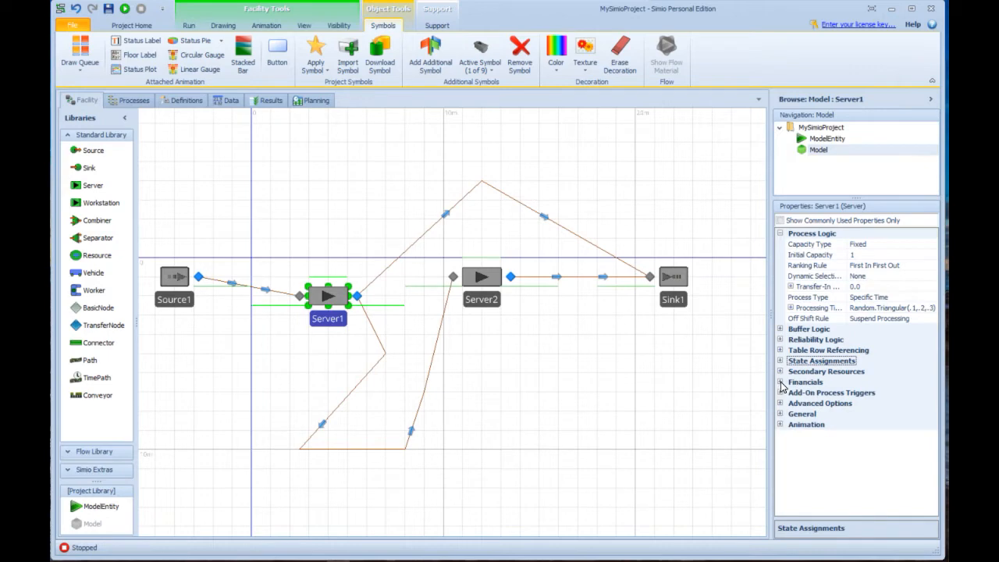
pyautogui.click(805, 381)
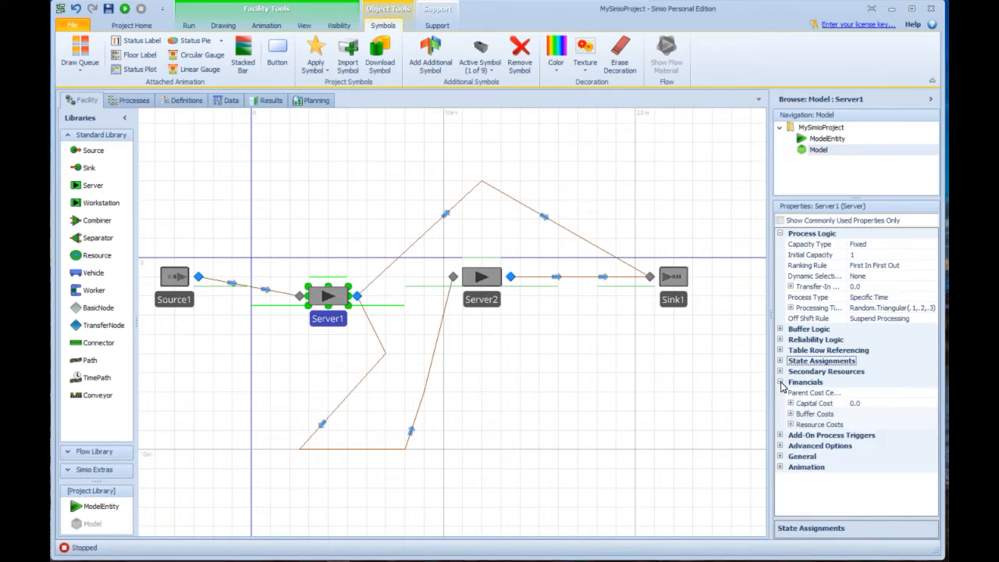
pyautogui.click(781, 382)
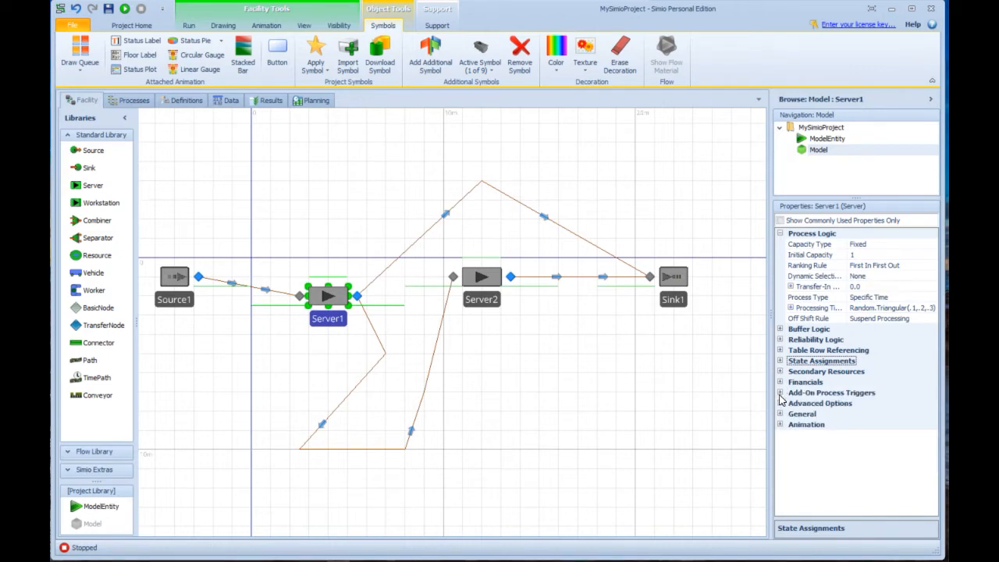
pyautogui.click(780, 393)
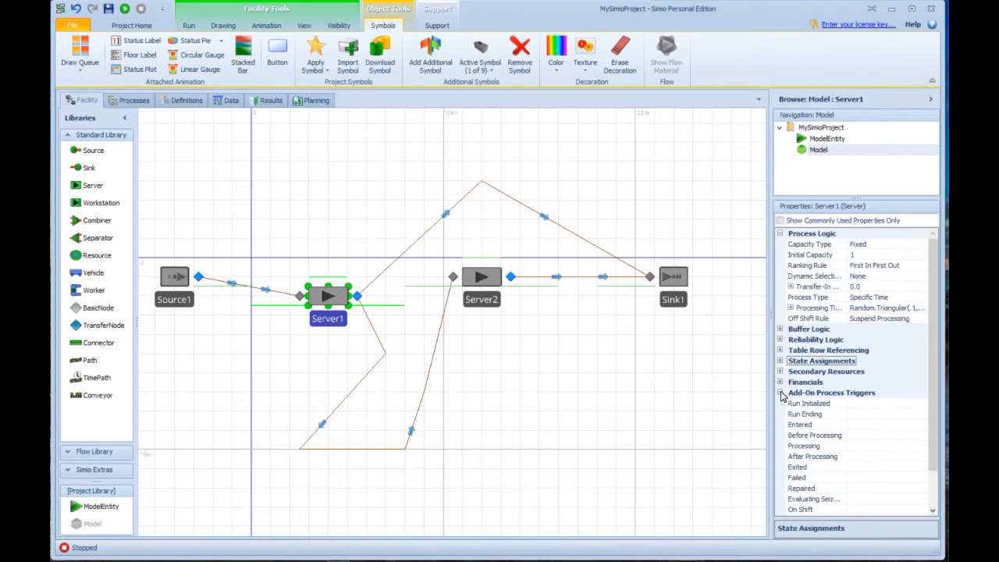
pyautogui.click(780, 393)
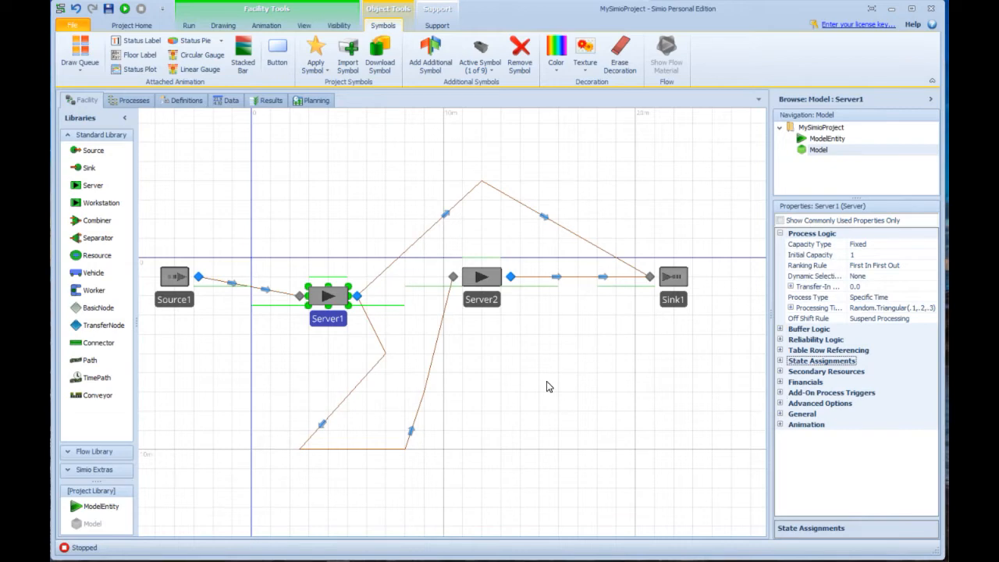
# From the Run tab, run and fast-forward the model to end of run at 24 hours
pyautogui.click(188, 25)
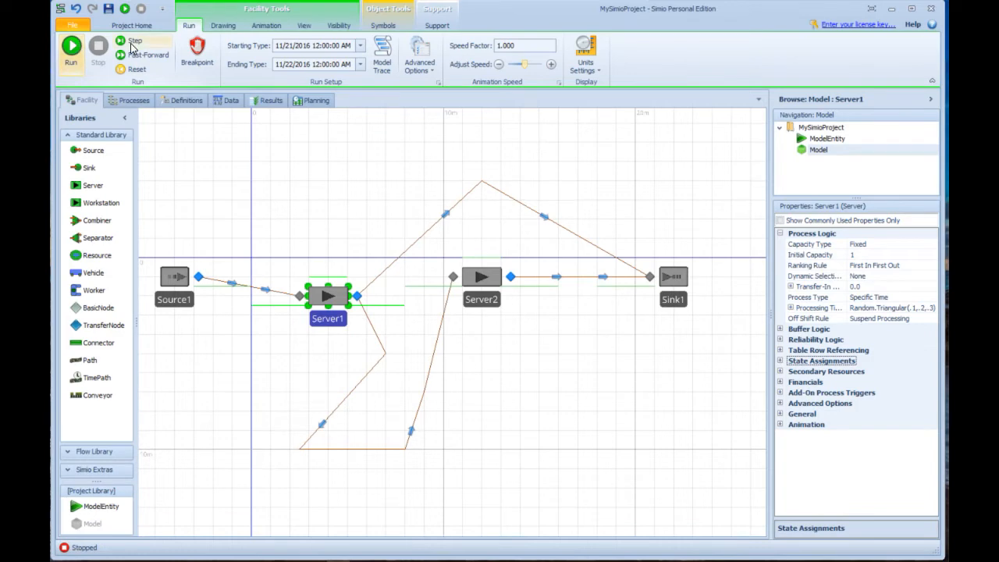
pyautogui.click(71, 47)
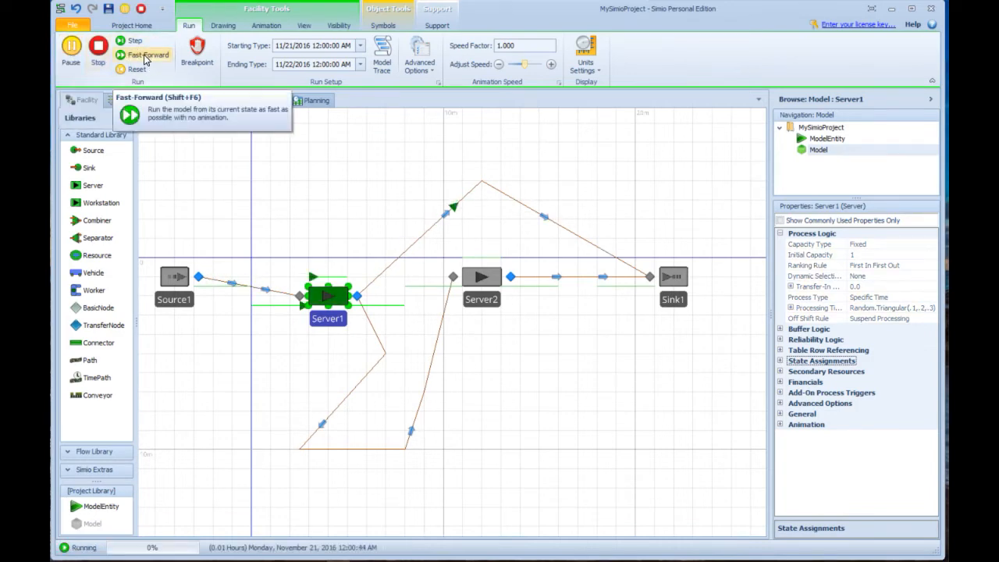
pyautogui.click(131, 55)
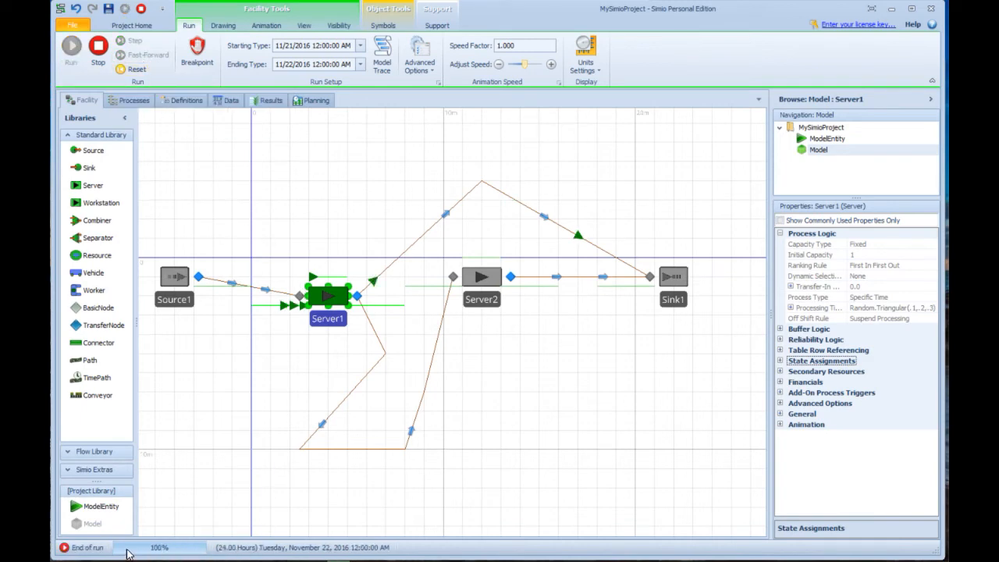
pyautogui.moveTo(421, 495)
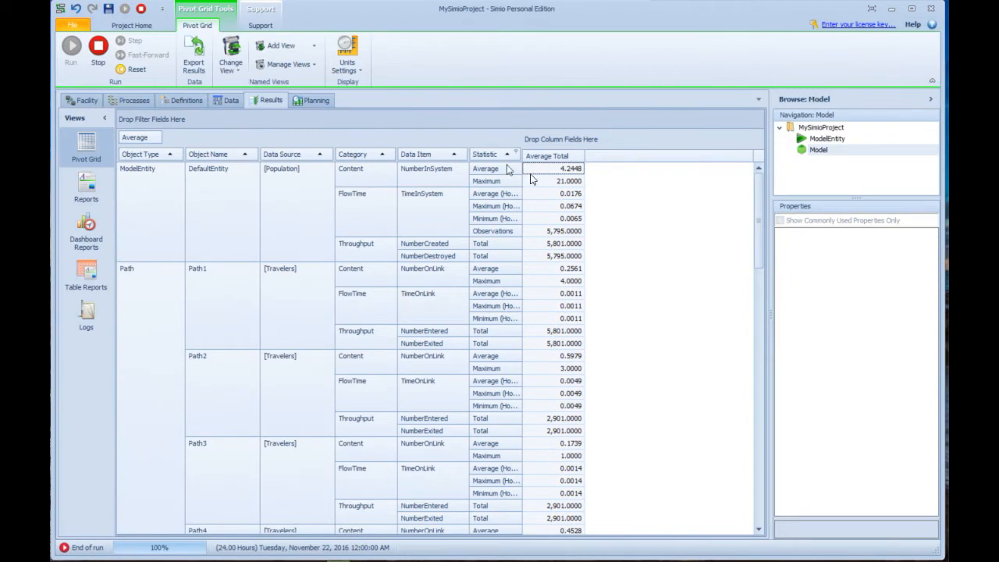
pyautogui.moveTo(443, 238)
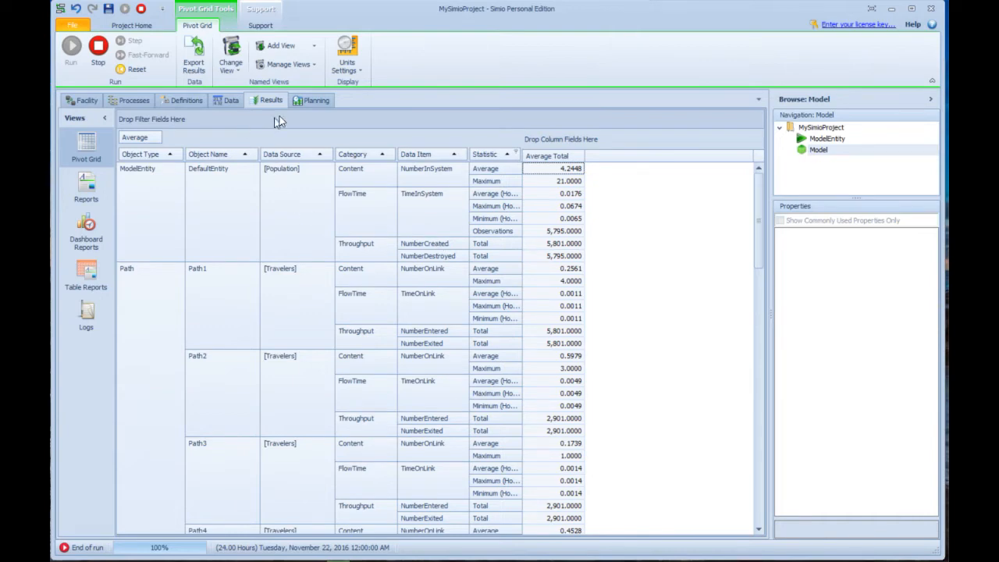
pyautogui.moveTo(268, 104)
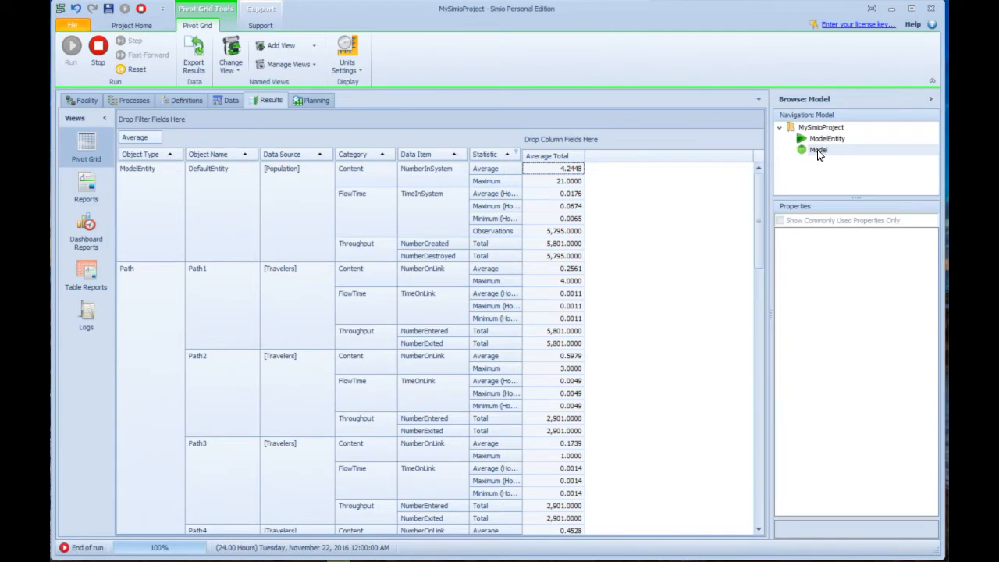
# Create Experiment1 from the Model's right-click menu in the Navigation tree
pyautogui.rightClick(819, 150)
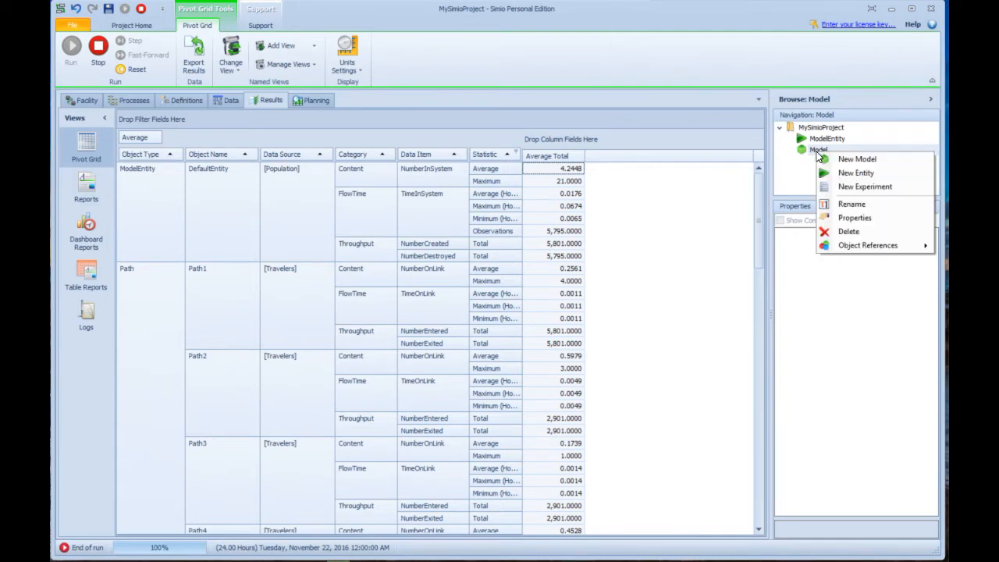
pyautogui.moveTo(864, 186)
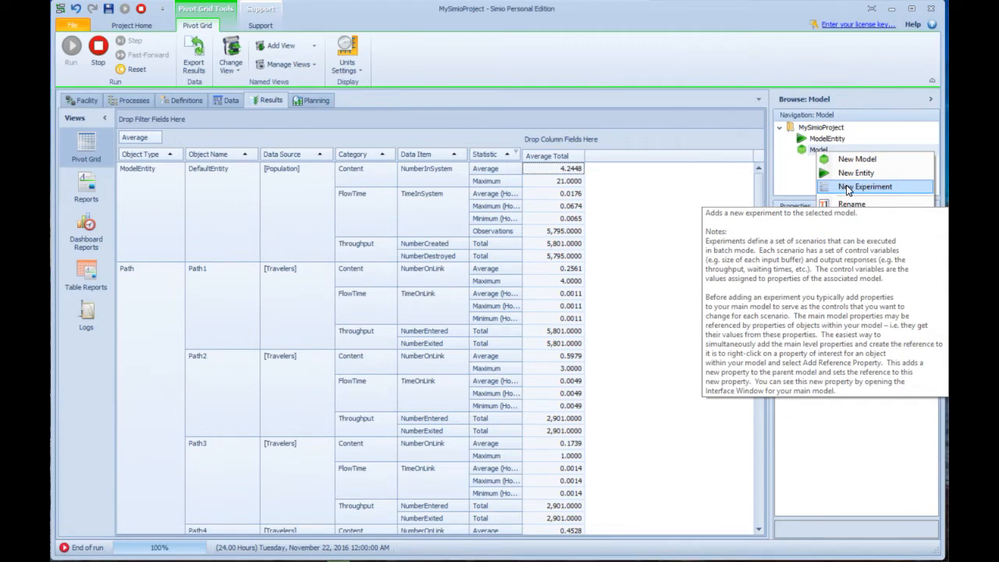
pyautogui.click(864, 186)
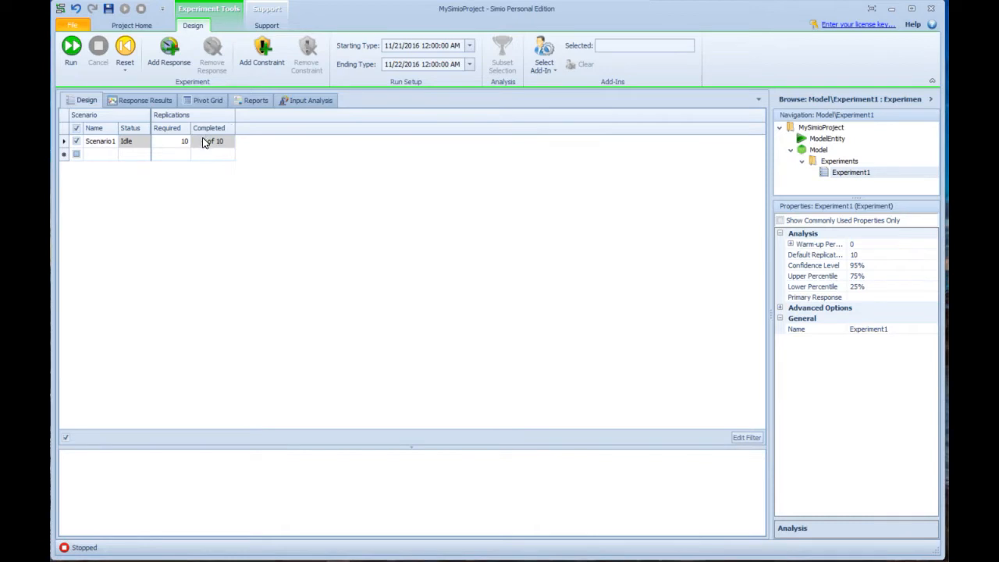
pyautogui.moveTo(71, 47)
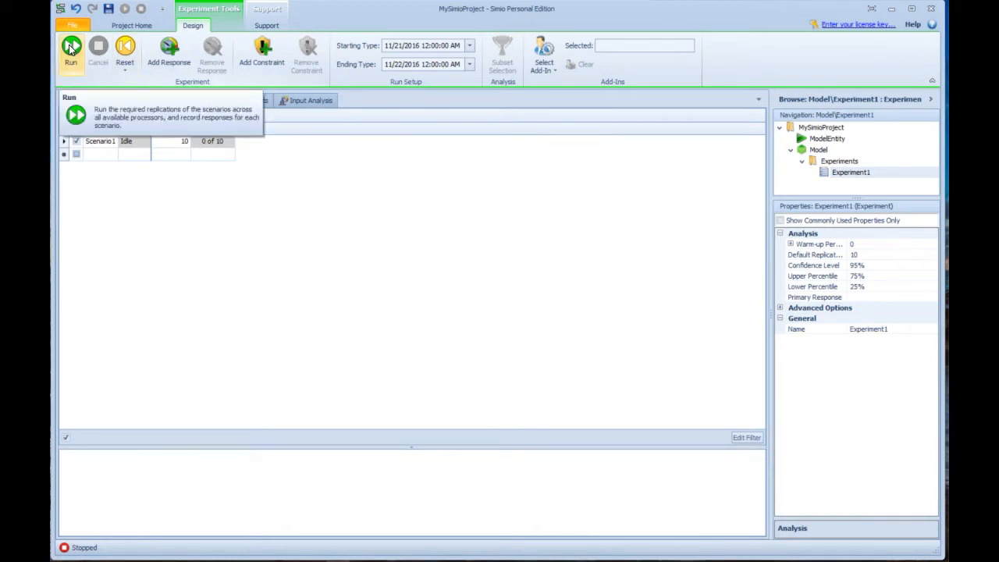
# Run Experiment1 until Scenario1 completes 10 of 10 replications
pyautogui.click(71, 49)
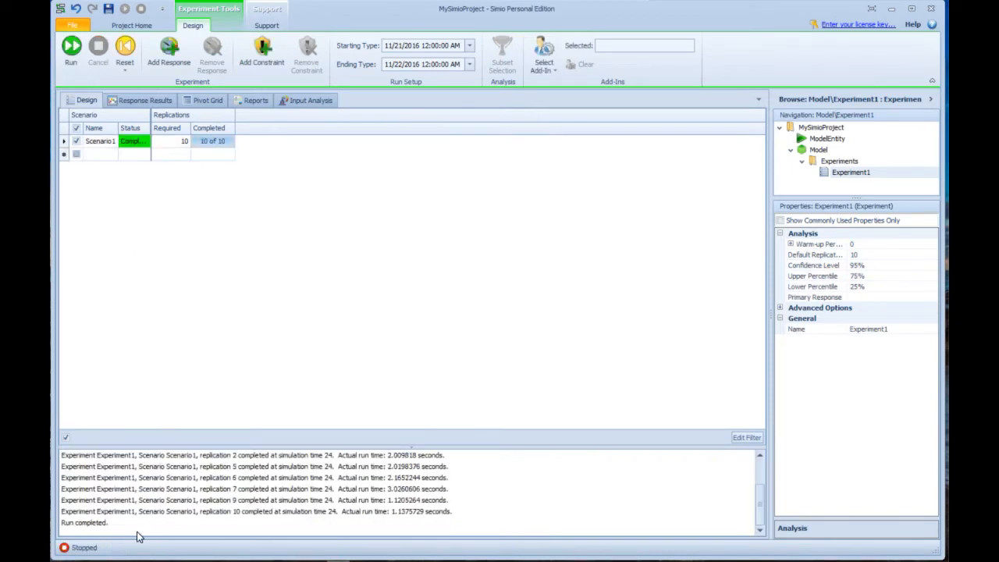
pyautogui.moveTo(413, 455)
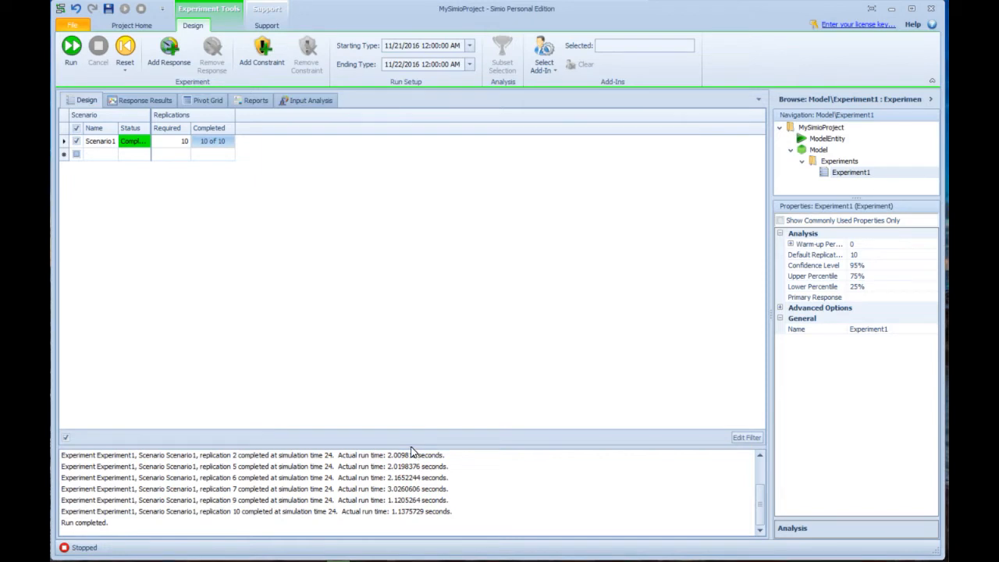
pyautogui.moveTo(187, 153)
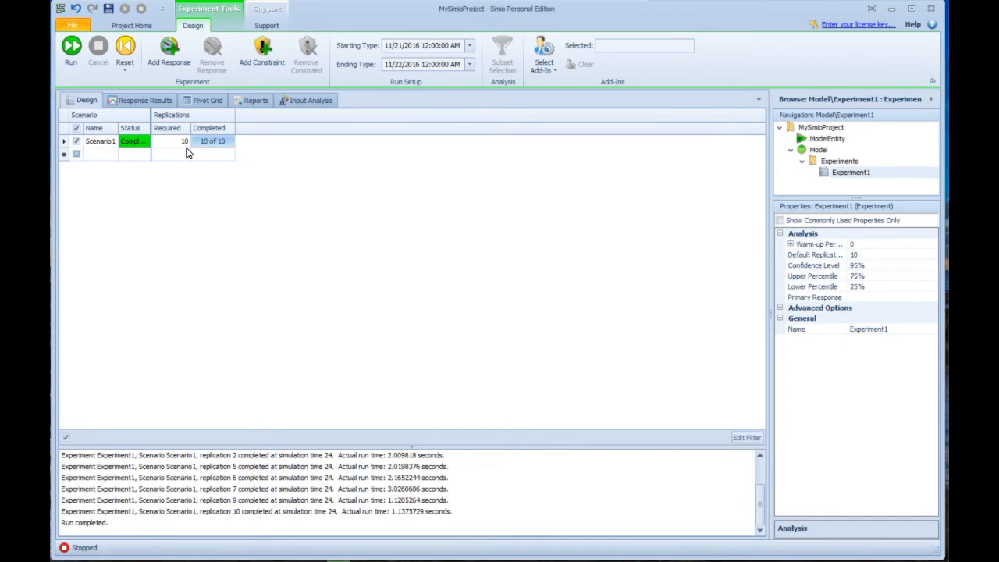
pyautogui.moveTo(193, 148)
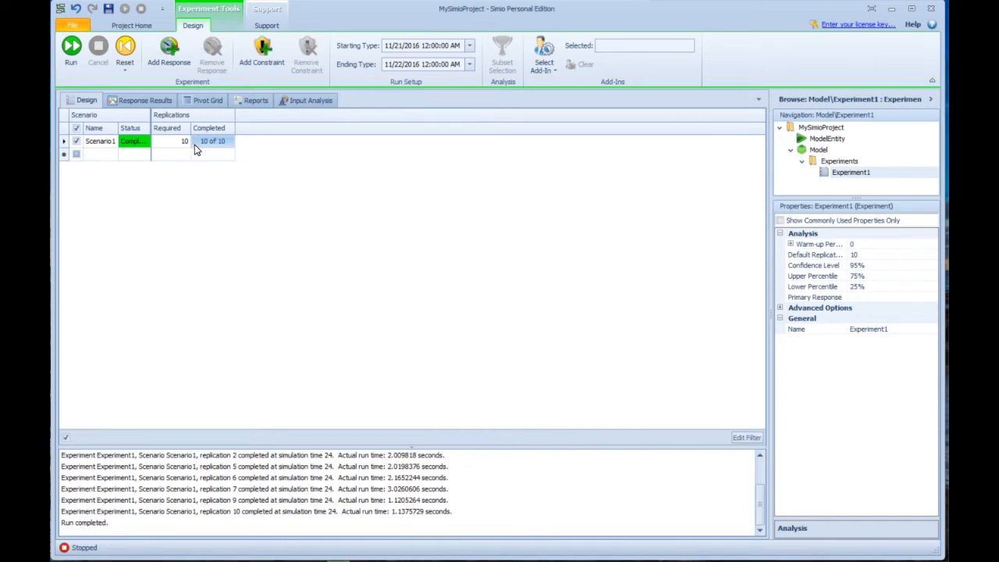
pyautogui.moveTo(234, 148)
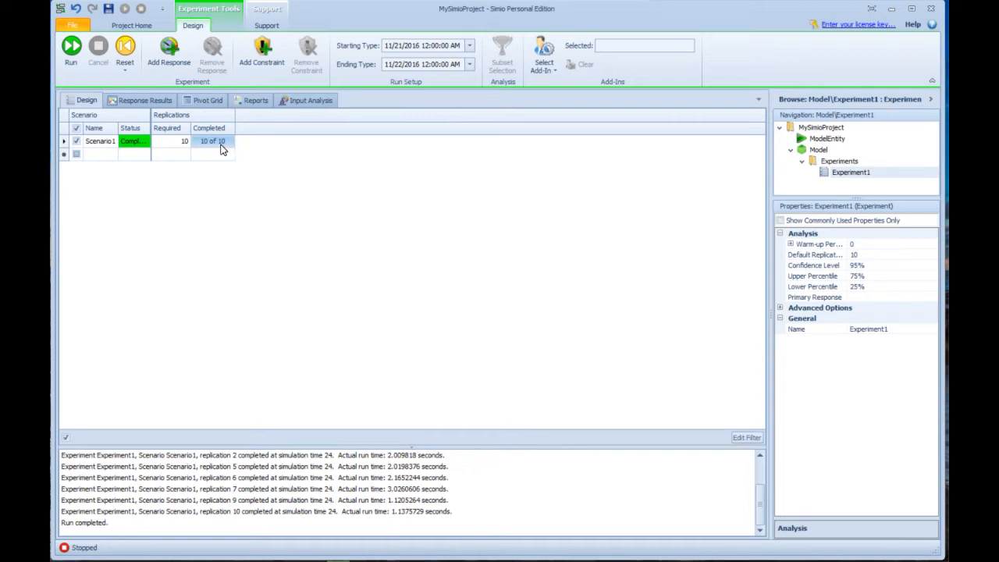
pyautogui.moveTo(207, 99)
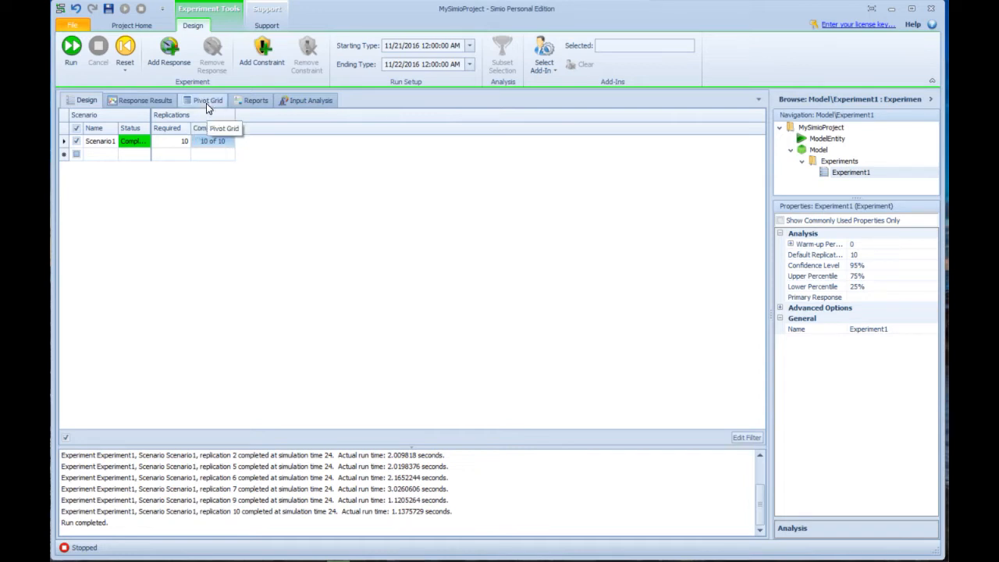
# Switch to the Pivot Grid showing Scenario1's entities in system average of 4.3537
pyautogui.click(206, 100)
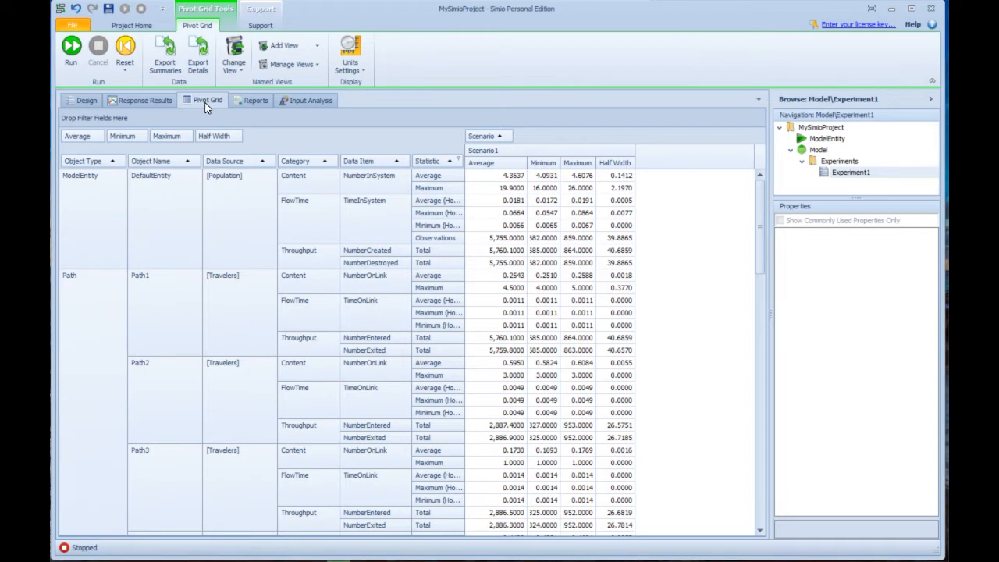
pyautogui.moveTo(597, 203)
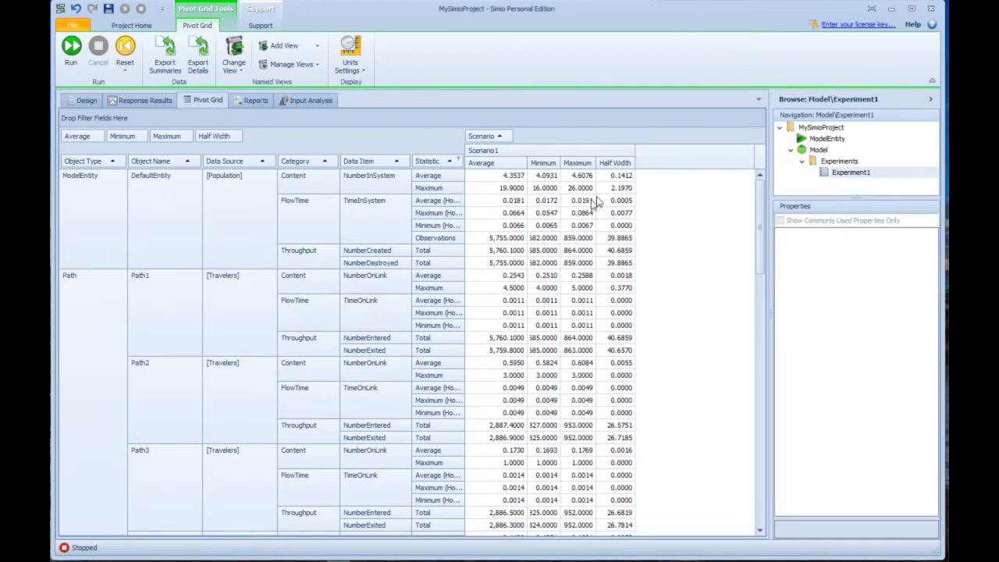
pyautogui.moveTo(491, 185)
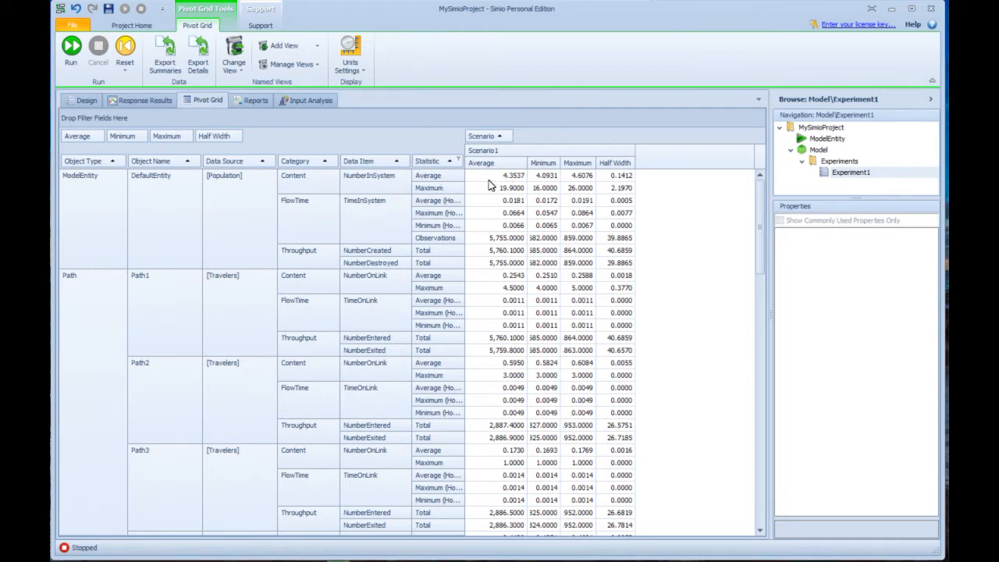
pyautogui.moveTo(628, 176)
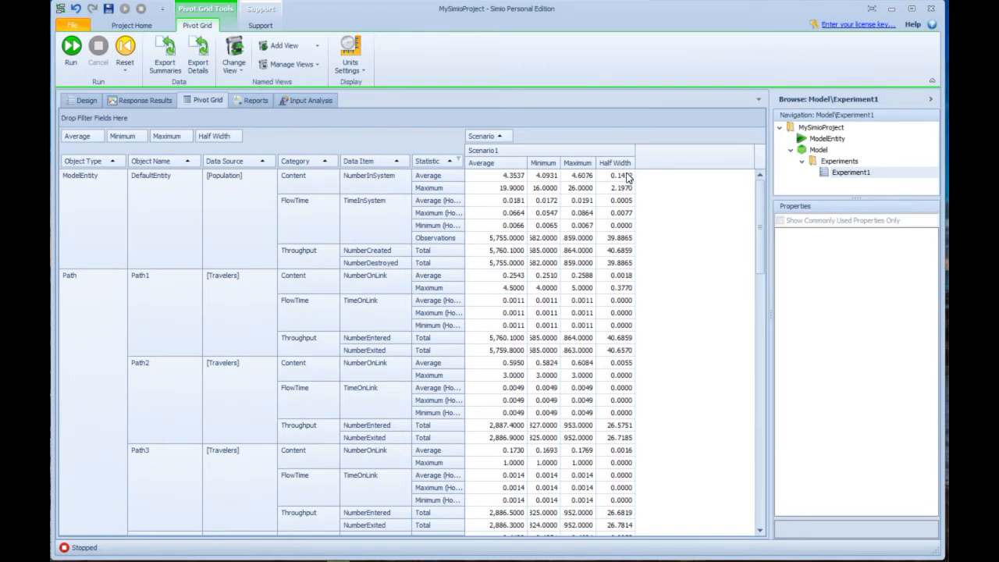
pyautogui.moveTo(390, 488)
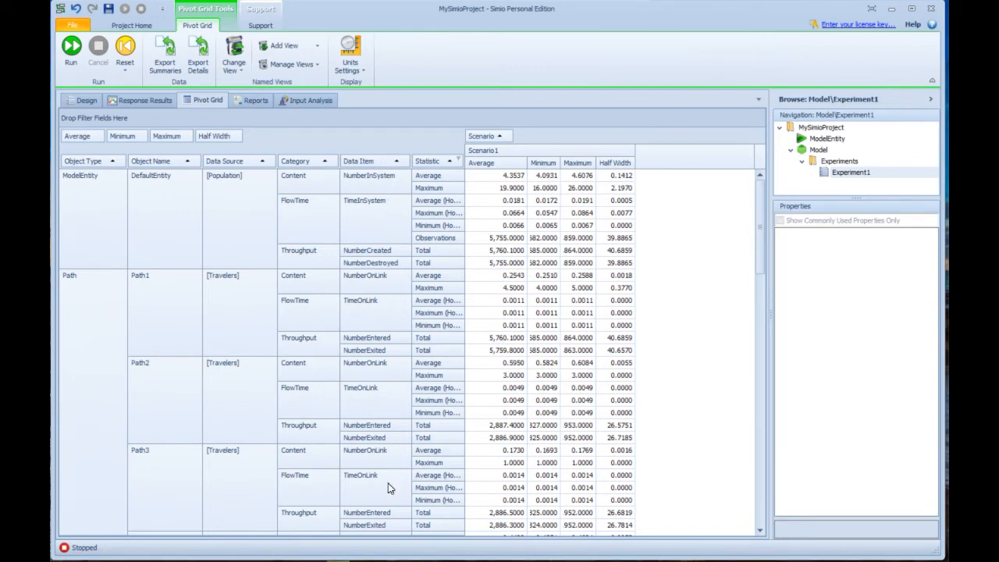
pyautogui.moveTo(301, 156)
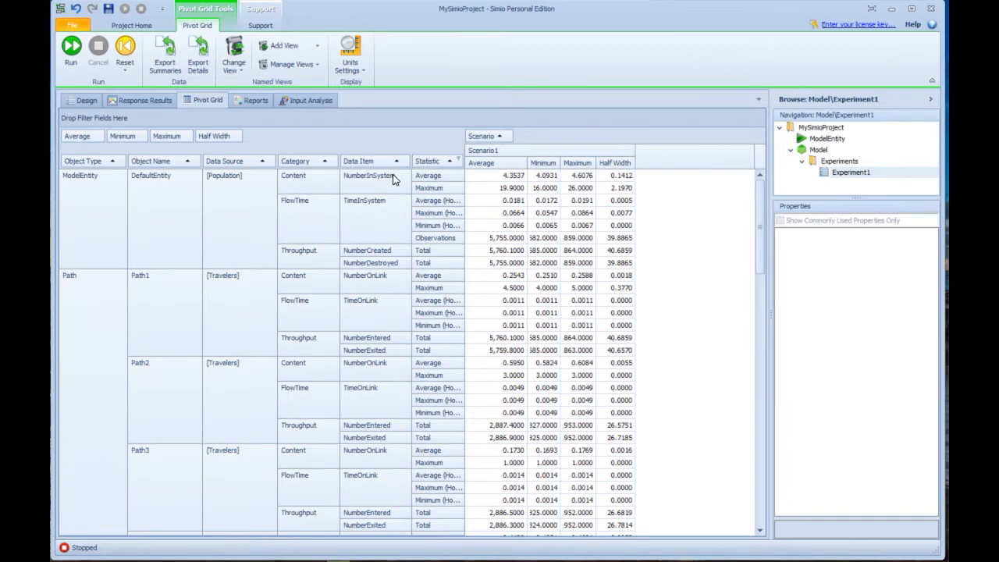
pyautogui.moveTo(413, 164)
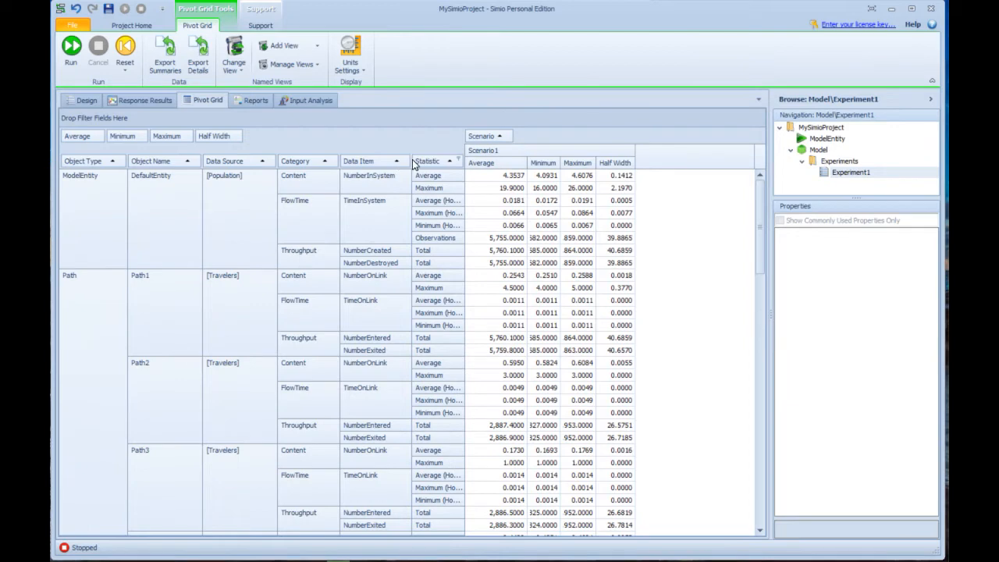
pyautogui.moveTo(406, 160)
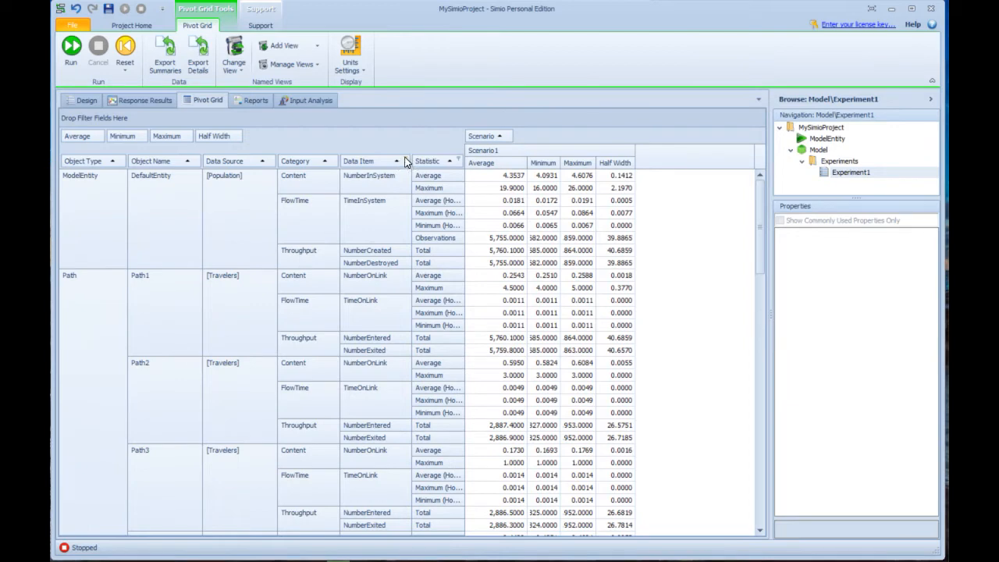
pyautogui.click(396, 161)
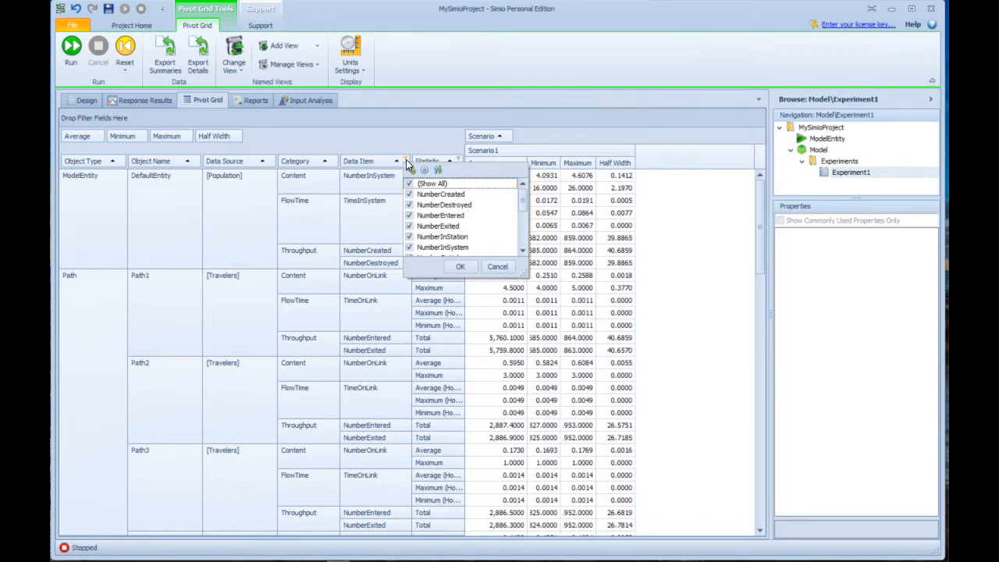
pyautogui.click(432, 182)
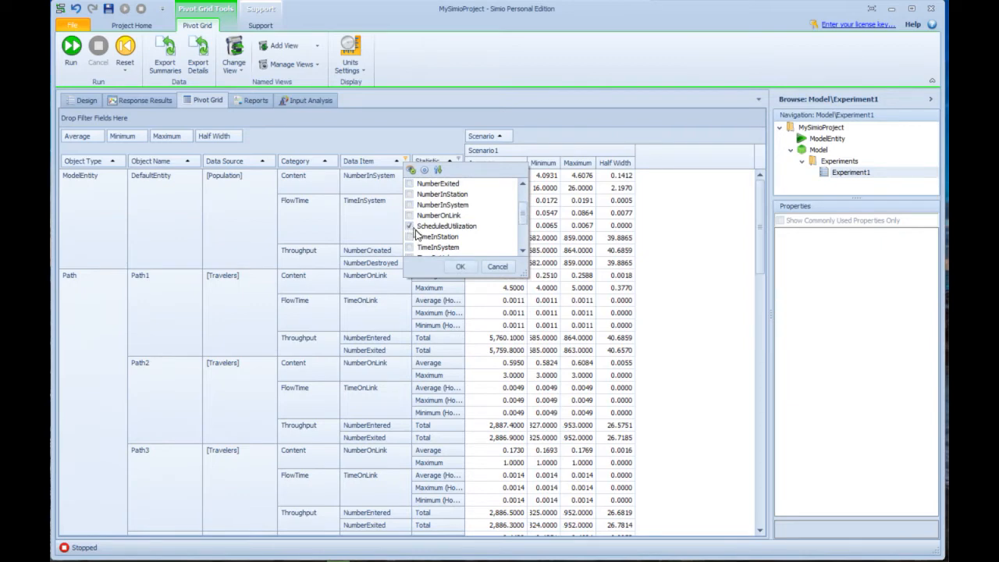
pyautogui.click(460, 266)
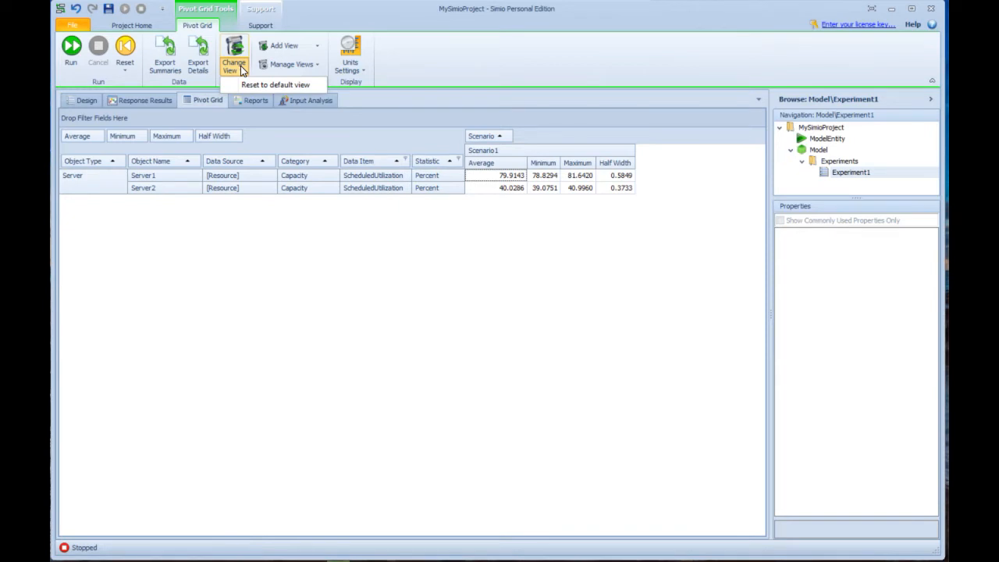
pyautogui.moveTo(237, 74)
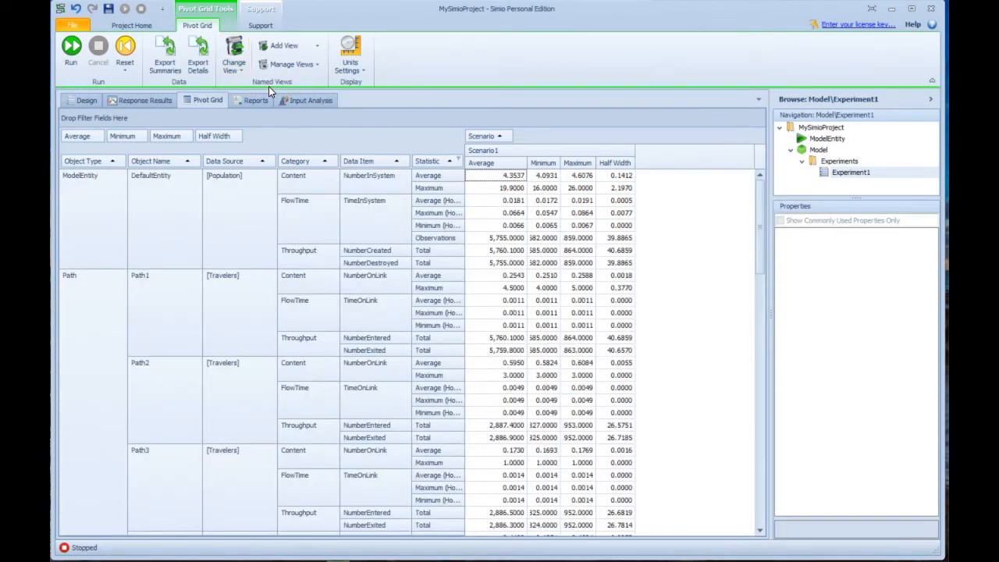
pyautogui.moveTo(699, 185)
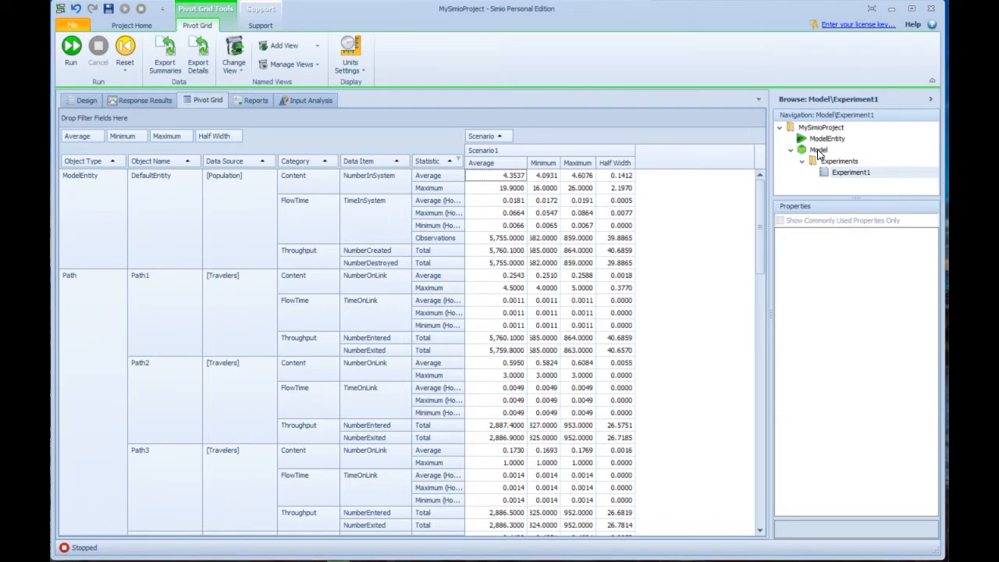
# Select Model in the Navigation tree and show its Facility layout
pyautogui.click(71, 51)
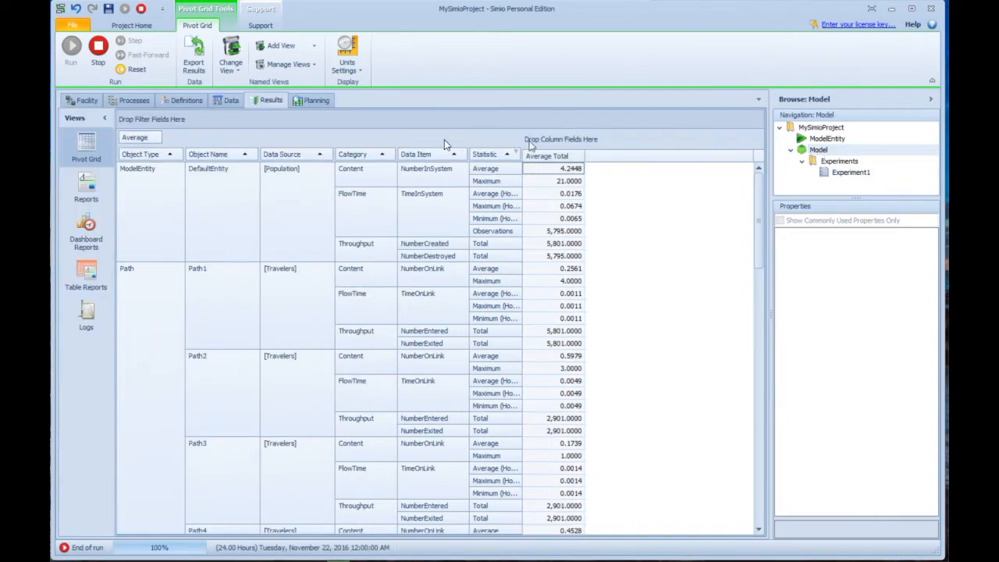
pyautogui.click(85, 100)
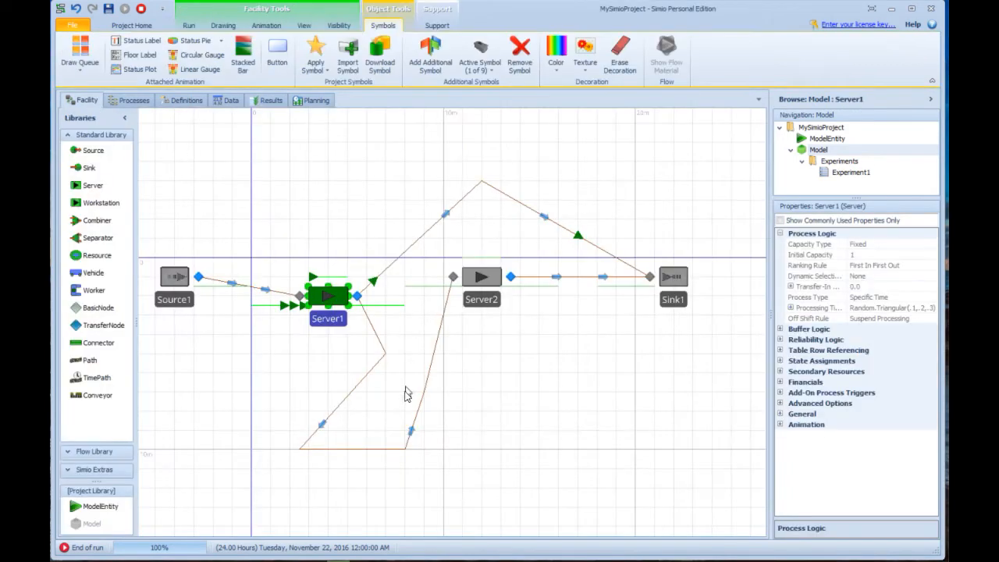
pyautogui.moveTo(421, 203)
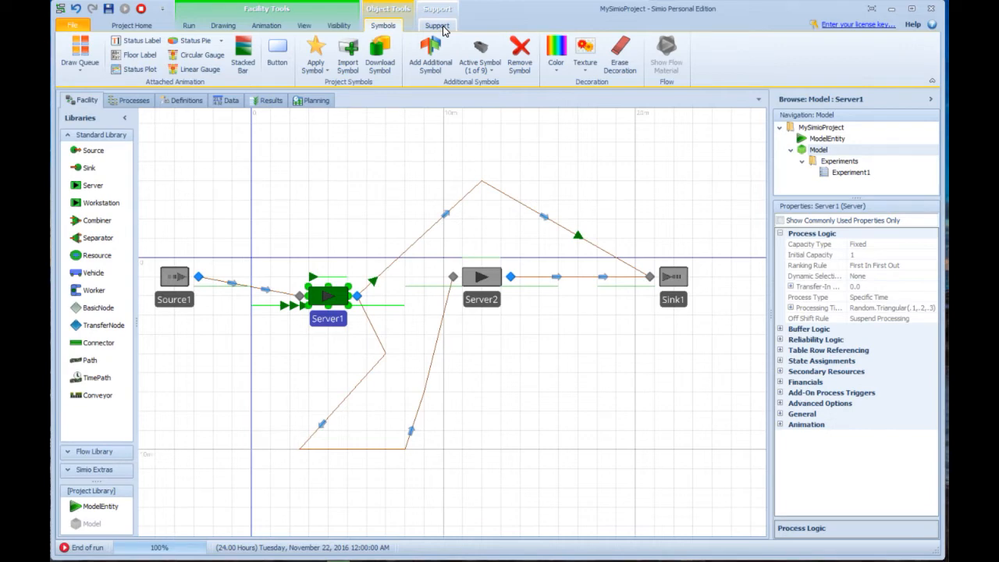
# Open Sample SimBit Solutions from Support and search the term 'sequences'
pyautogui.click(436, 25)
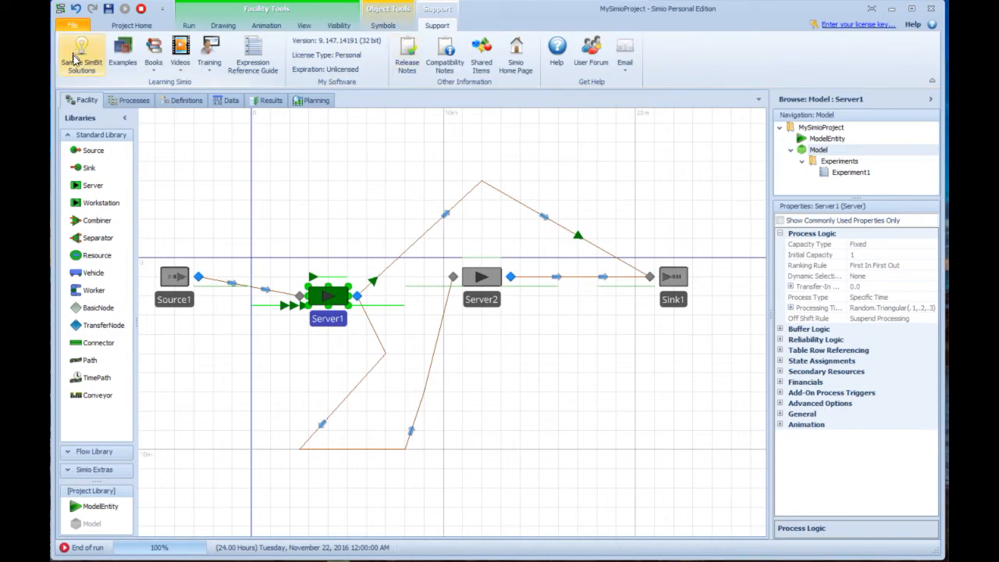
pyautogui.moveTo(81, 54)
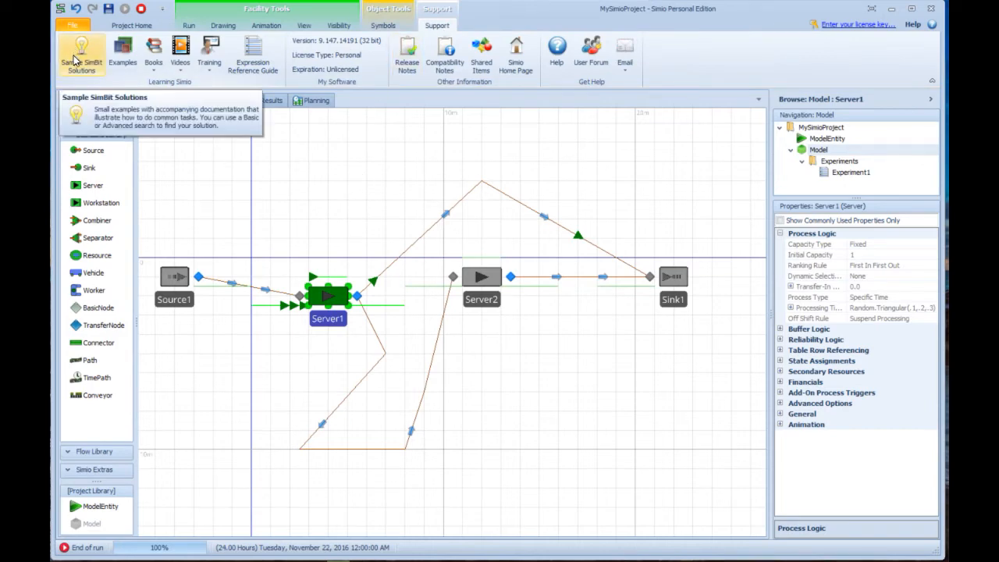
pyautogui.click(81, 55)
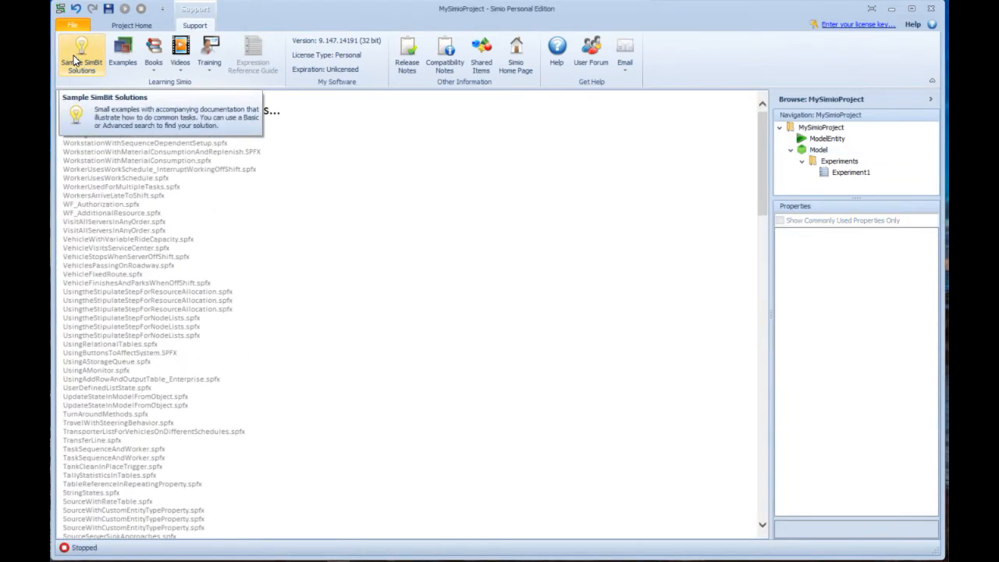
pyautogui.click(81, 53)
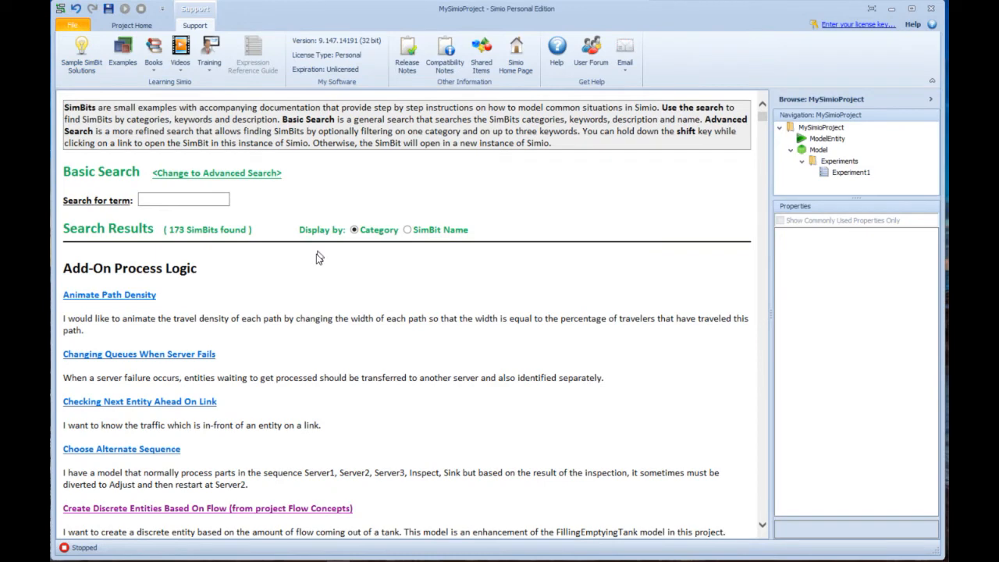
pyautogui.moveTo(308, 271)
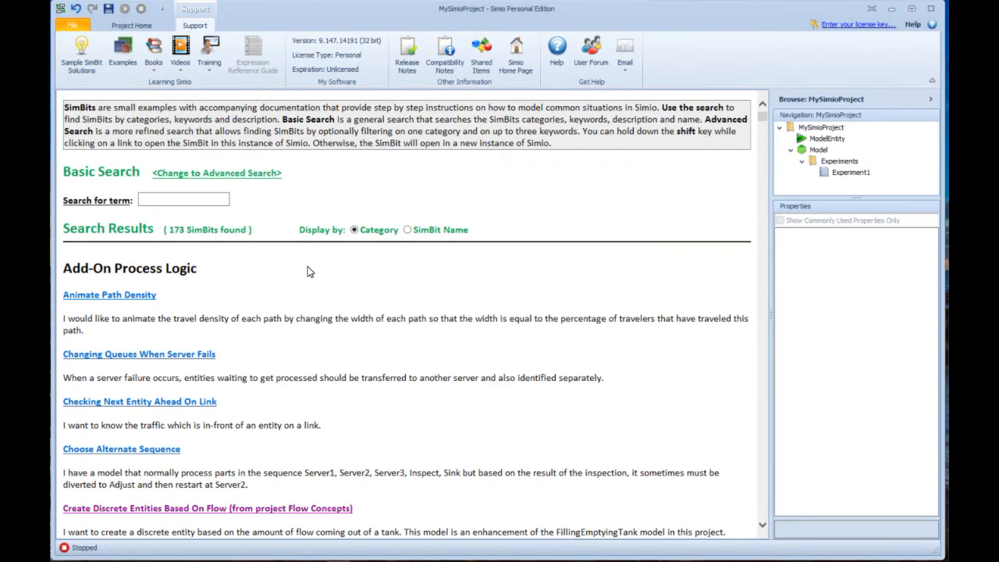
pyautogui.moveTo(175, 239)
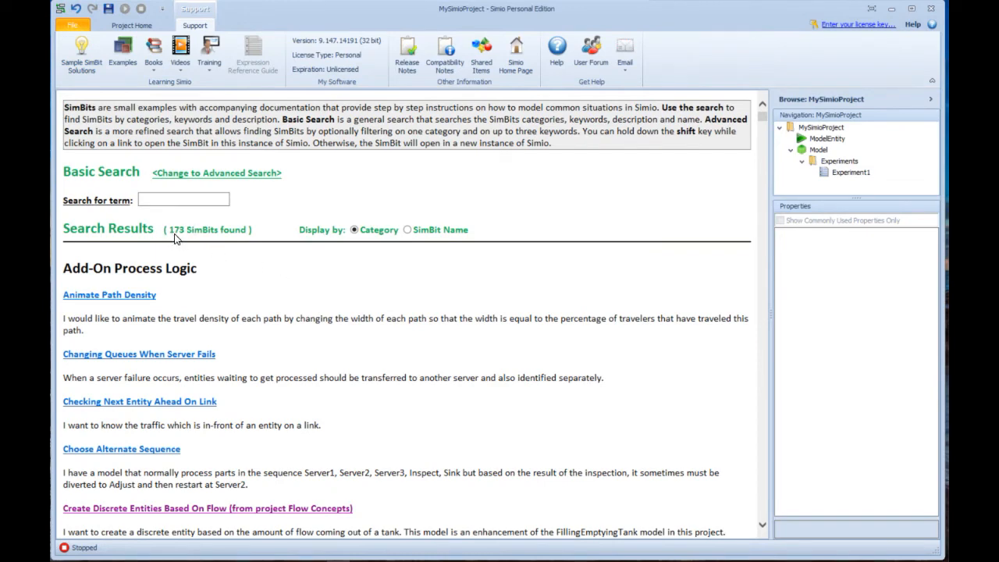
pyautogui.click(184, 200)
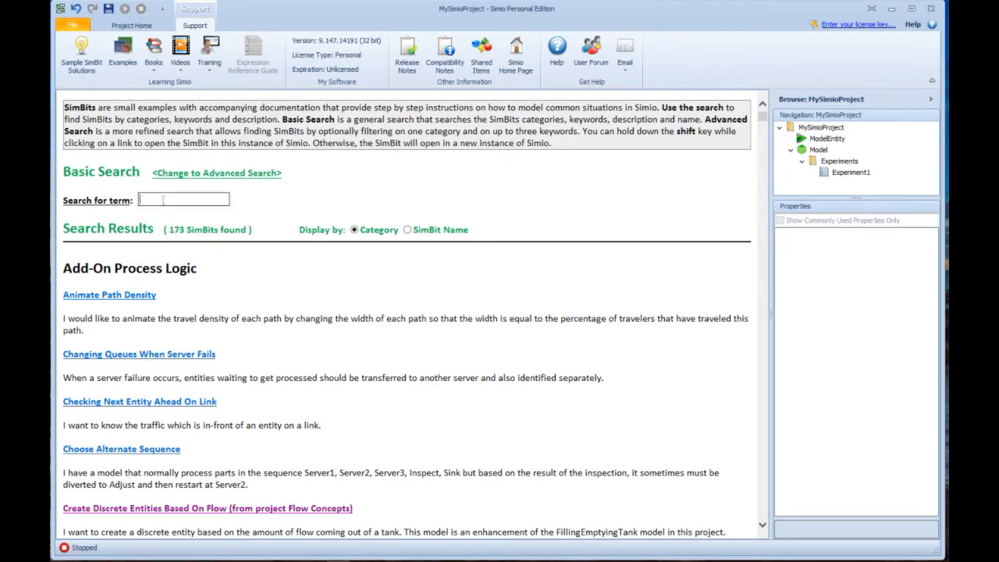
pyautogui.write('s')
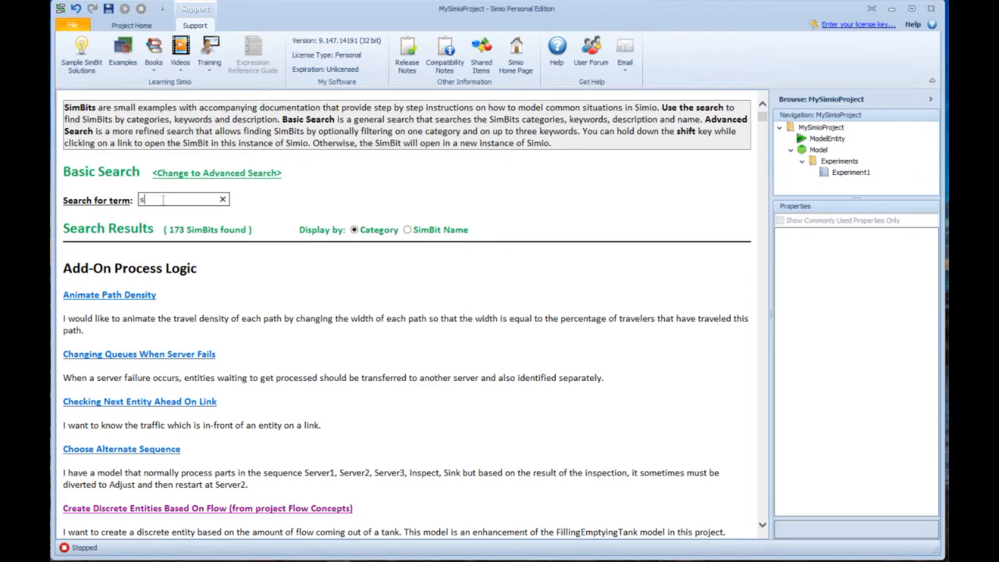
pyautogui.write('equences')
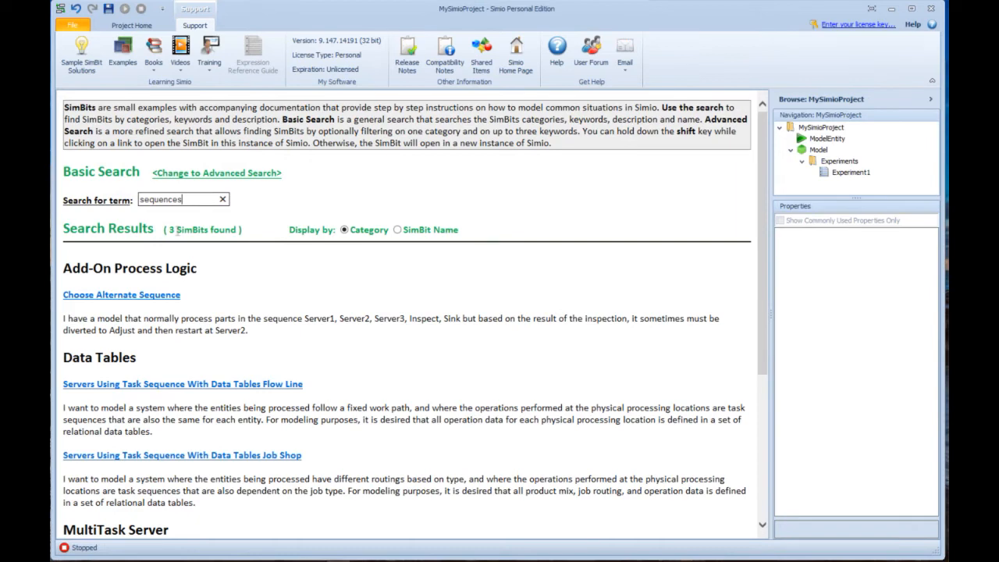
pyautogui.moveTo(215, 297)
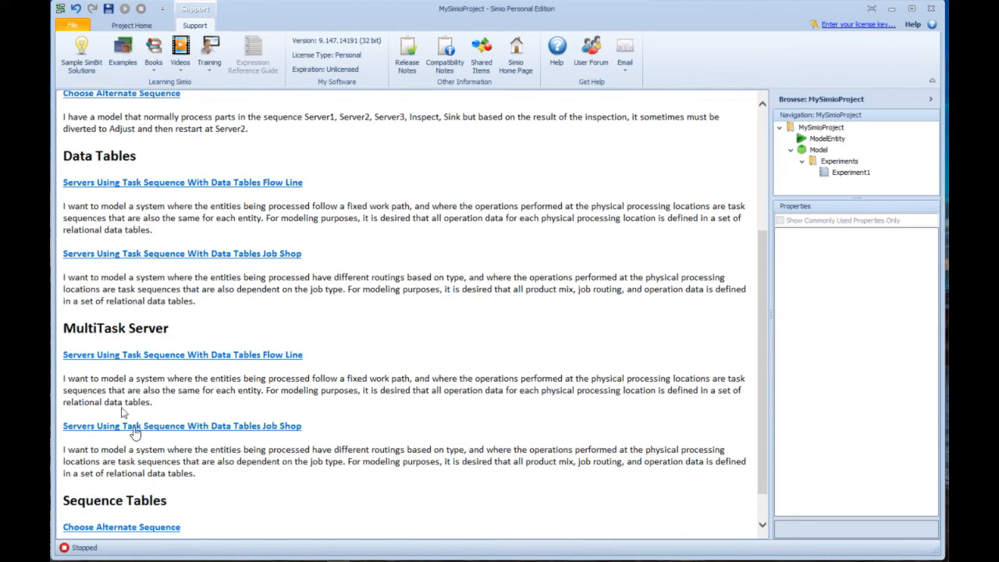
pyautogui.moveTo(169, 361)
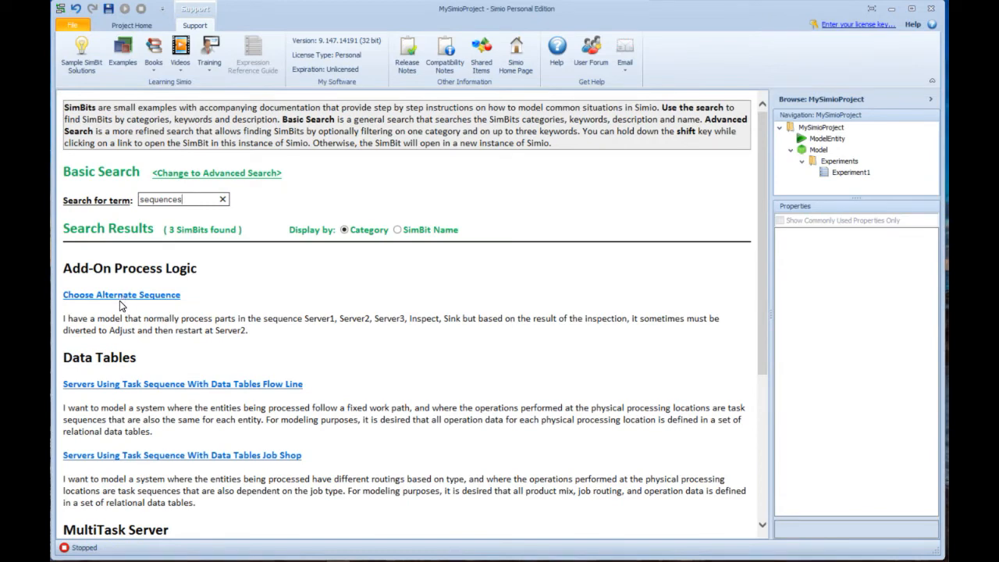
pyautogui.moveTo(121, 303)
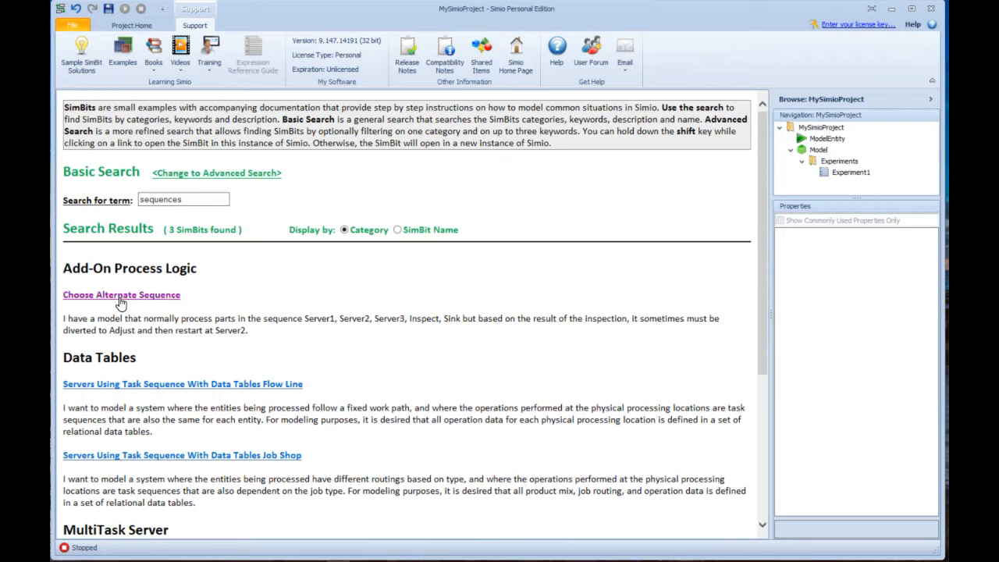
# Open the Choose Alternate Sequence SimBit, view its PDF write-up, then close the PDF
pyautogui.click(121, 294)
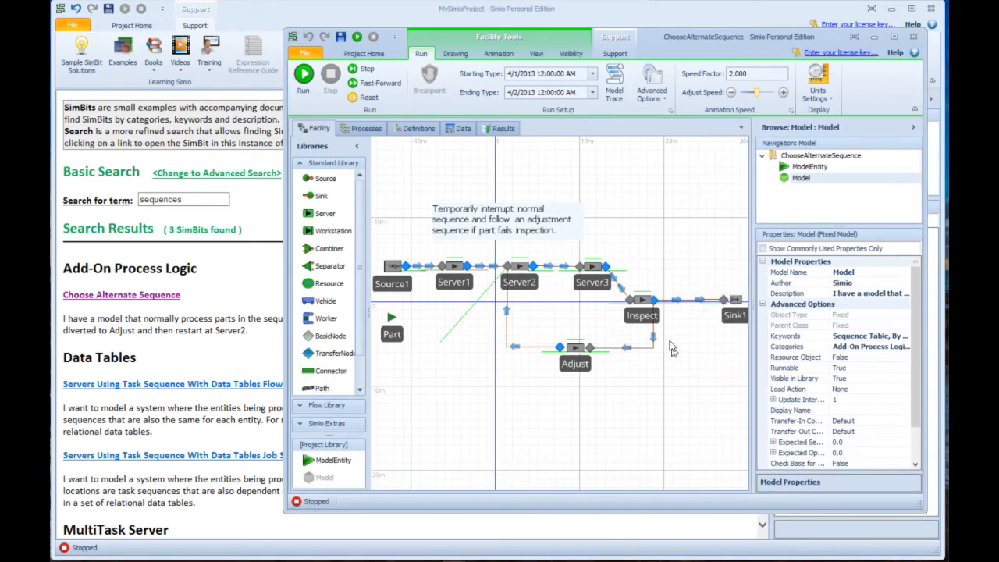
pyautogui.moveTo(588, 331)
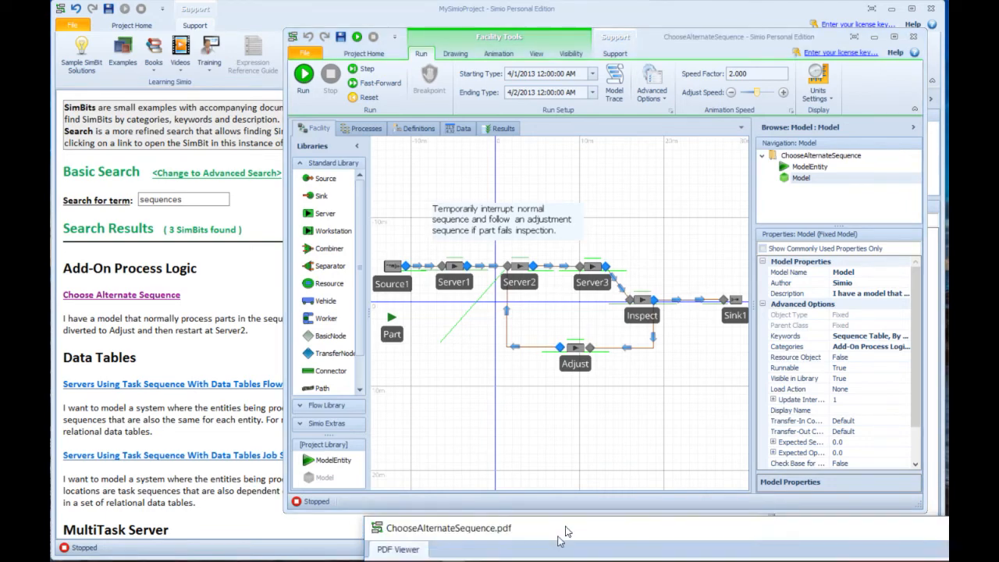
pyautogui.click(449, 529)
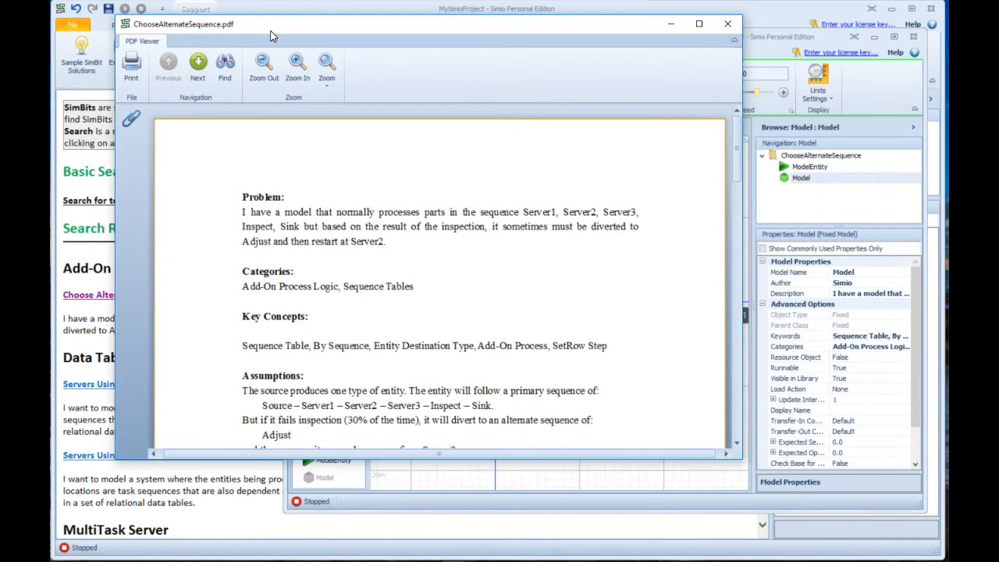
pyautogui.moveTo(165, 169)
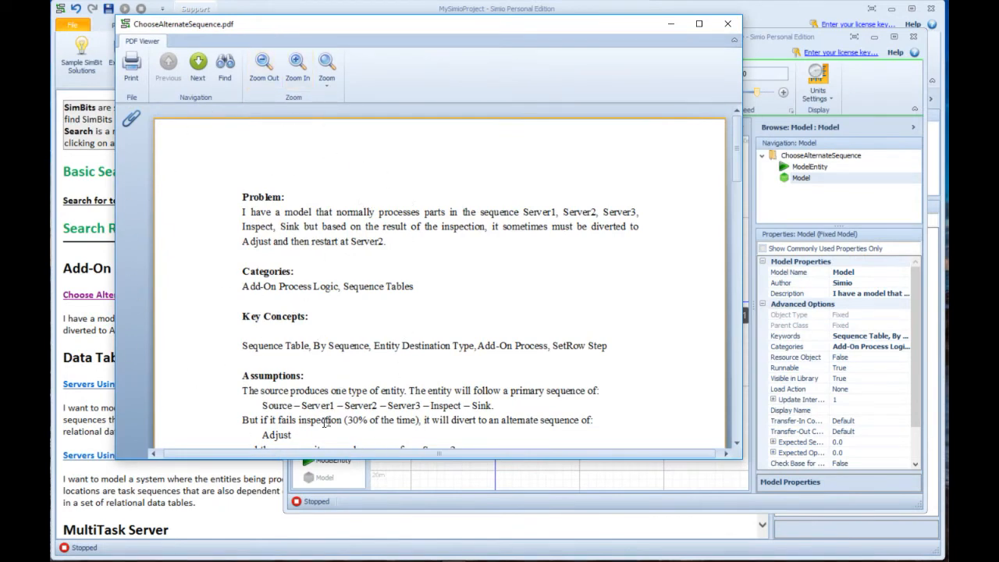
pyautogui.moveTo(728, 23)
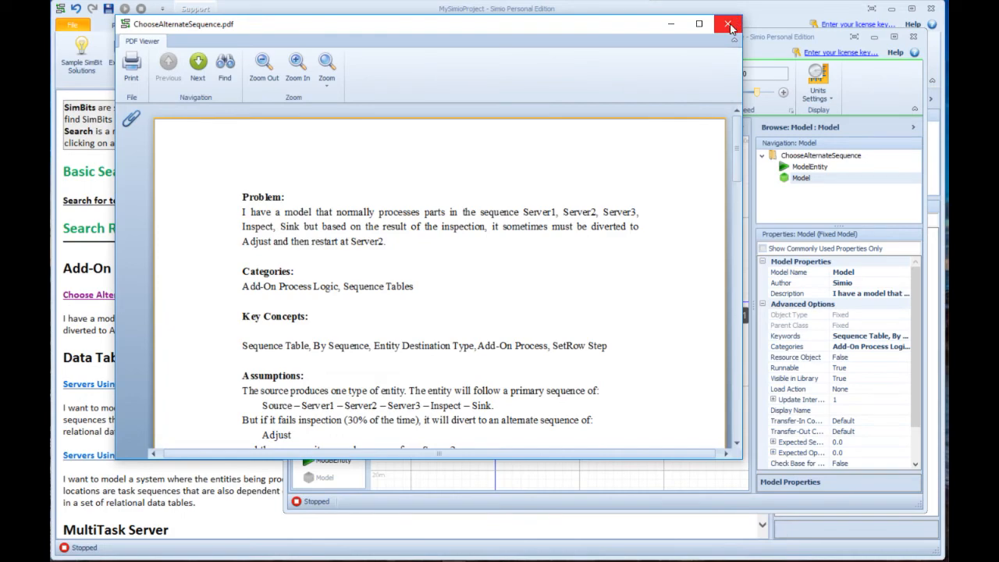
pyautogui.click(729, 25)
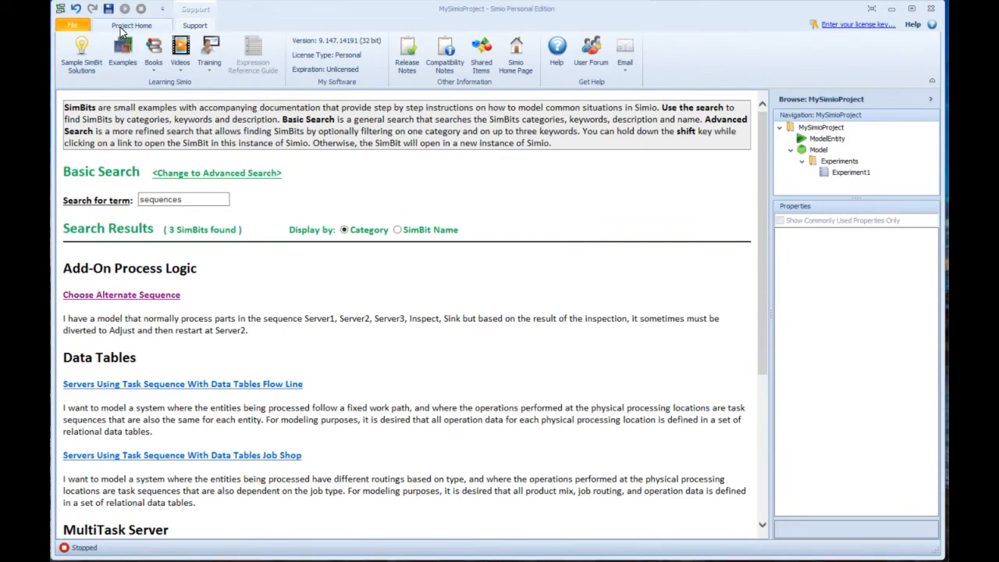
pyautogui.moveTo(648, 299)
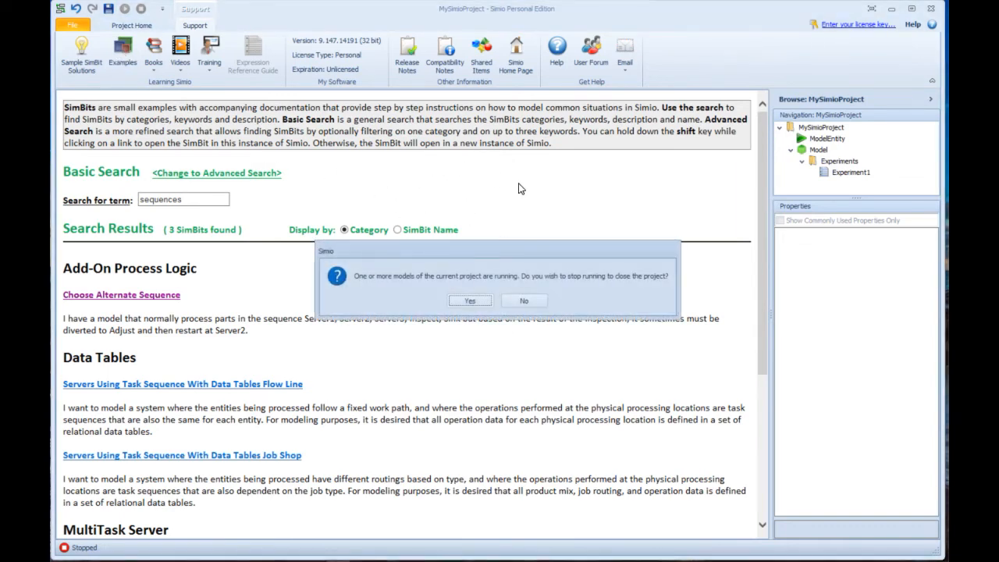
# Stop the model and close the SimBit unsaved, then browse and cancel the Examples file dialog
pyautogui.click(469, 301)
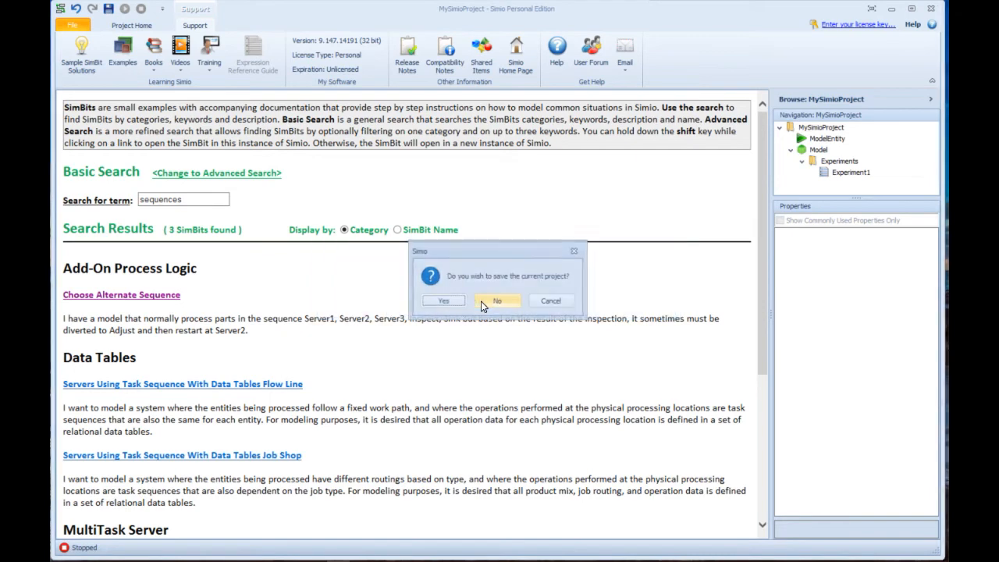
pyautogui.click(498, 300)
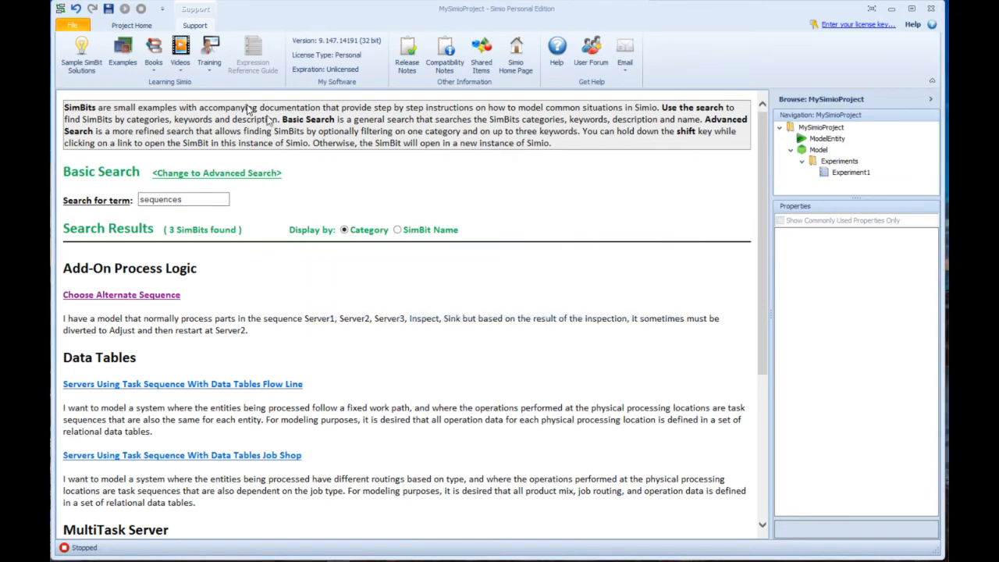
pyautogui.click(122, 46)
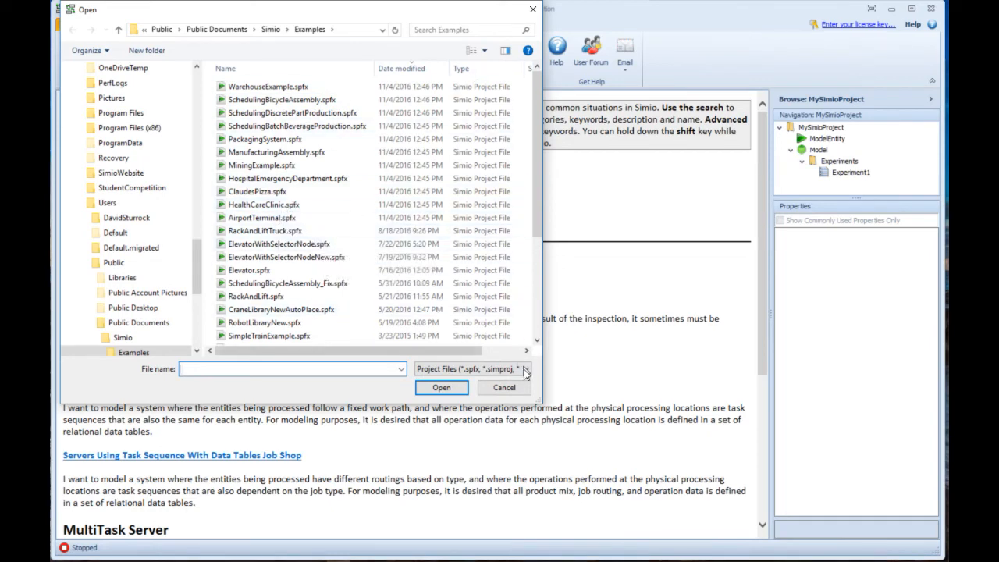
pyautogui.click(503, 388)
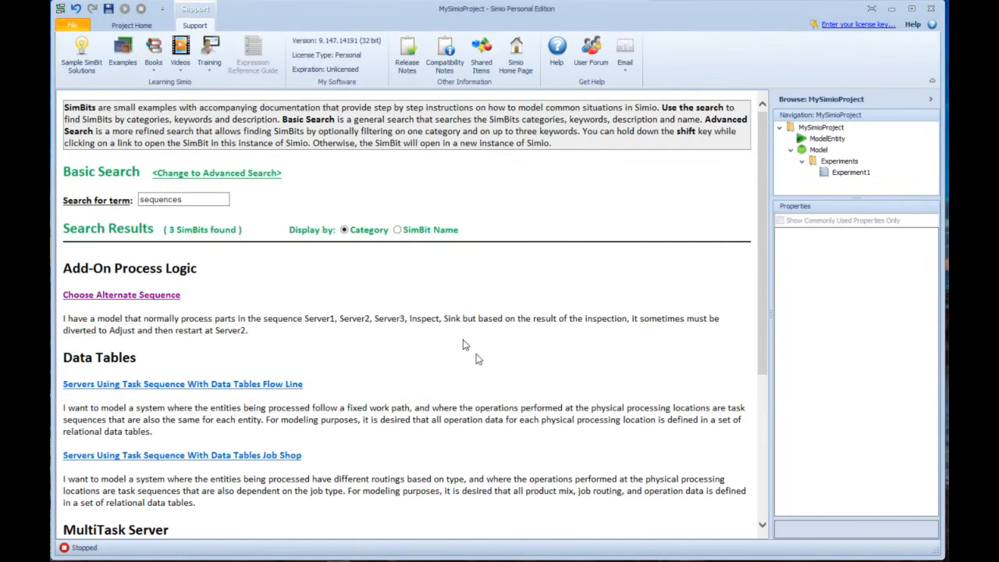
pyautogui.moveTo(123, 51)
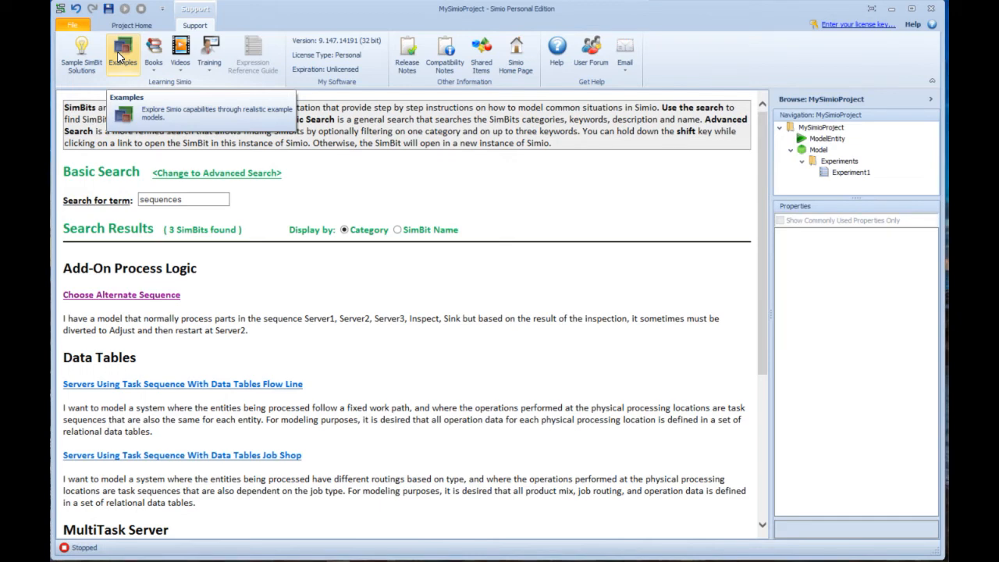
pyautogui.moveTo(153, 54)
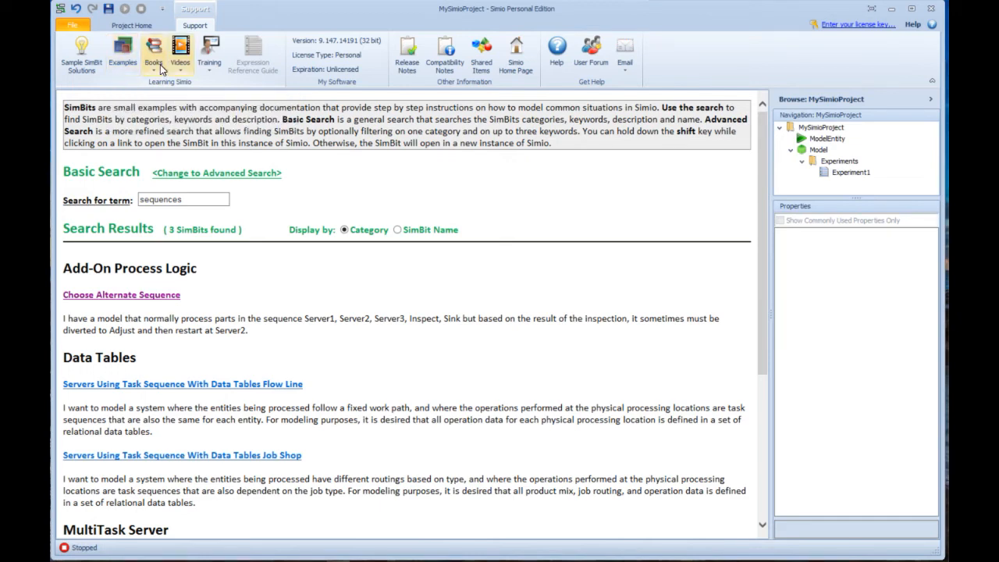
# Browse Support > Books descriptions like Planning and Scheduling With Simio, then bring up Videos
pyautogui.click(152, 53)
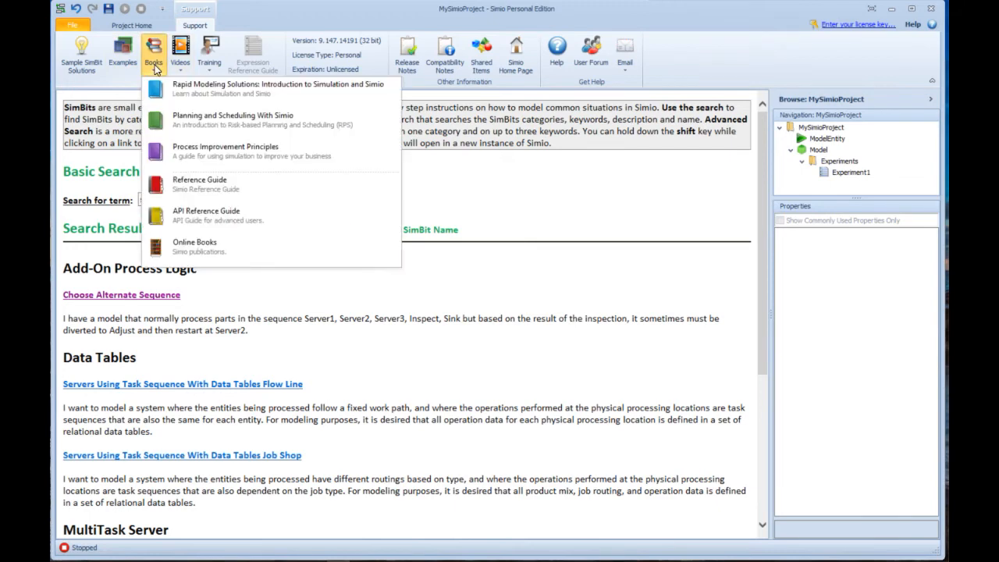
pyautogui.moveTo(263, 88)
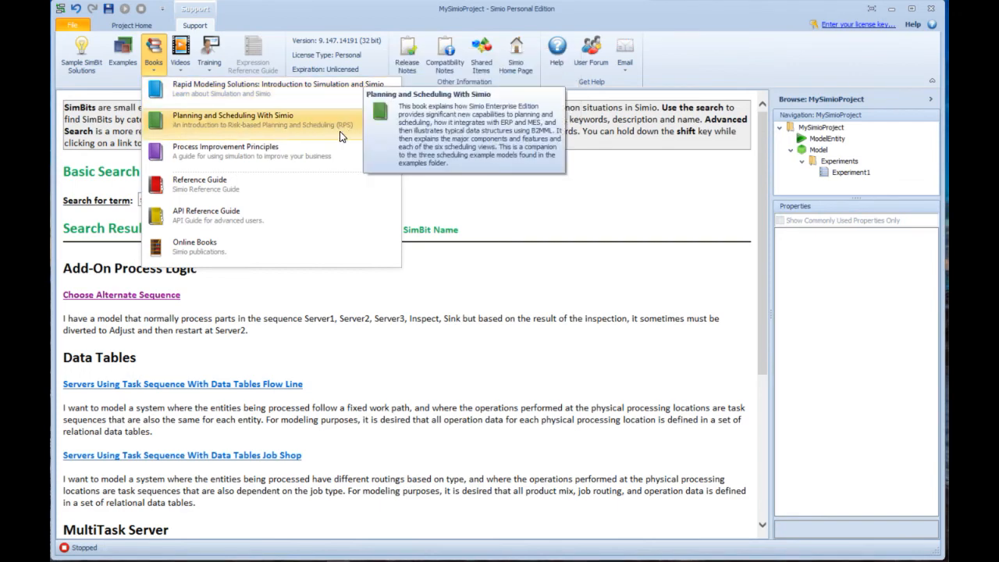
pyautogui.moveTo(326, 125)
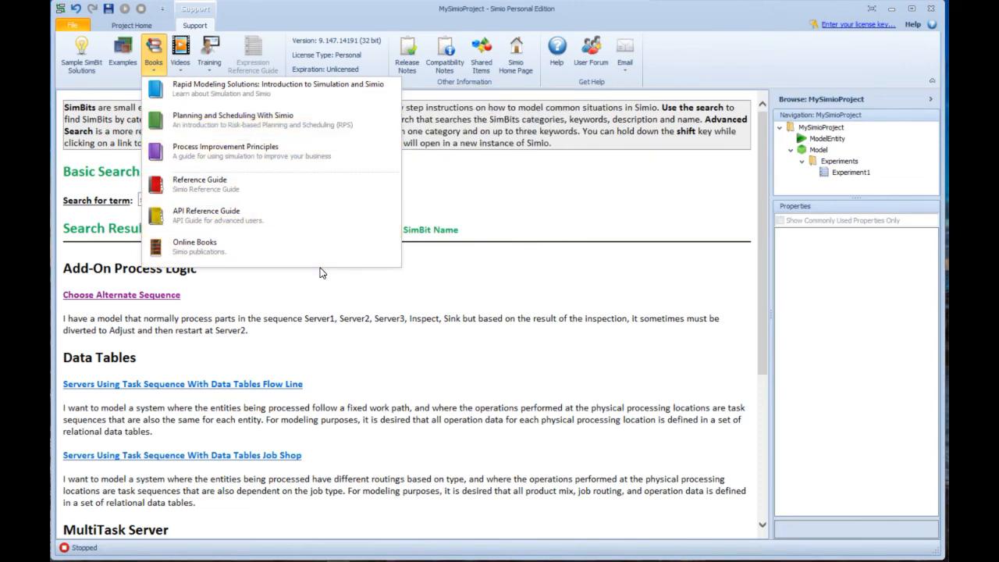
pyautogui.moveTo(231, 120)
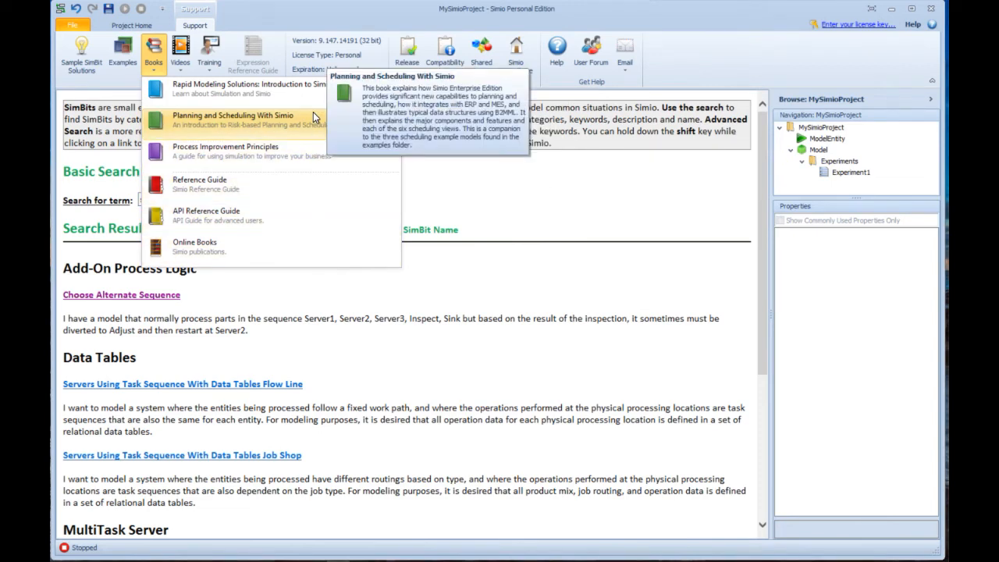
pyautogui.click(180, 50)
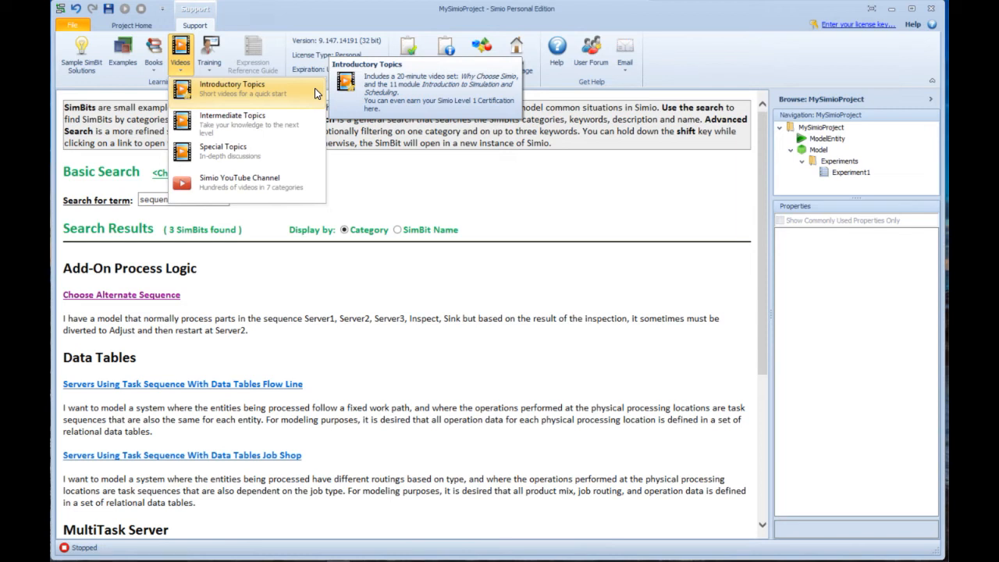
pyautogui.moveTo(242, 121)
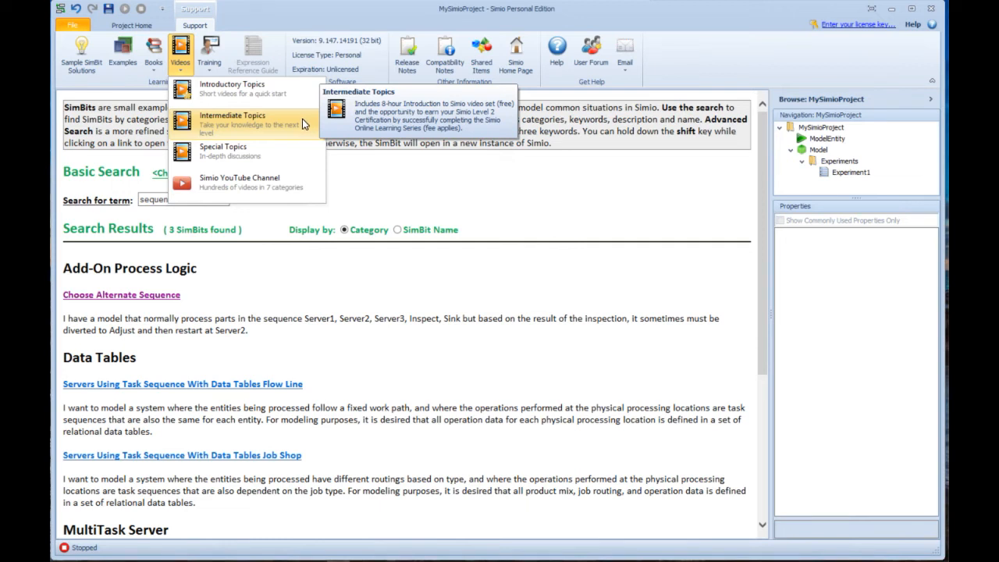
pyautogui.moveTo(223, 149)
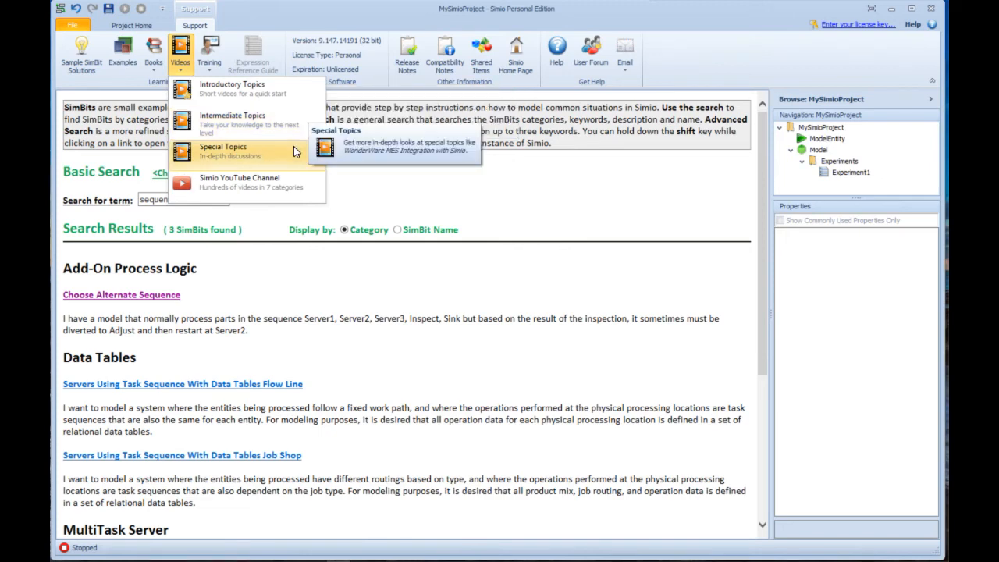
# Open the Special Topics Simio training videos page in the browser
pyautogui.click(181, 51)
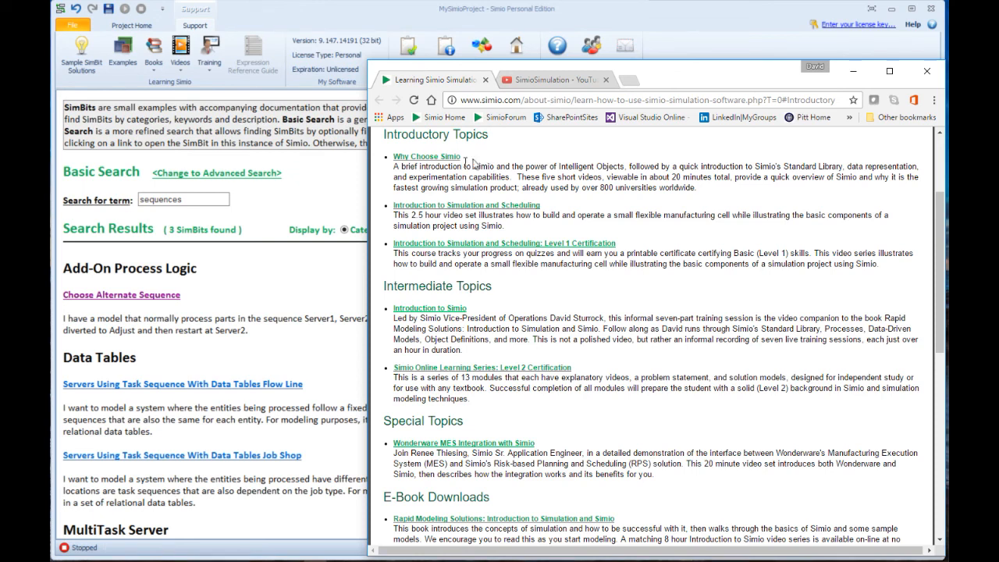
pyautogui.moveTo(427, 156)
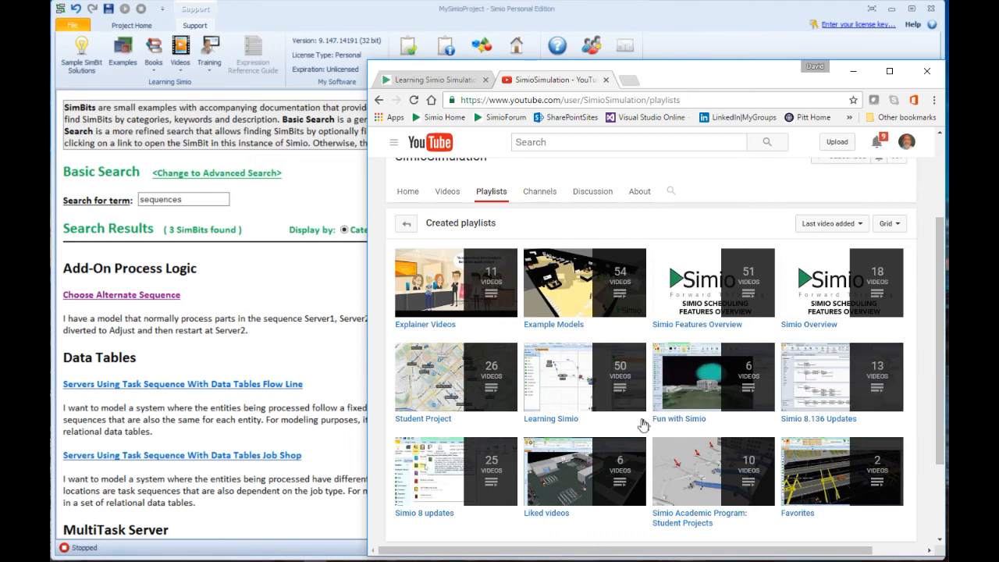
pyautogui.moveTo(457, 376)
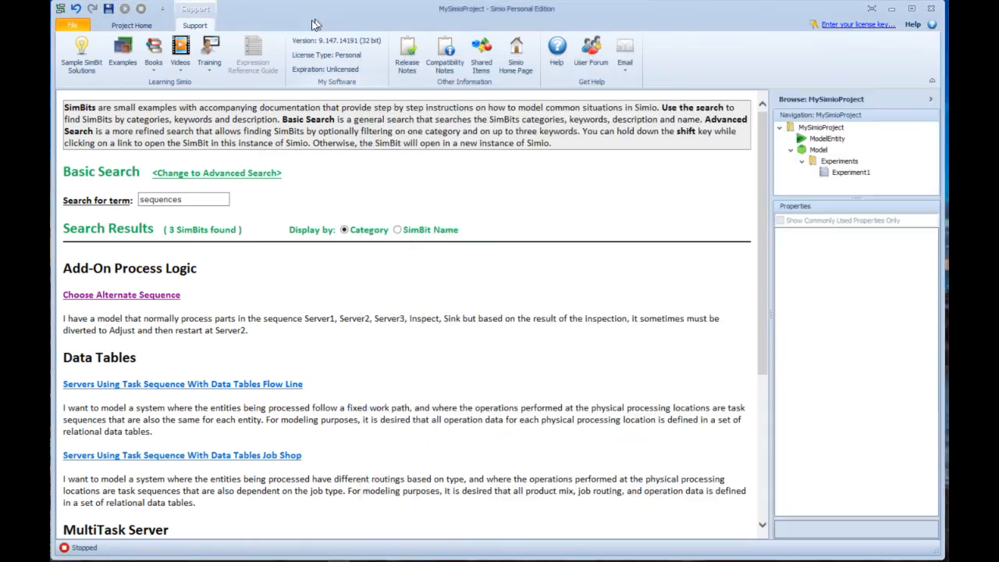
pyautogui.moveTo(295, 76)
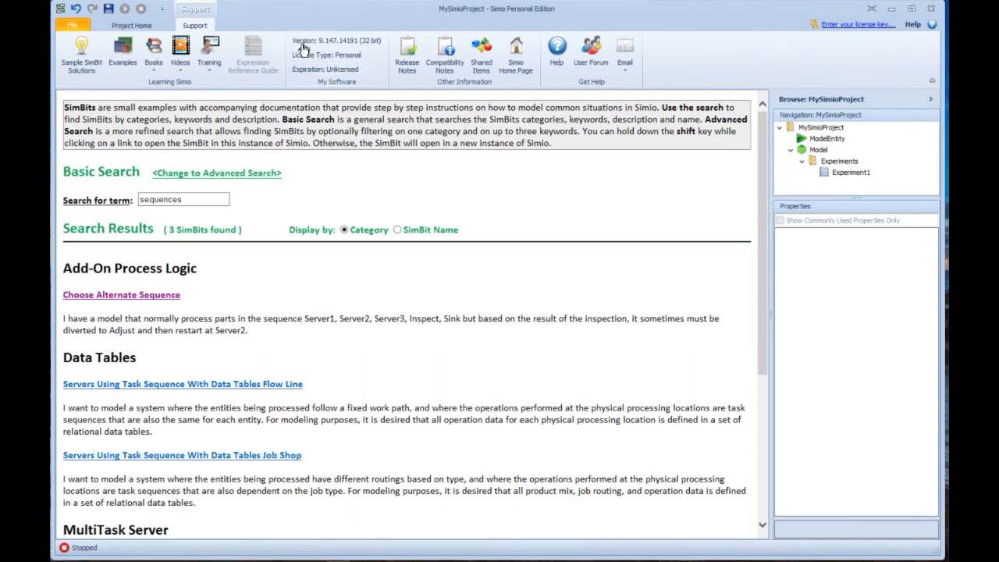
pyautogui.moveTo(328, 78)
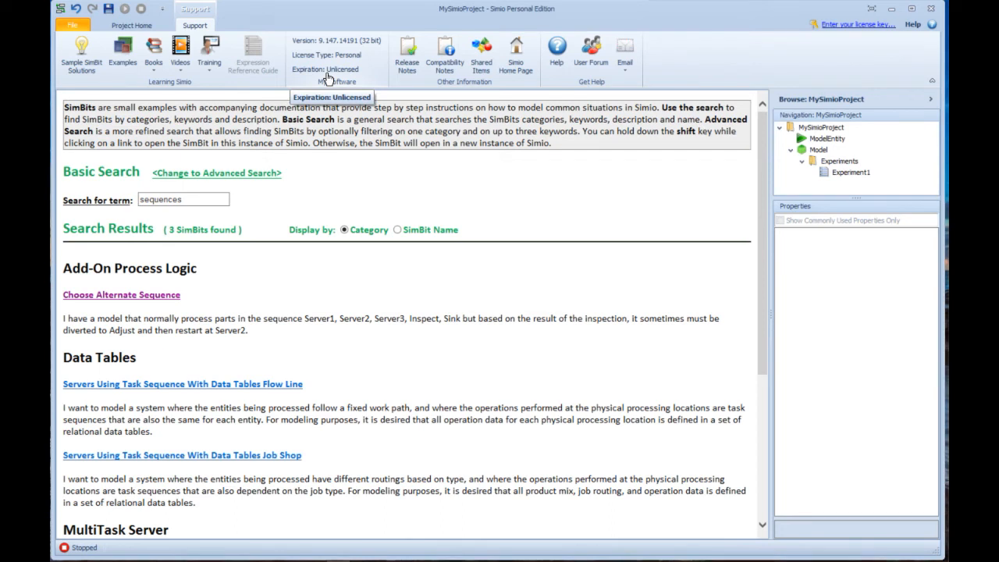
pyautogui.moveTo(374, 48)
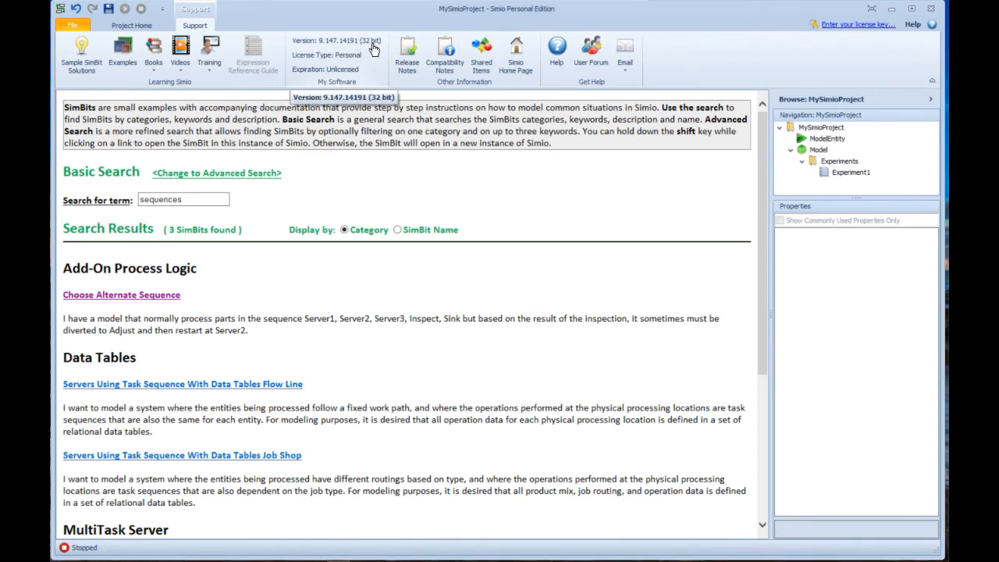
pyautogui.moveTo(335, 48)
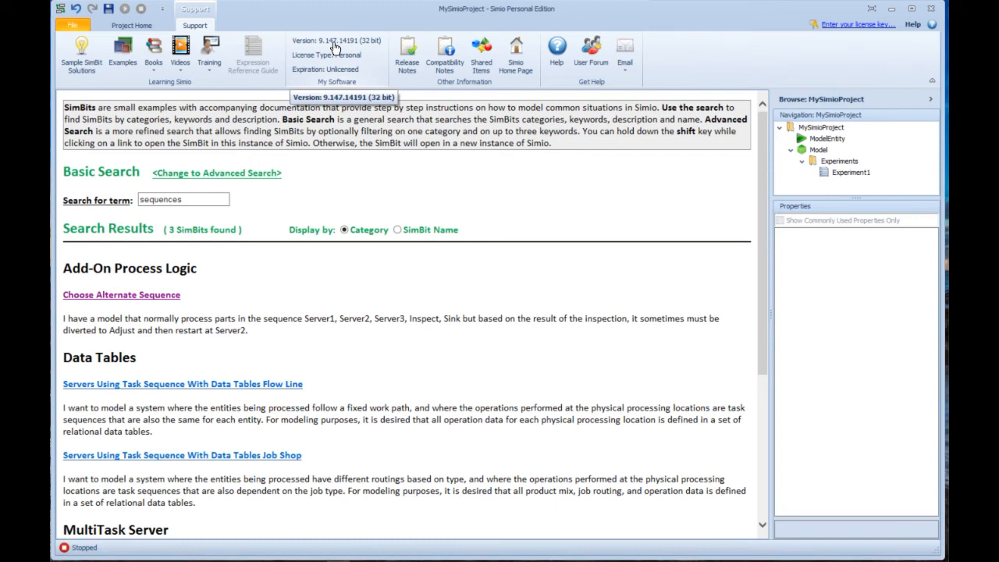
pyautogui.moveTo(320, 49)
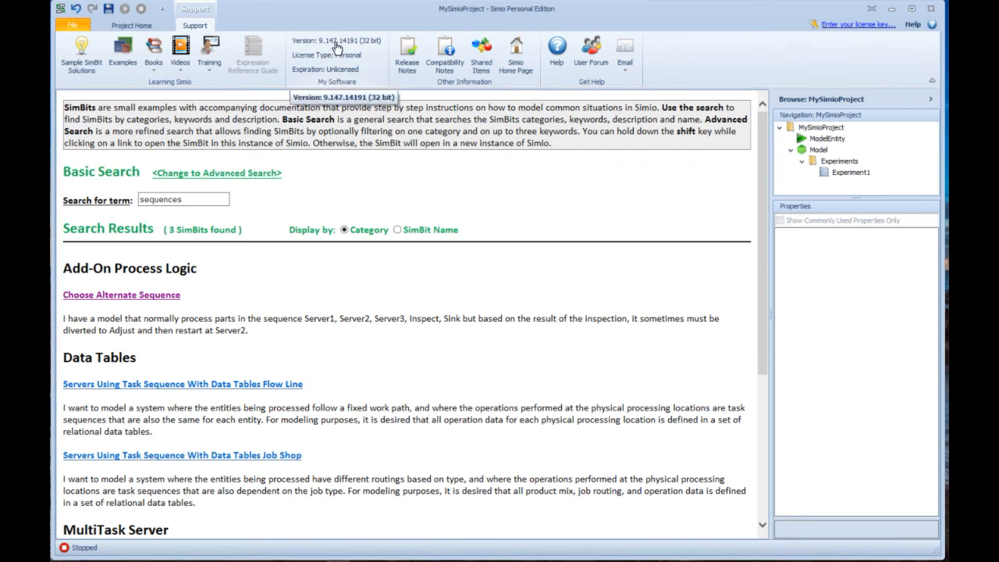
pyautogui.moveTo(922, 32)
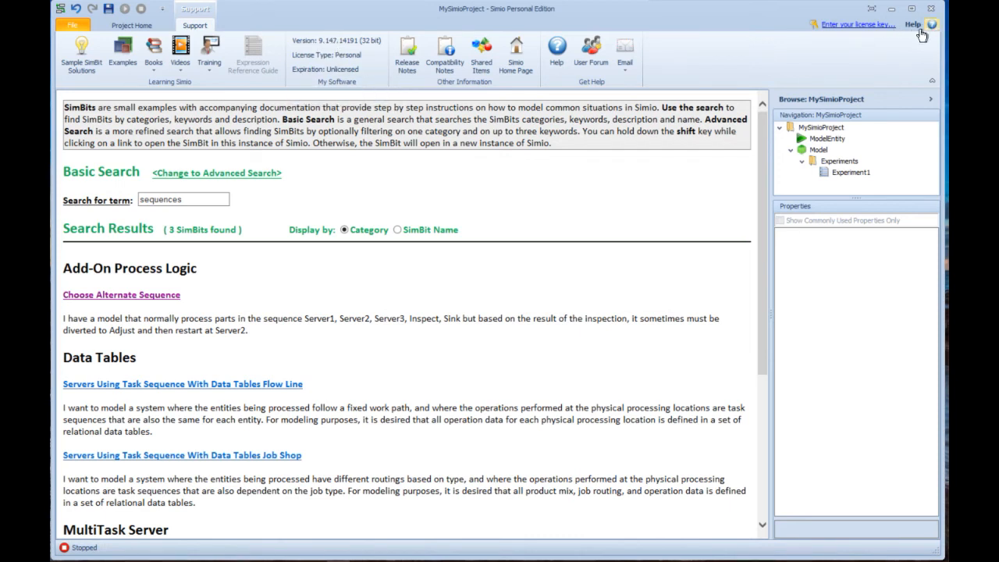
pyautogui.moveTo(913, 24)
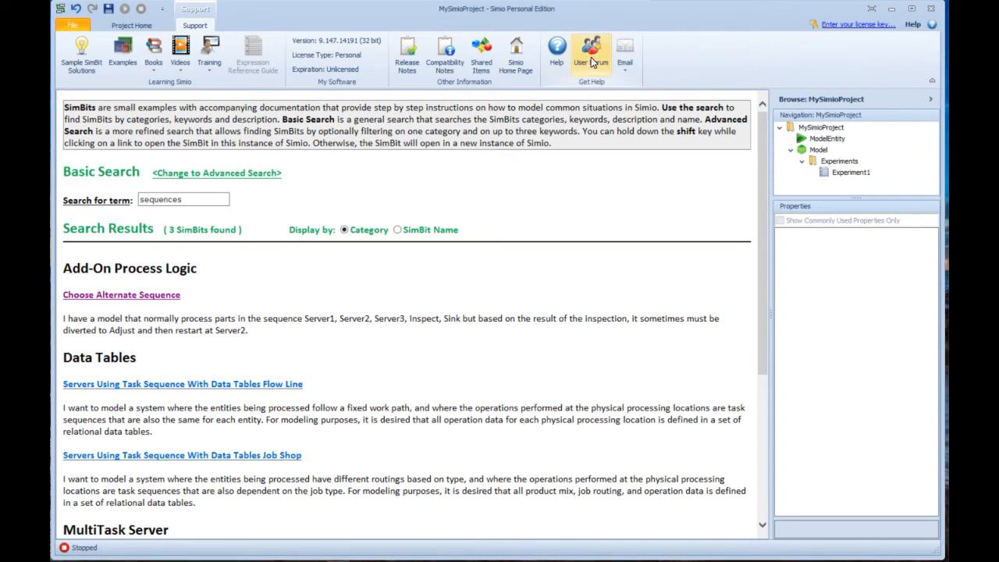
# Open the User Forum and scroll through its public and Insider boards
pyautogui.click(591, 48)
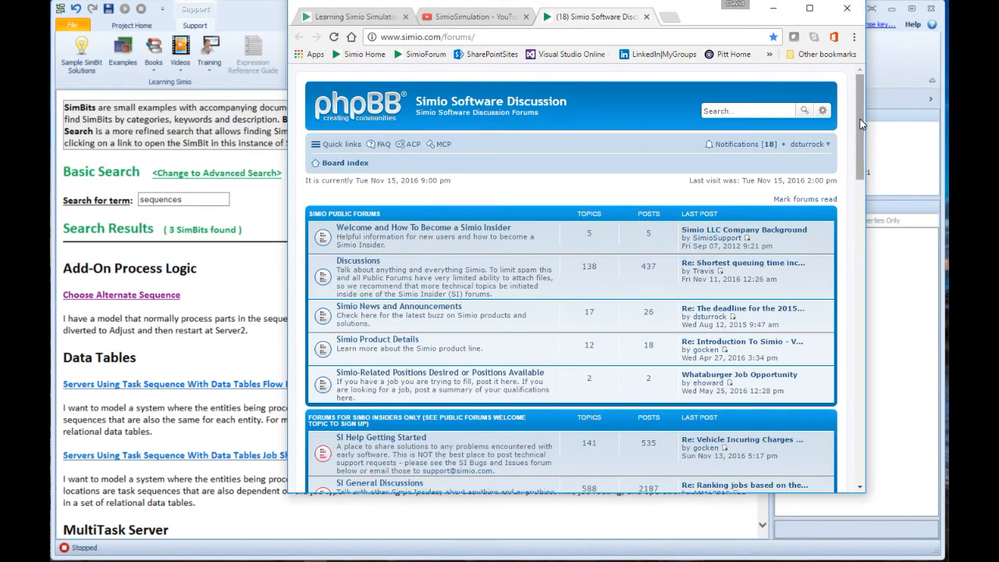
pyautogui.scroll(-3)
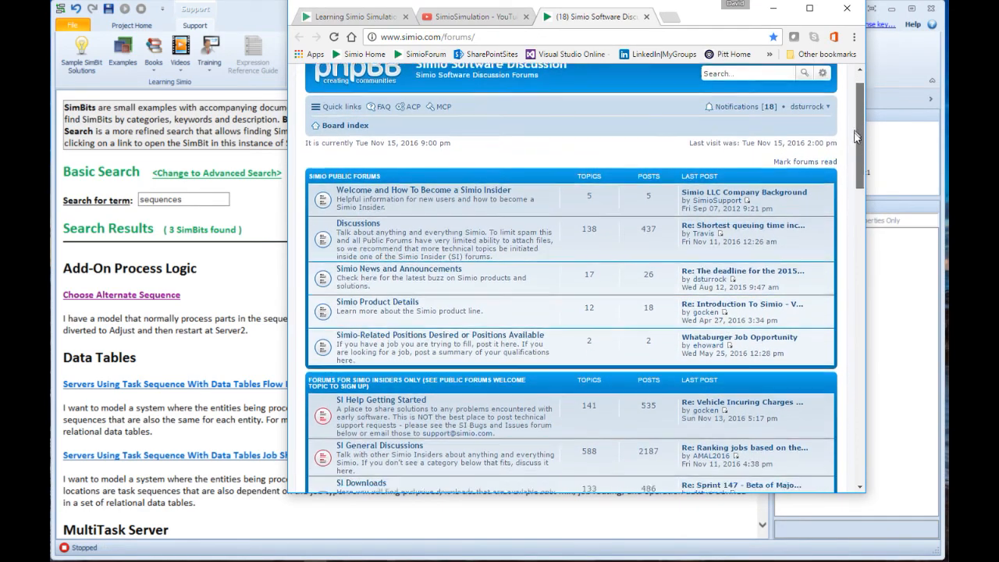
pyautogui.scroll(-3)
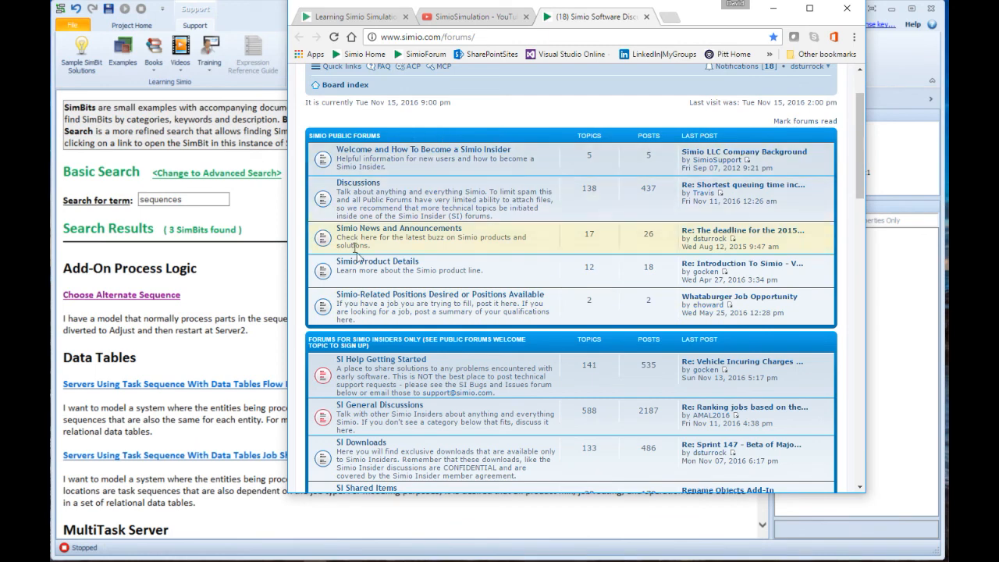
pyautogui.moveTo(316, 156)
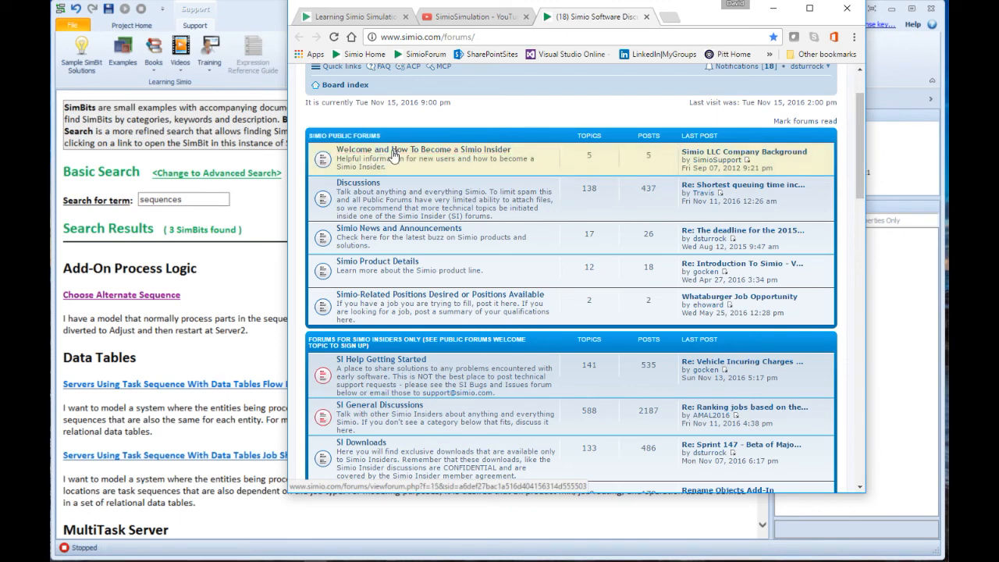
pyautogui.moveTo(390, 153)
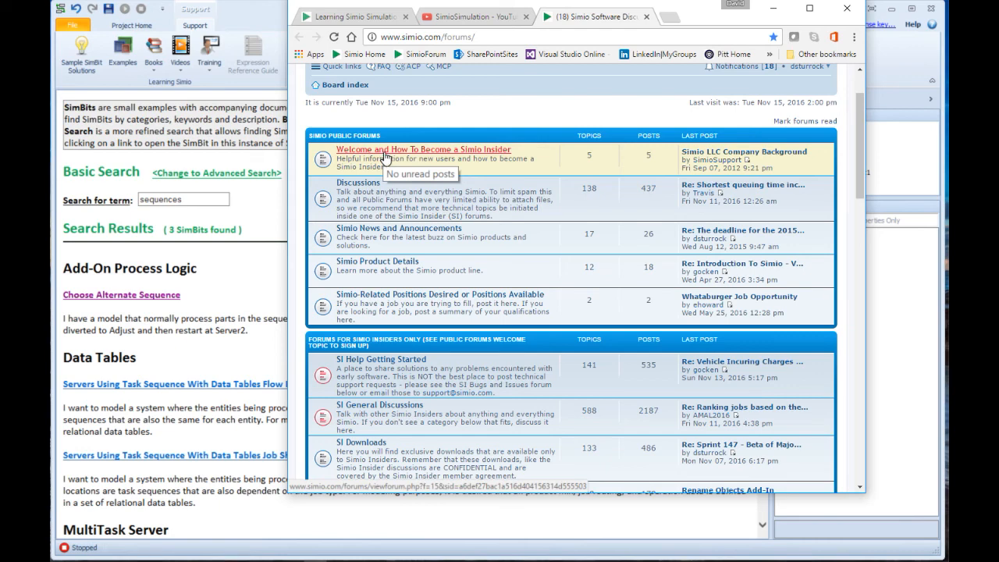
pyautogui.moveTo(459, 231)
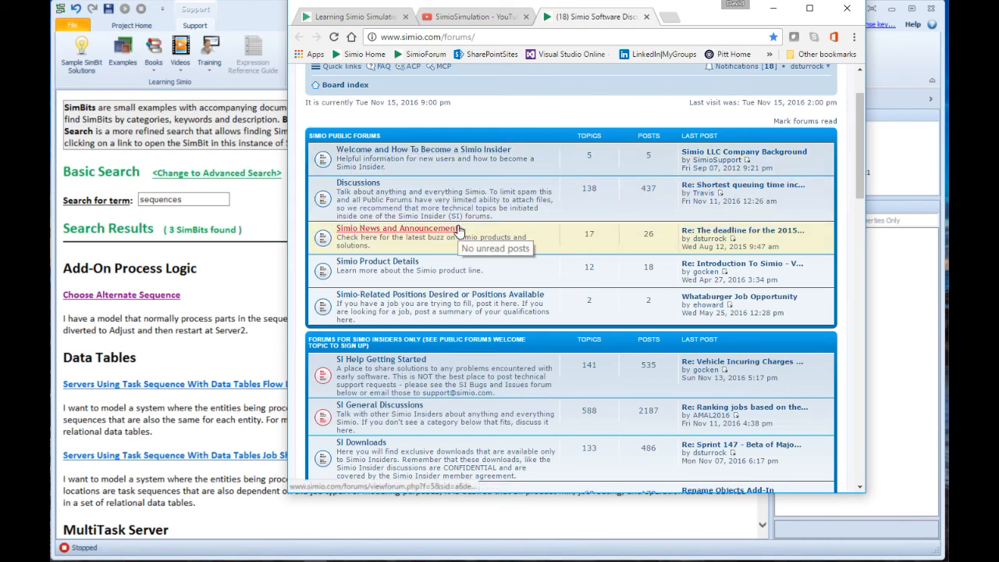
pyautogui.moveTo(476, 224)
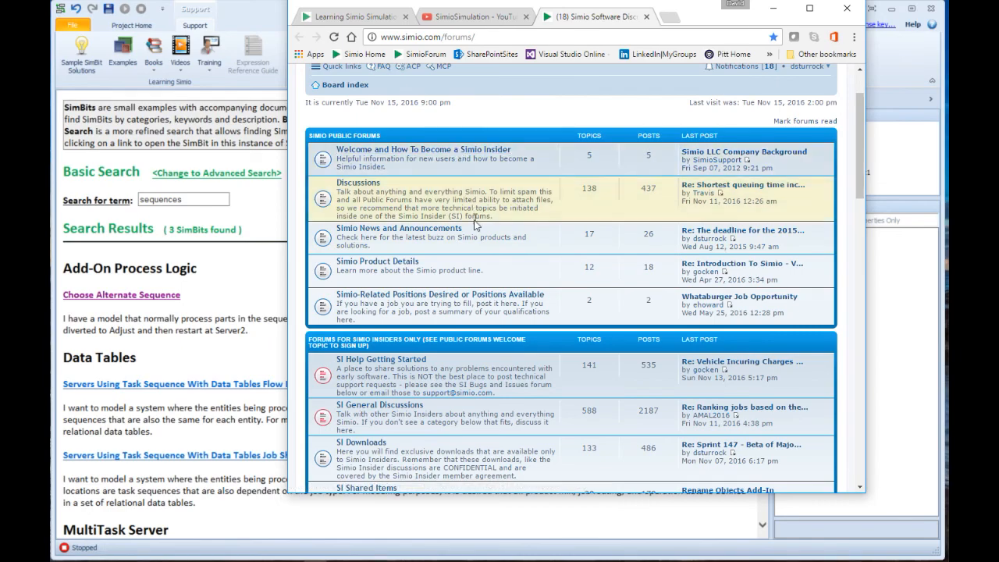
pyautogui.scroll(-3)
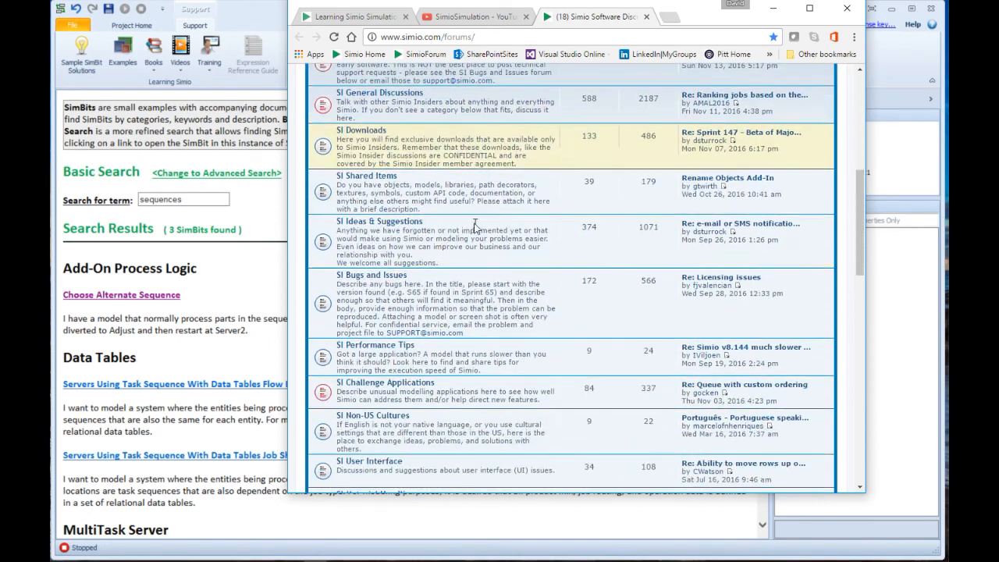
pyautogui.scroll(-3)
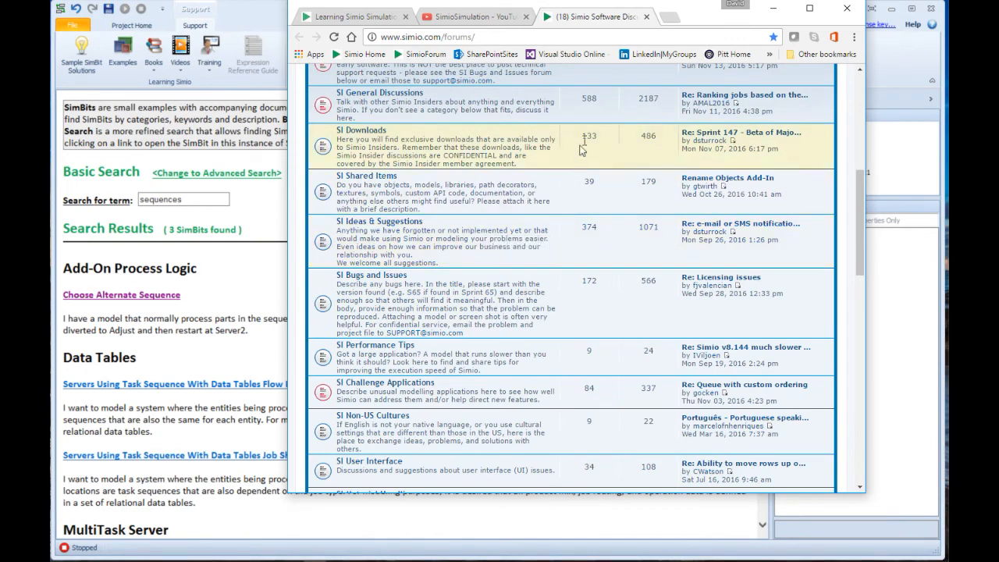
pyautogui.moveTo(460, 348)
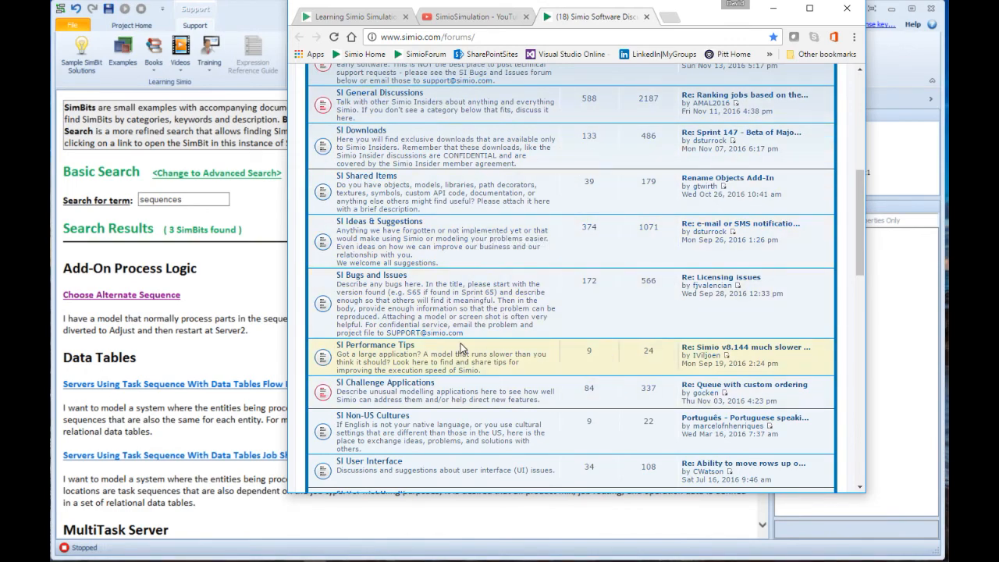
pyautogui.scroll(-3)
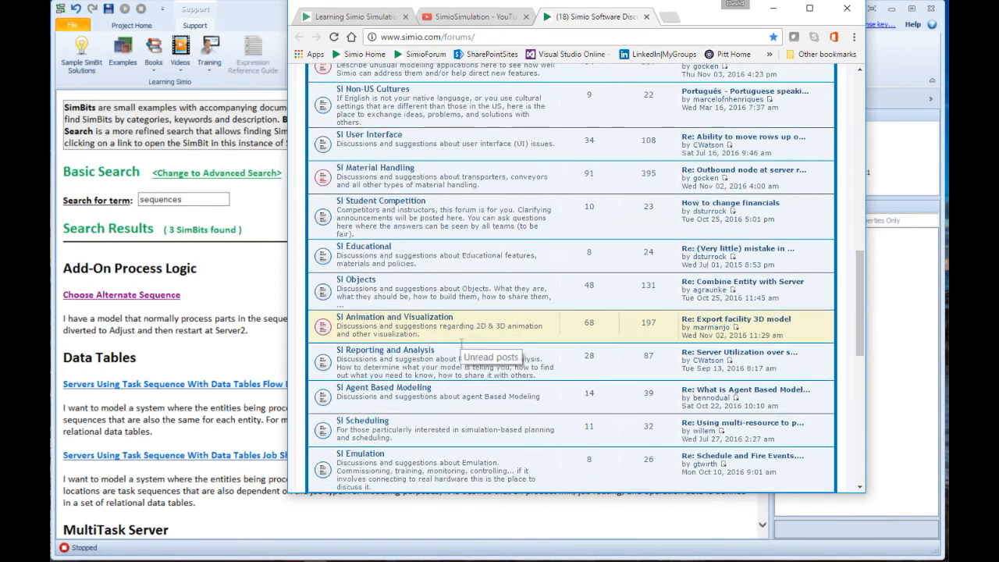
pyautogui.scroll(-3)
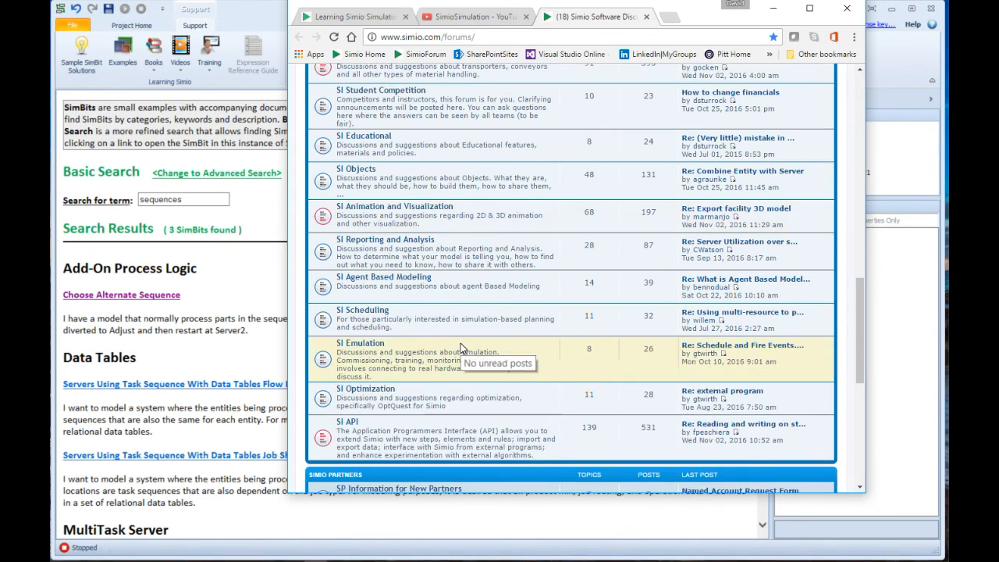
pyautogui.scroll(-3)
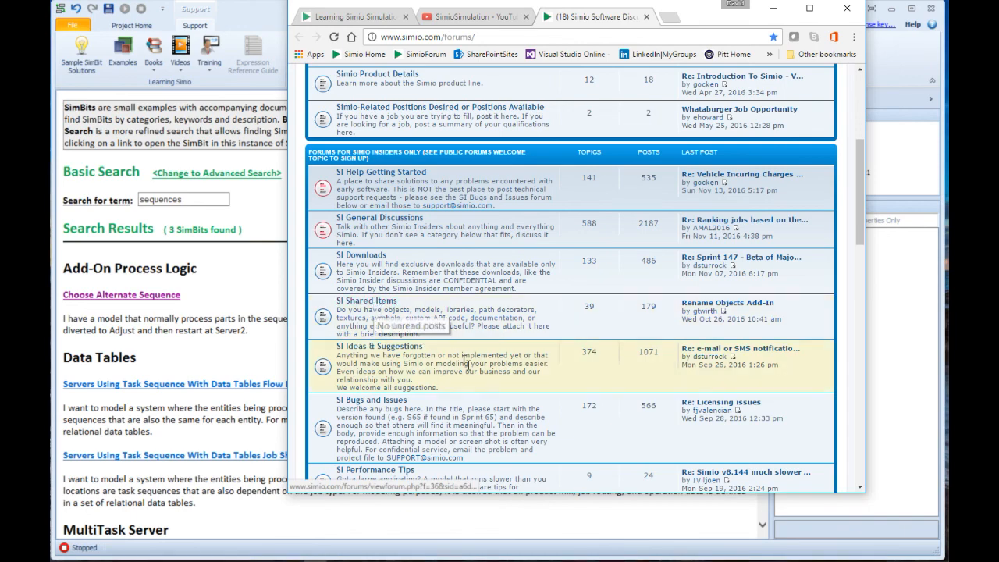
pyautogui.scroll(-3)
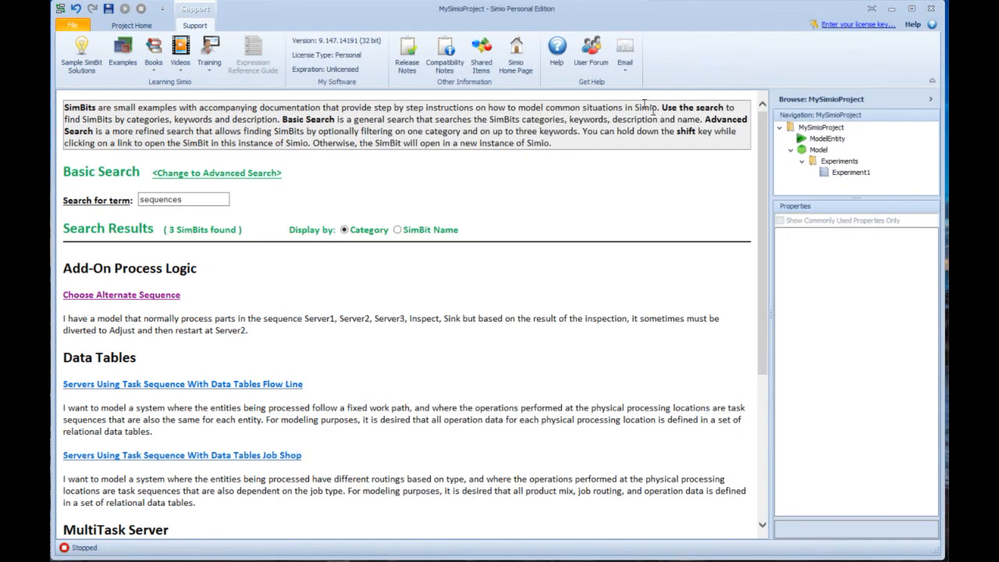
pyautogui.moveTo(624, 55)
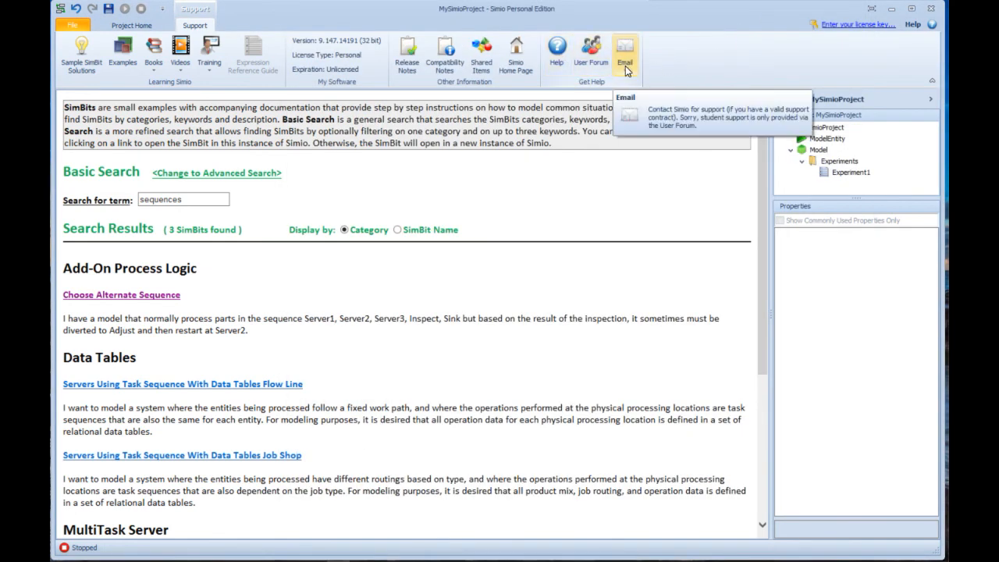
# Show the Email dropdown options: email a question, this project, or sales
pyautogui.click(625, 53)
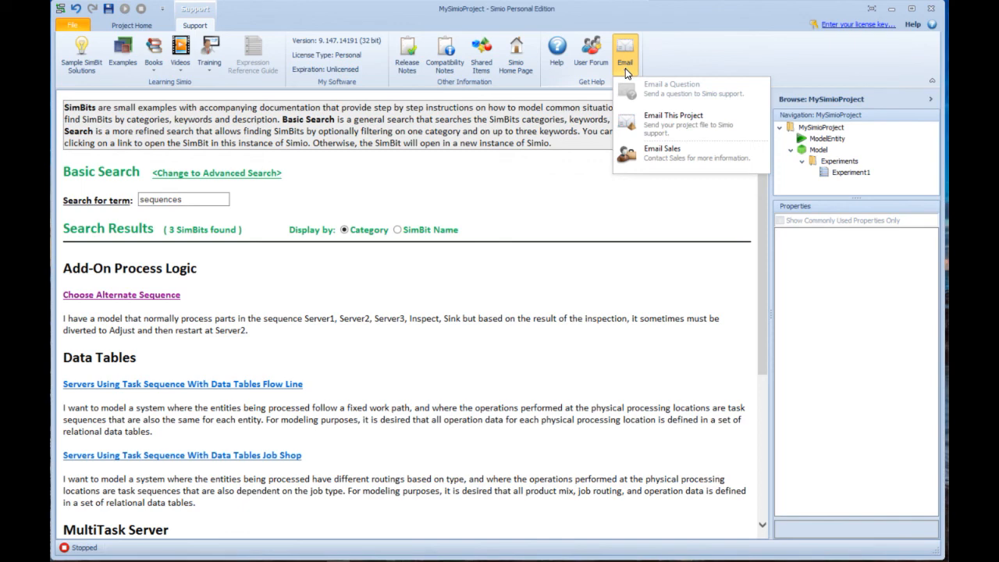
pyautogui.moveTo(654, 125)
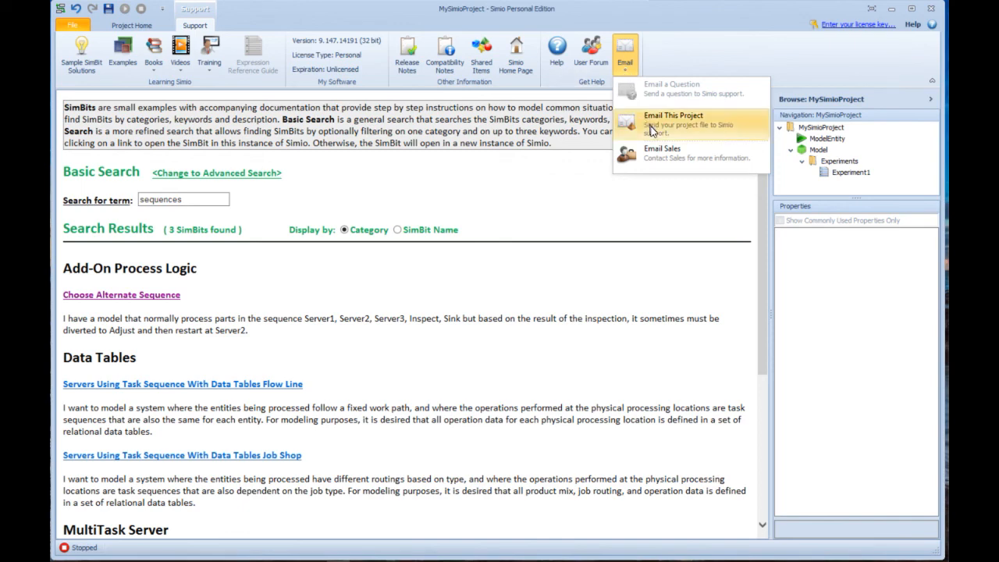
pyautogui.moveTo(676, 153)
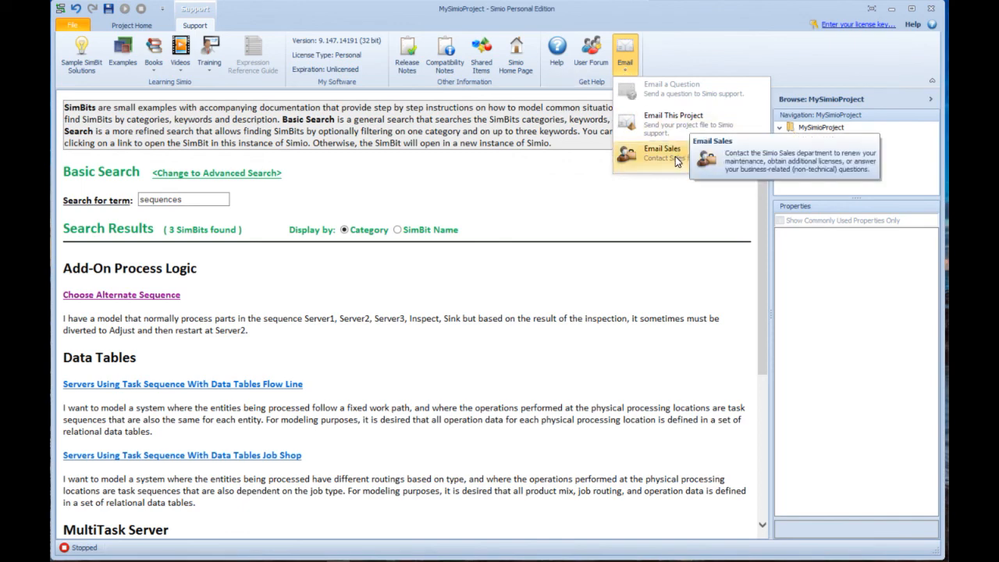
pyautogui.moveTo(672, 160)
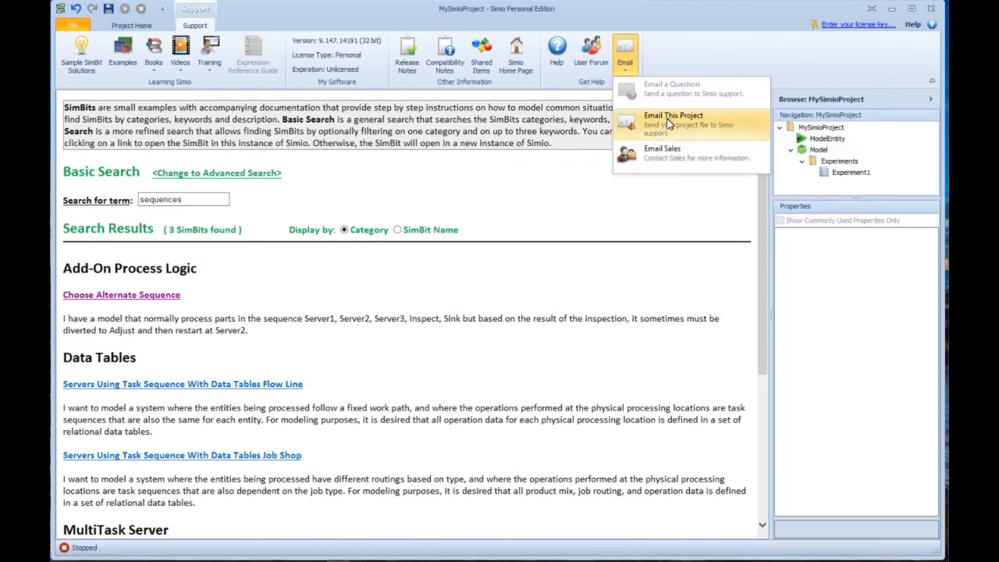
pyautogui.moveTo(673, 121)
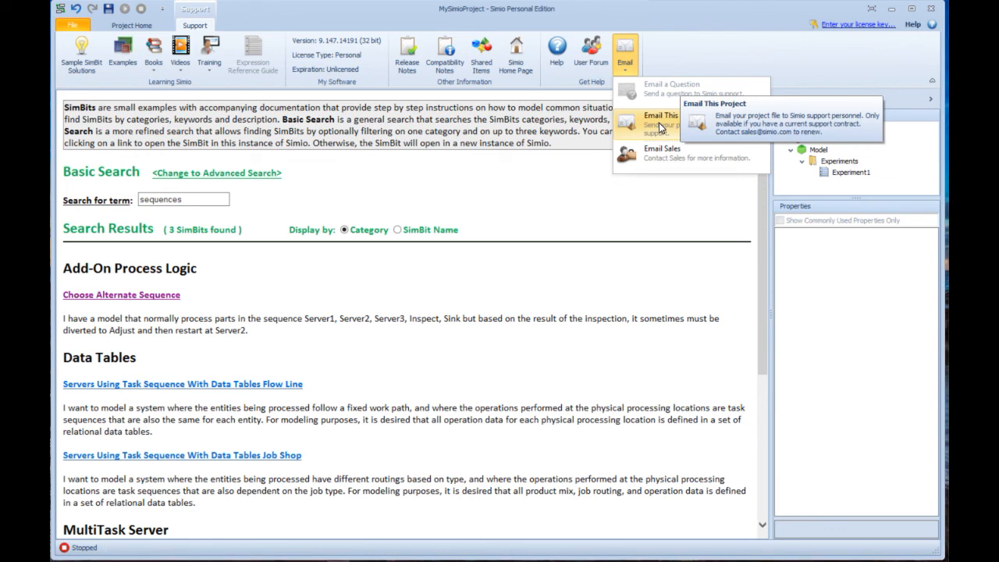
pyautogui.moveTo(646, 124)
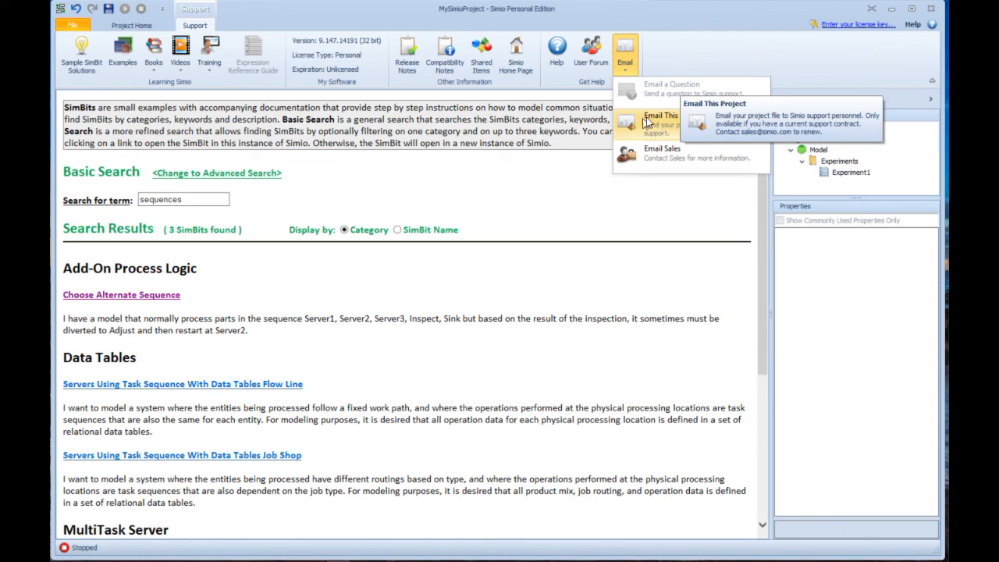
pyautogui.moveTo(654, 126)
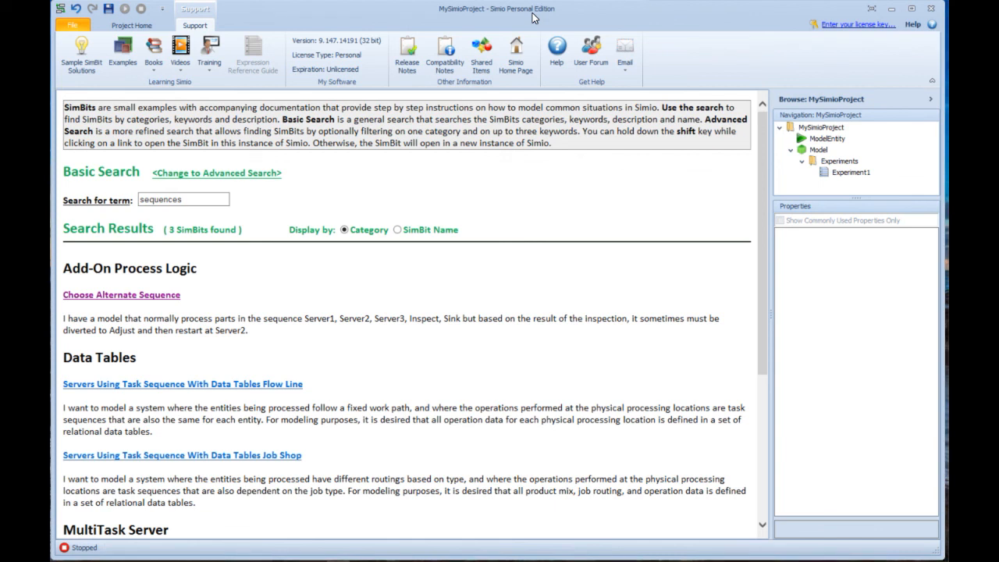
pyautogui.moveTo(765, 27)
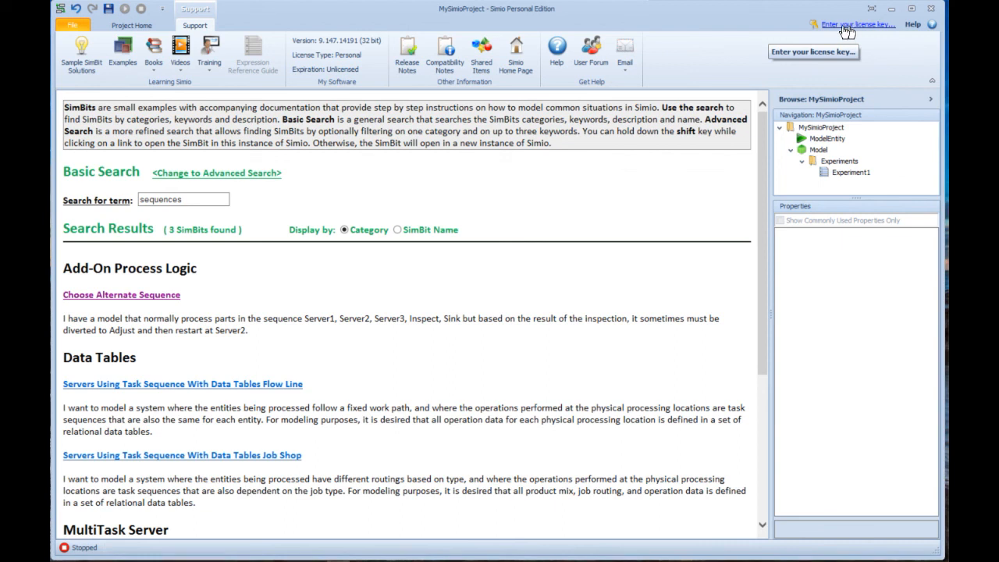
pyautogui.moveTo(585, 235)
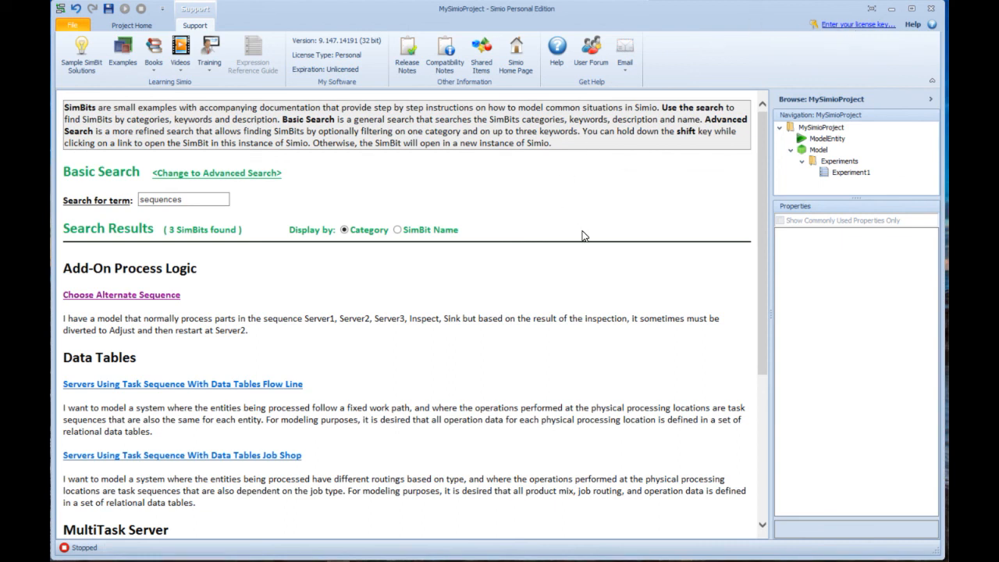